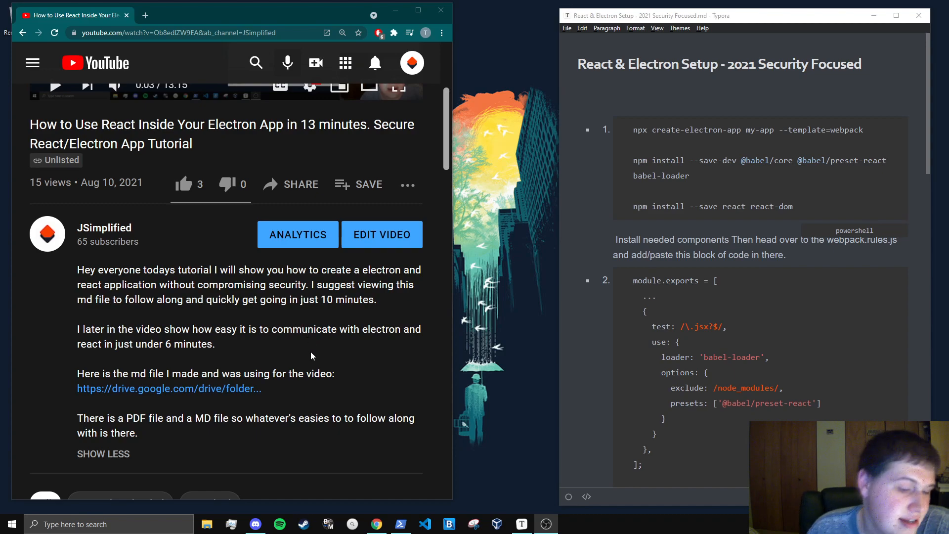
pyautogui.moveTo(188, 398)
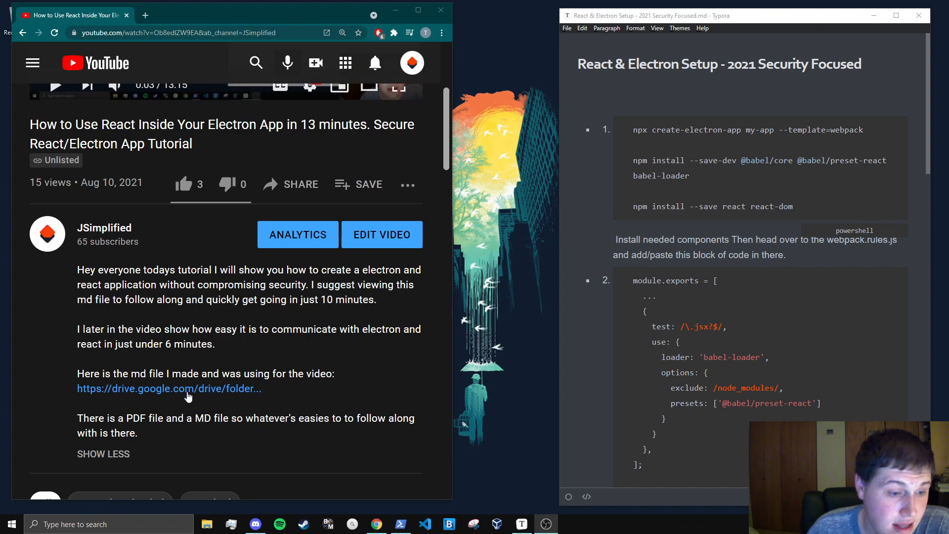
pyautogui.moveTo(221, 399)
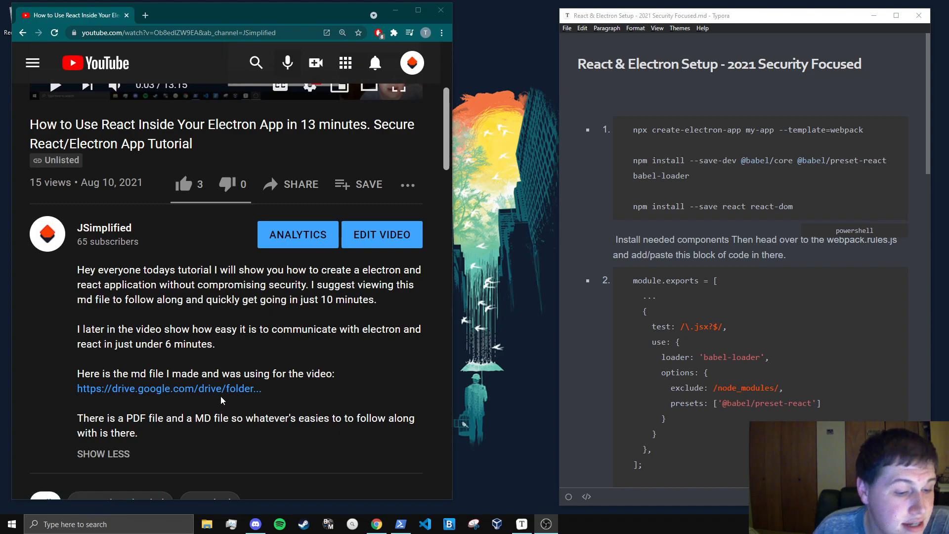
# Step: Follow the drive.google.com link in the description to the Tutorials folder with the setup guide
pyautogui.click(169, 388)
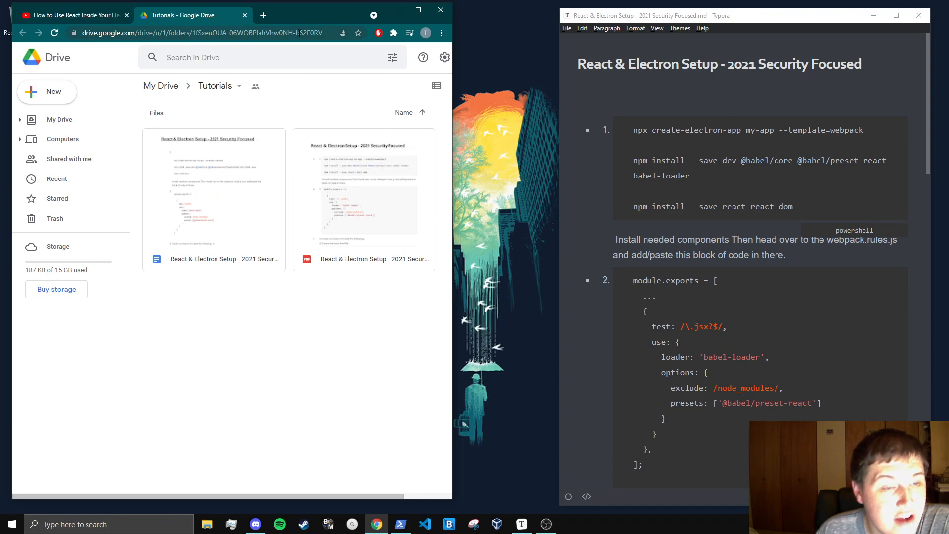
# Step: Preview the setup guide PDF, return to the folder, view the Google Docs version, then minimize Chrome
pyautogui.click(363, 200)
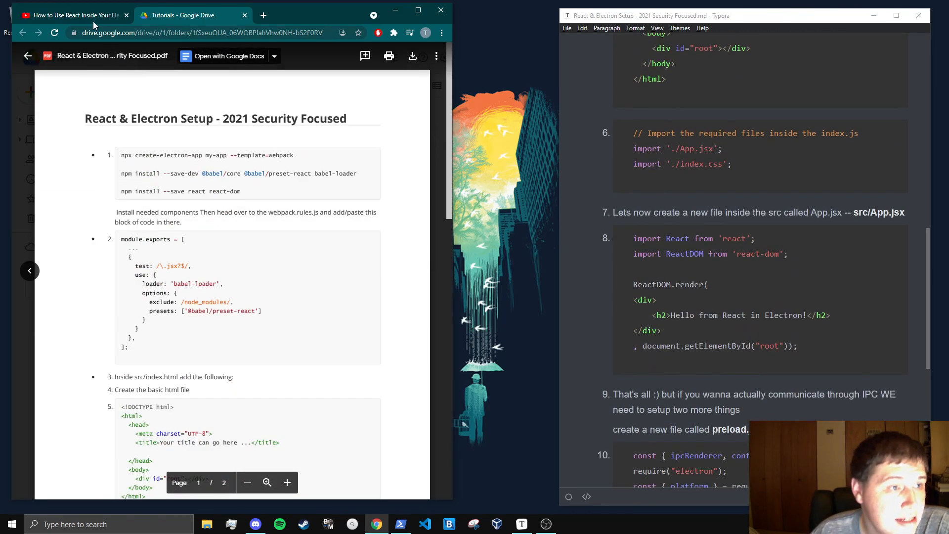
pyautogui.click(72, 15)
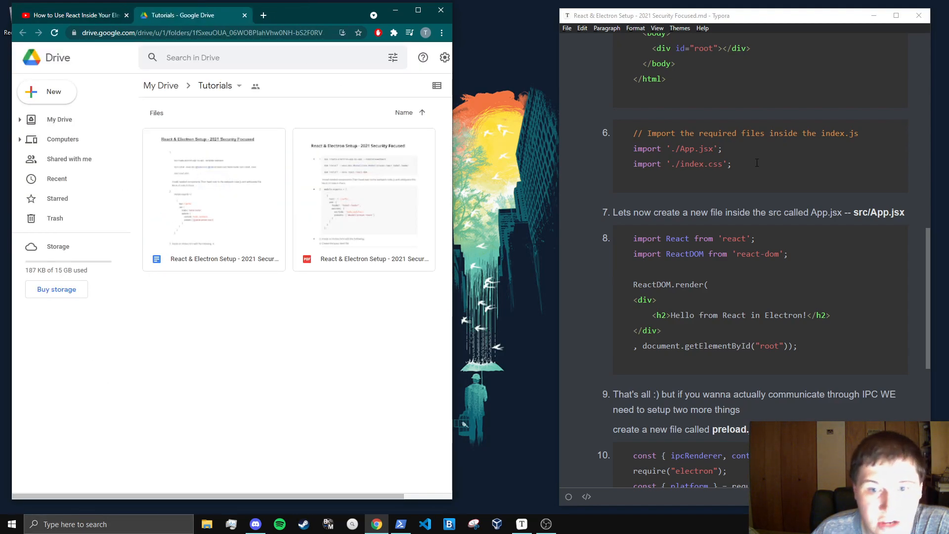
pyautogui.click(335, 15)
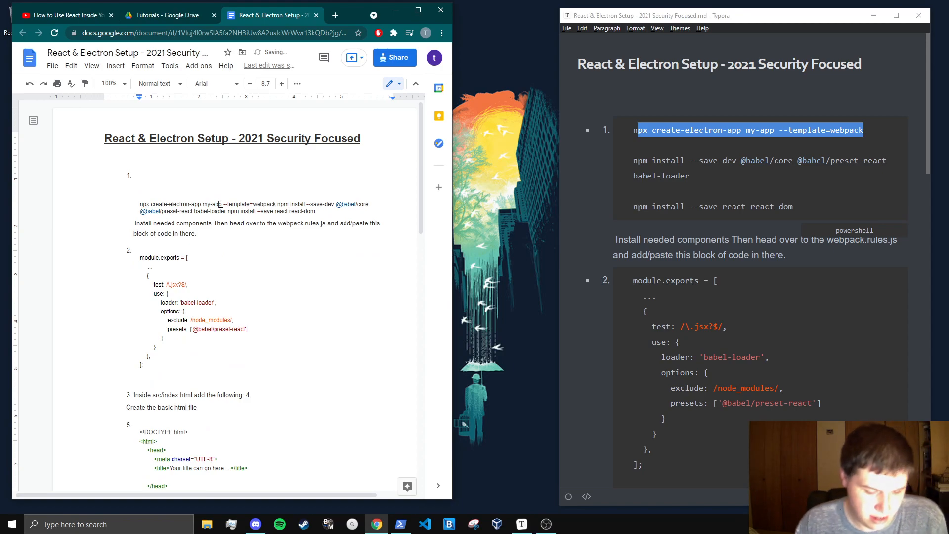
pyautogui.click(168, 15)
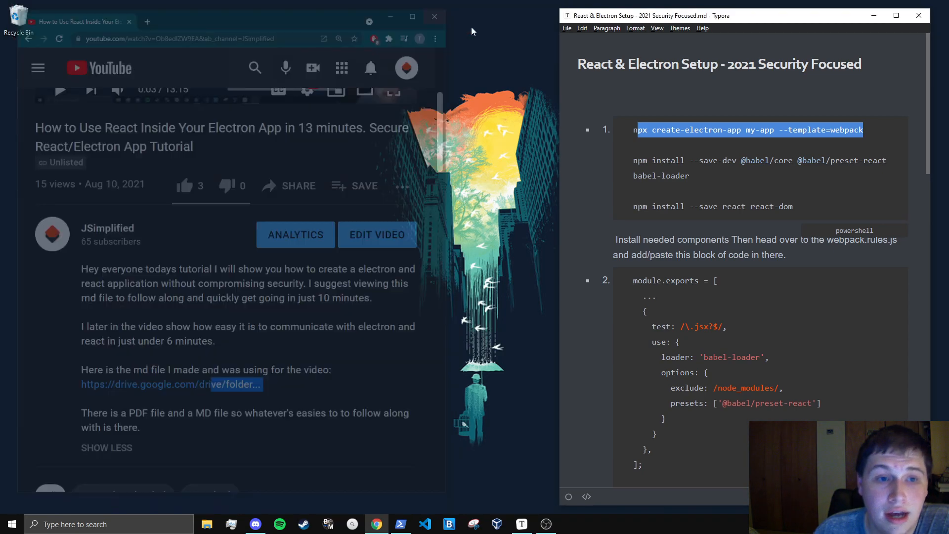
# Step: In PowerShell at E:\tutorials, clear the screen and run npx create-electron-app my-app --template=webpack
pyautogui.click(434, 17)
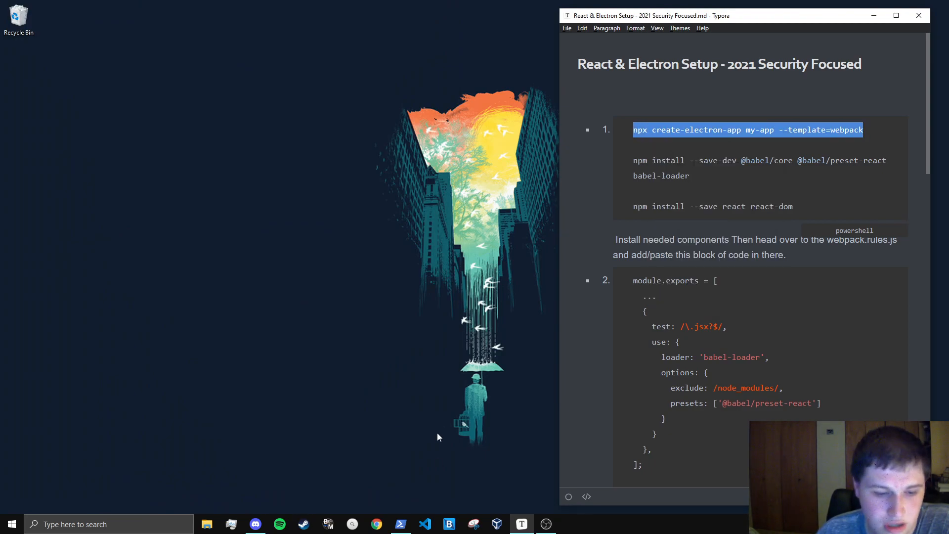
pyautogui.click(400, 524)
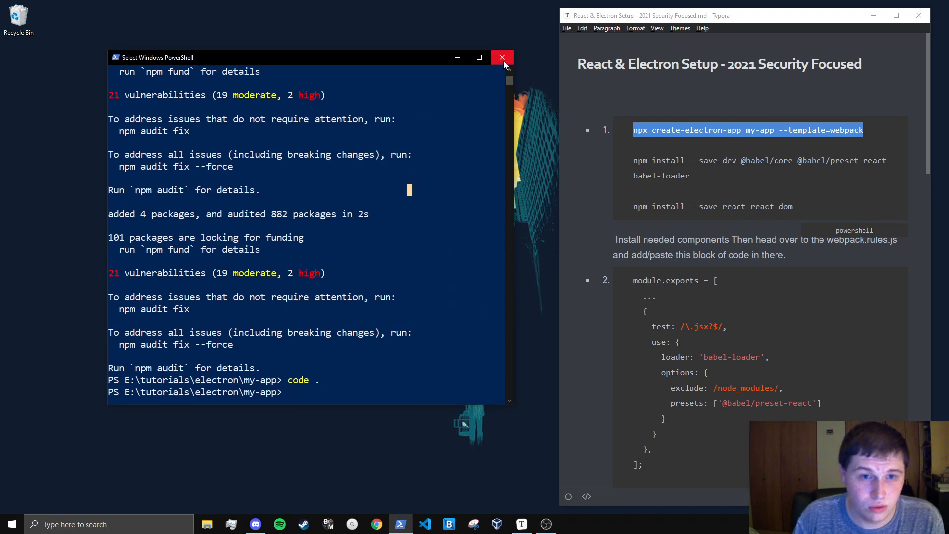
pyautogui.write('cd ..')
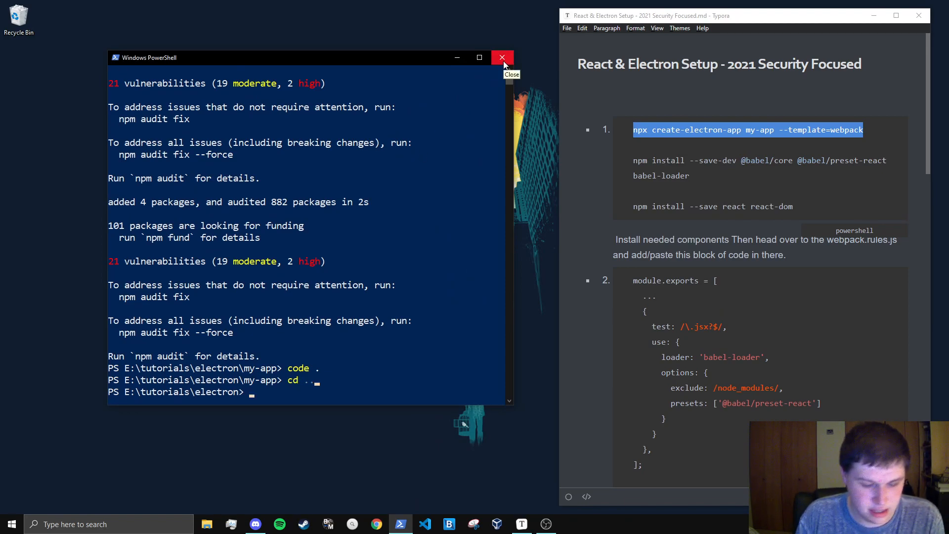
pyautogui.press('Return')
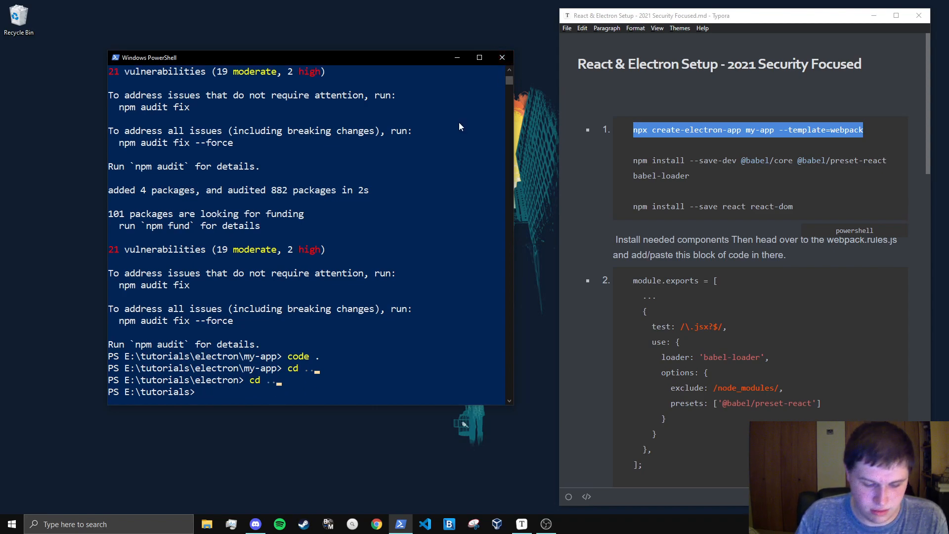
pyautogui.write('cleare')
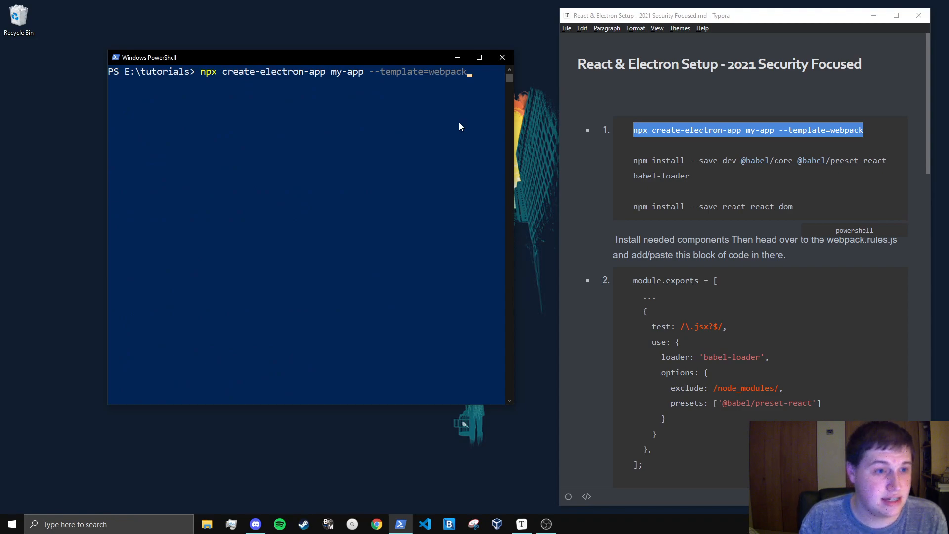
pyautogui.press('Return')
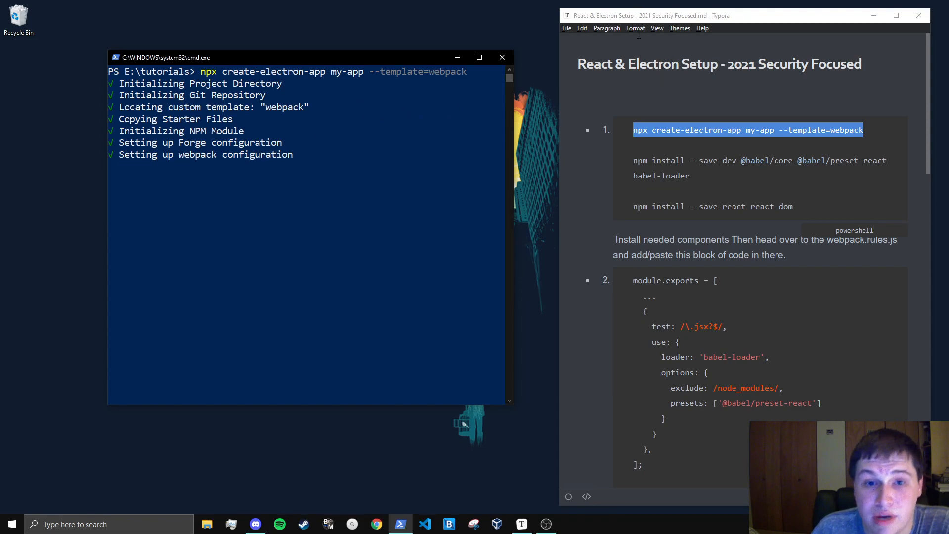
# Step: Watch the scaffolding output while npm installs the template dependencies
pyautogui.scroll(-3)
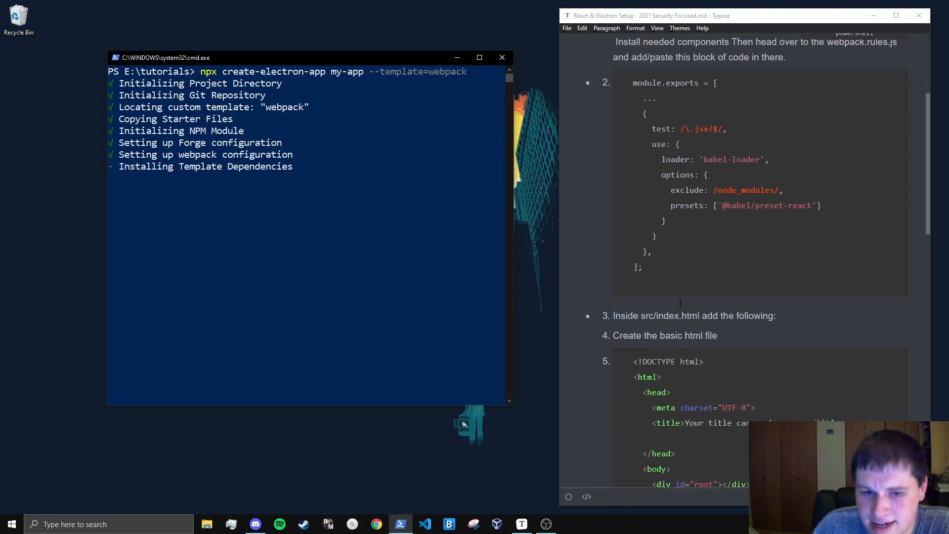
pyautogui.scroll(3)
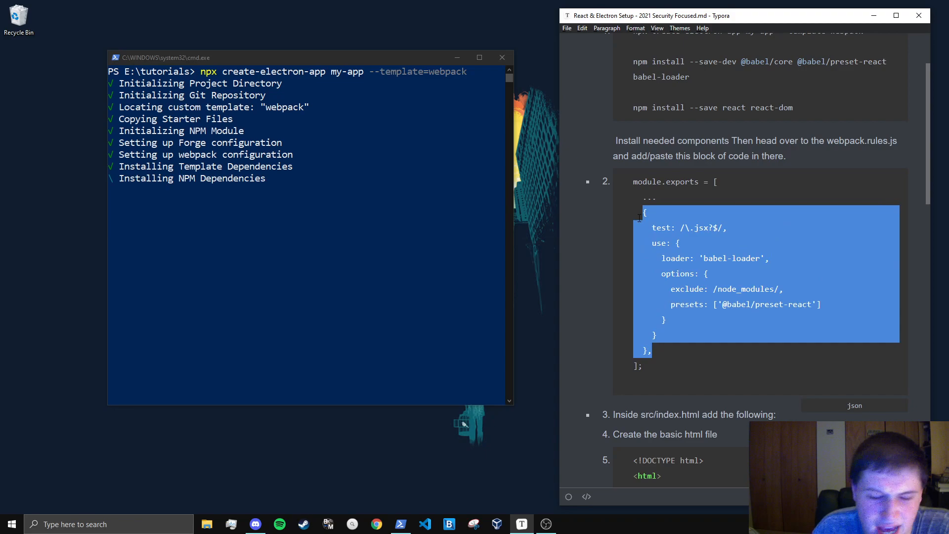
pyautogui.moveTo(789, 224)
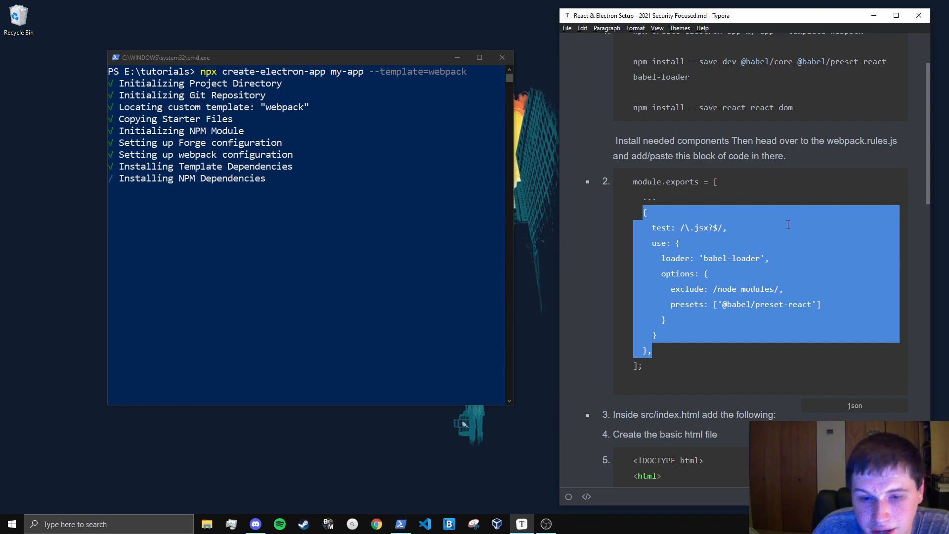
pyautogui.scroll(3)
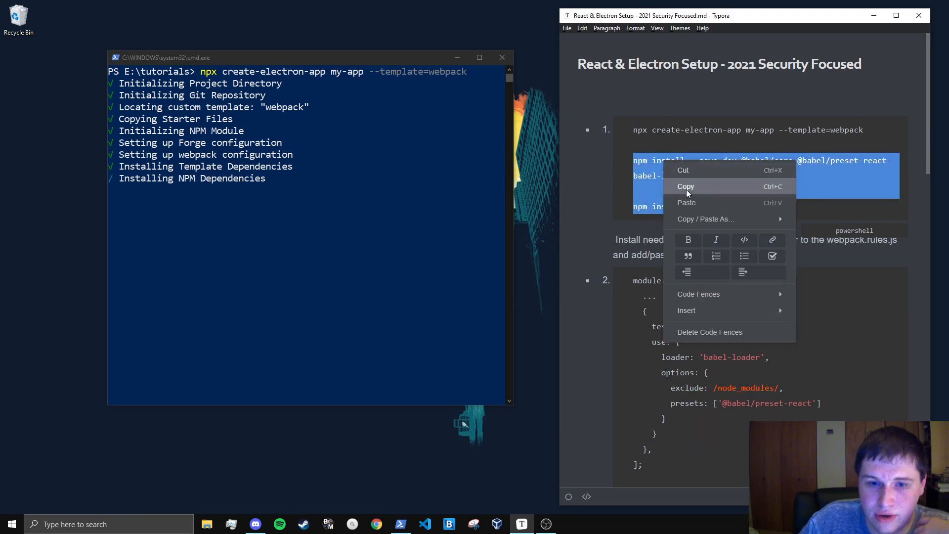
pyautogui.click(685, 186)
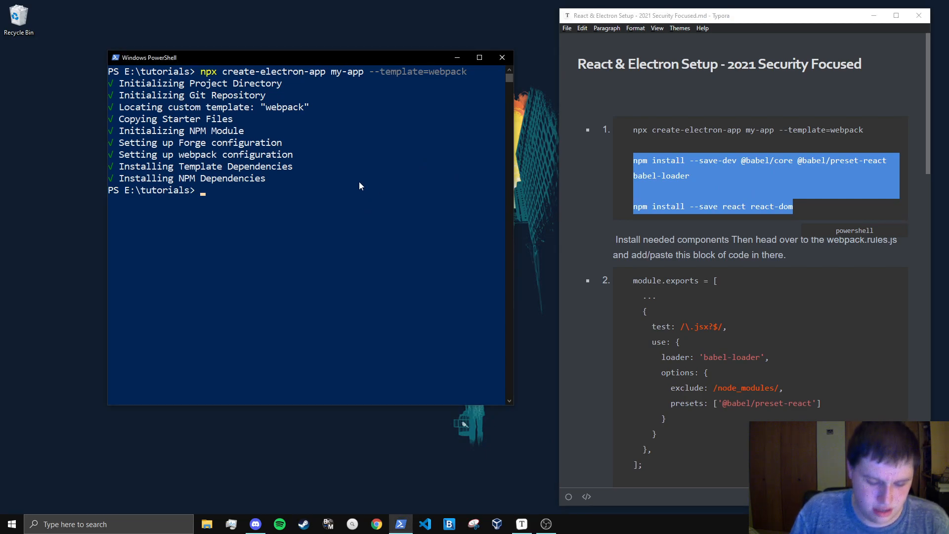
pyautogui.write('cd my0')
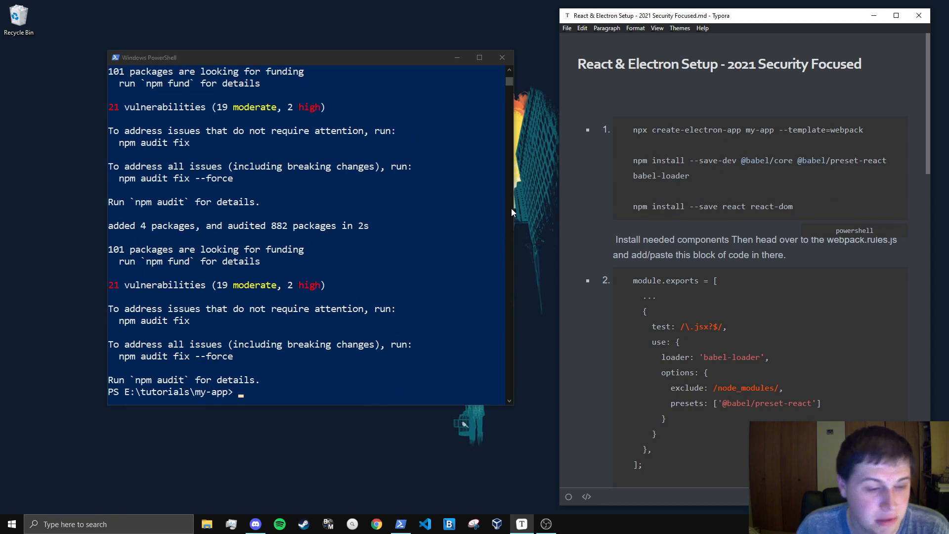
pyautogui.write('cl')
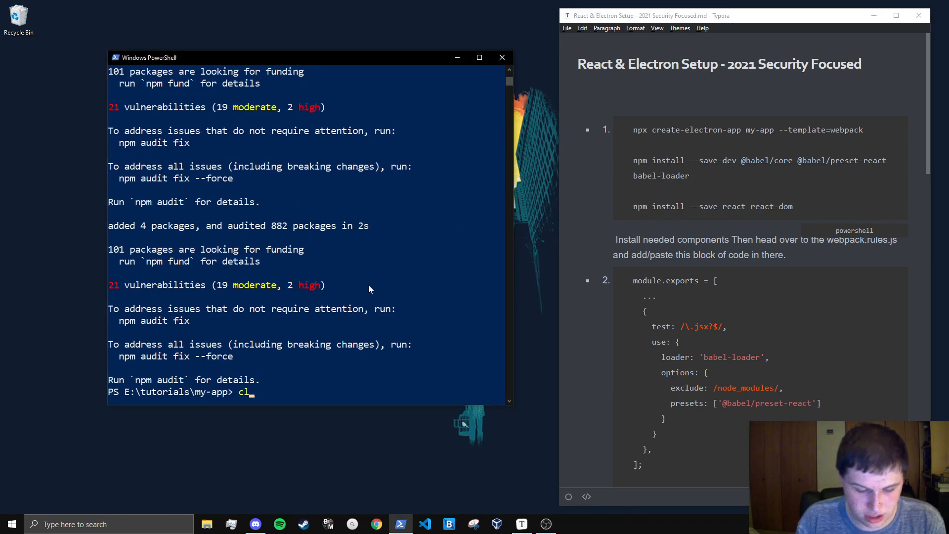
pyautogui.write('ode')
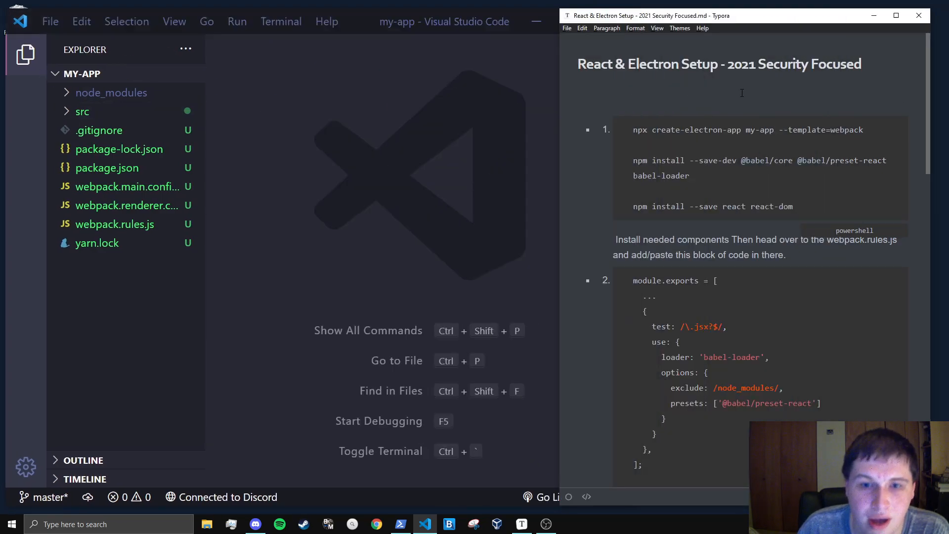
# Step: Add the babel-loader rule for .jsx files to the exports array in webpack.rules.js, save and close it
pyautogui.scroll(-3)
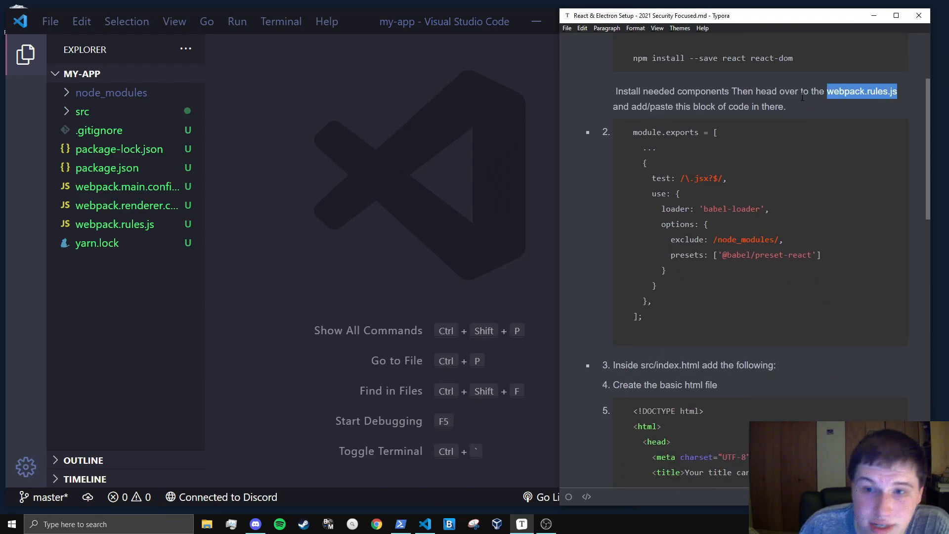
pyautogui.click(115, 224)
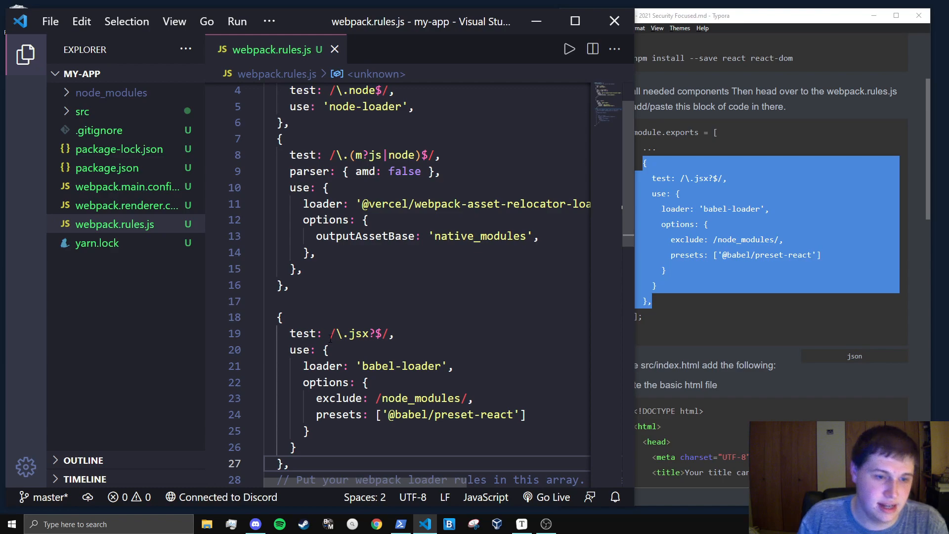
pyautogui.scroll(-3)
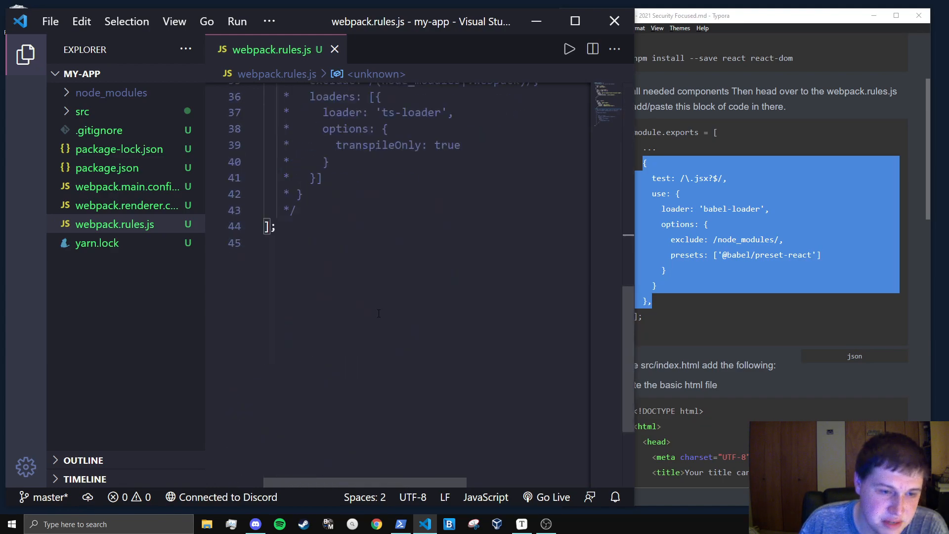
pyautogui.scroll(3)
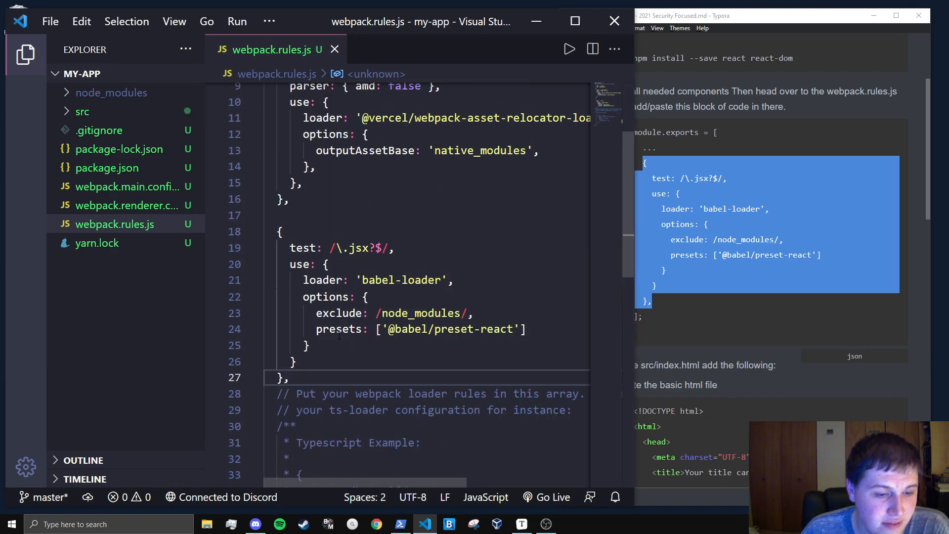
pyautogui.scroll(-3)
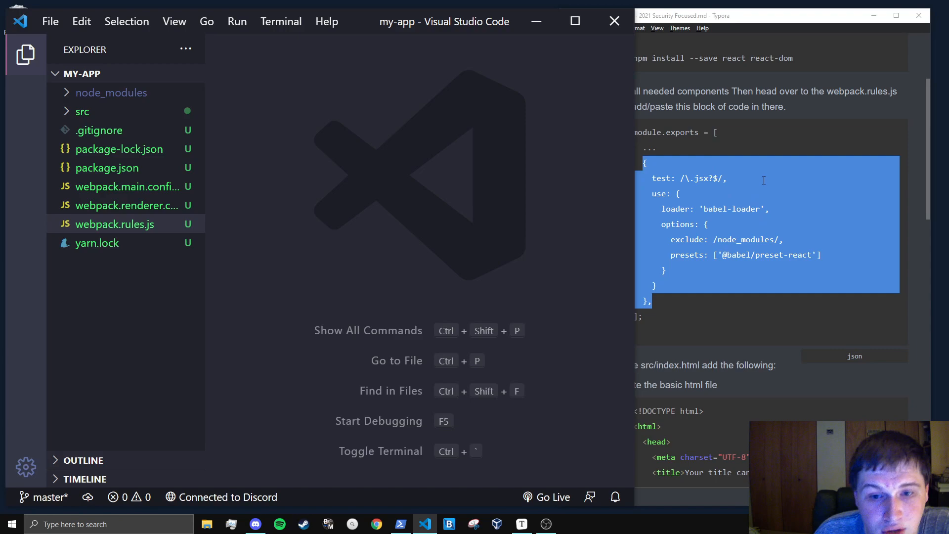
pyautogui.scroll(-3)
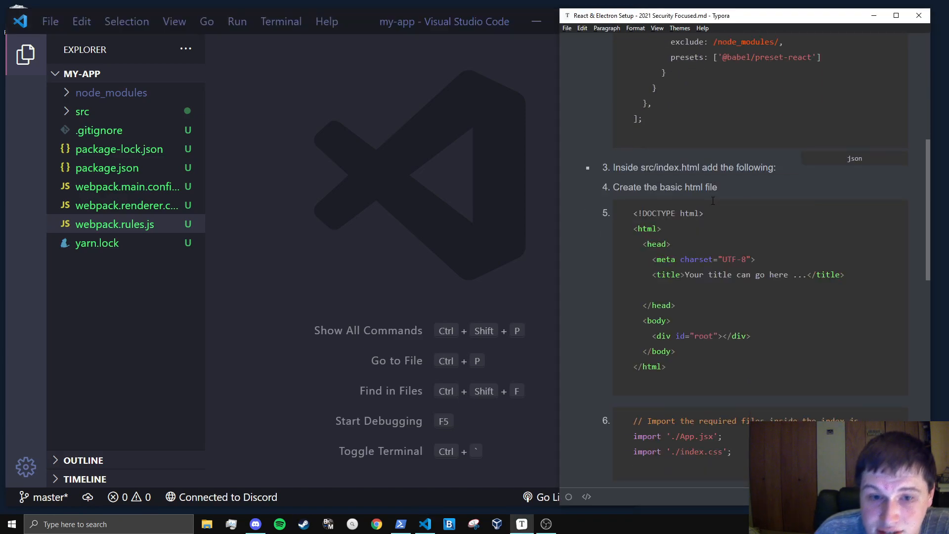
pyautogui.scroll(-3)
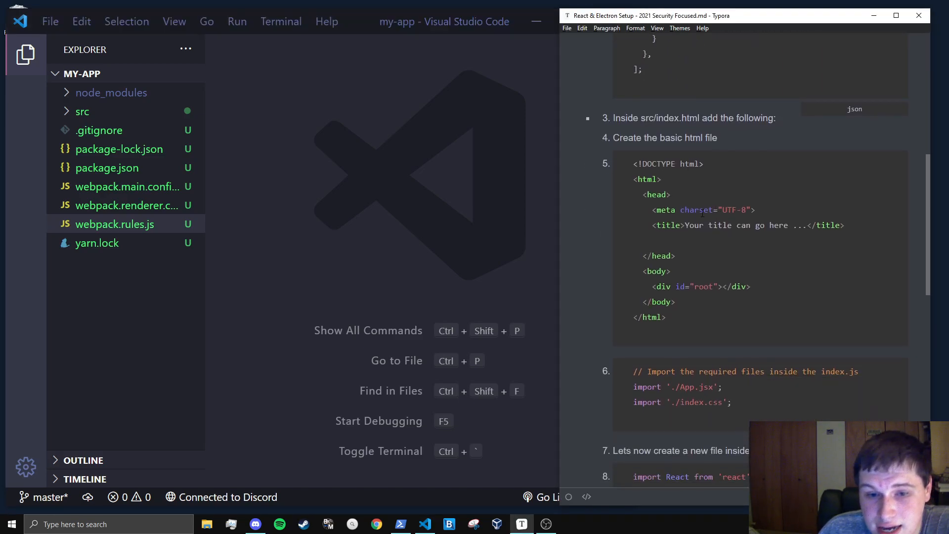
# Step: Set src/index.html's title to My React App and its body to <div id='root'></div>, save and close
pyautogui.click(82, 112)
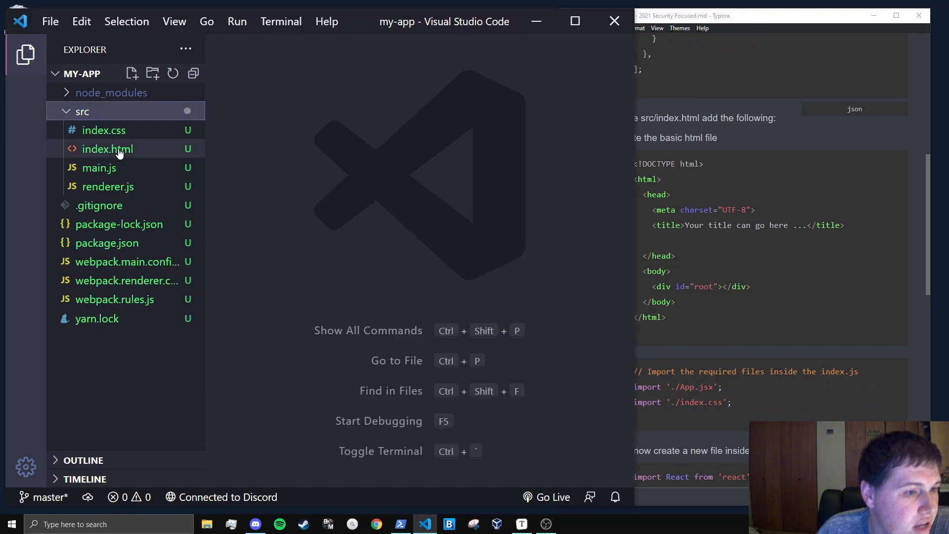
pyautogui.click(108, 149)
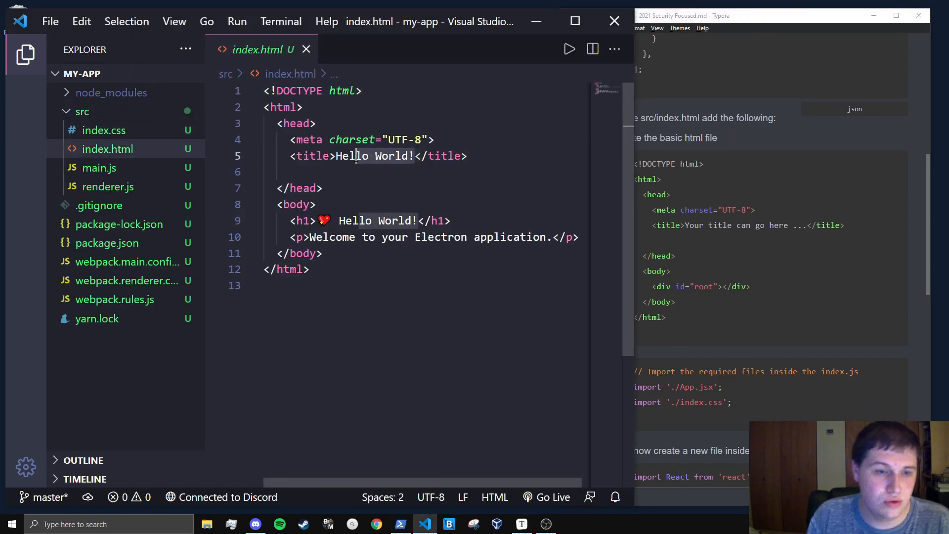
pyautogui.write('My')
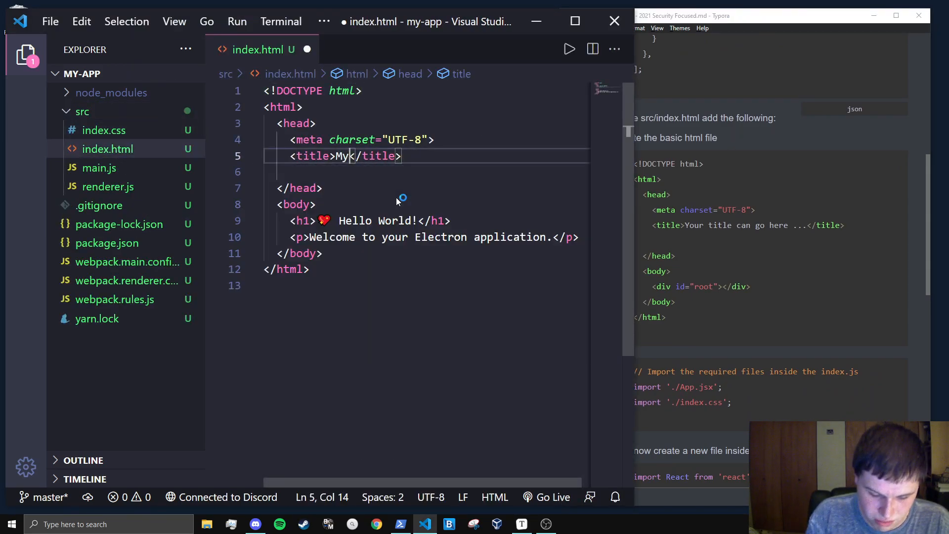
pyautogui.write('React App')
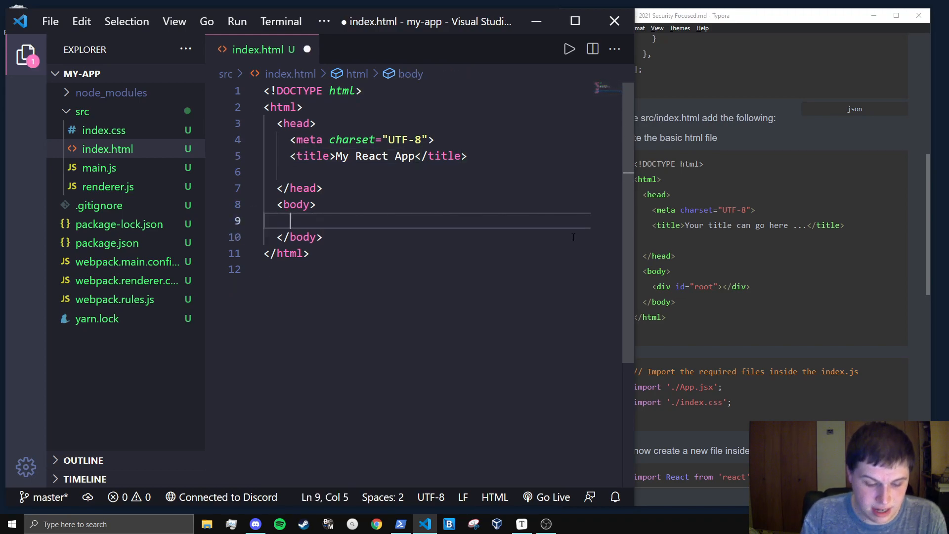
pyautogui.write("div id='root'></div>")
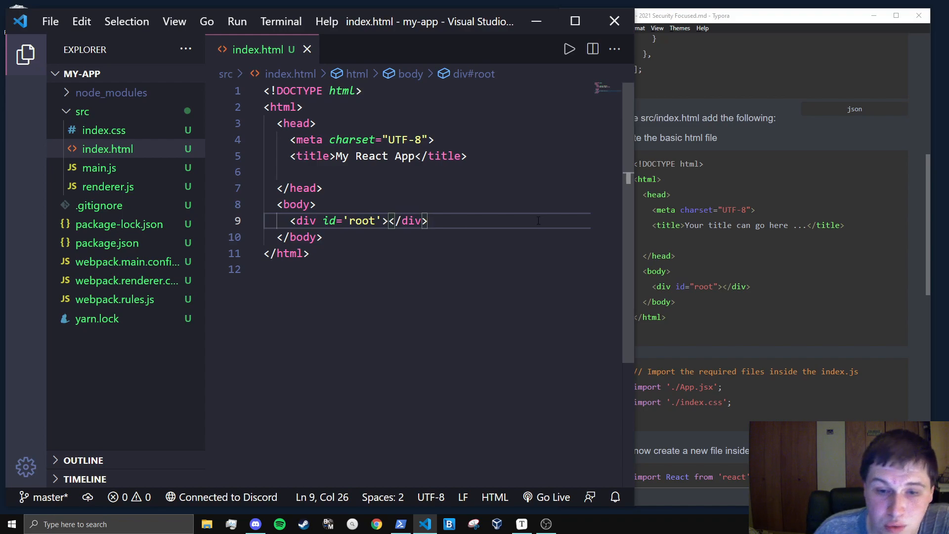
pyautogui.moveTo(463, 193)
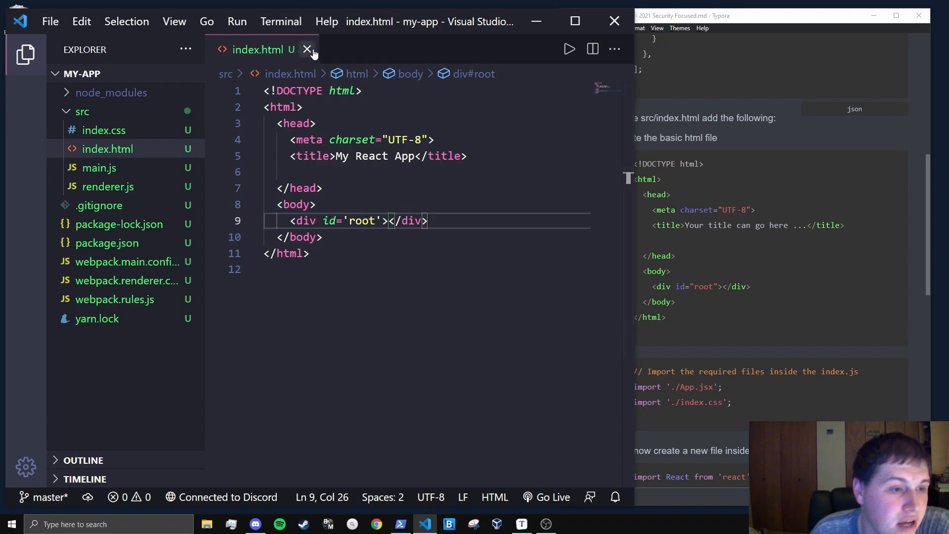
pyautogui.click(308, 49)
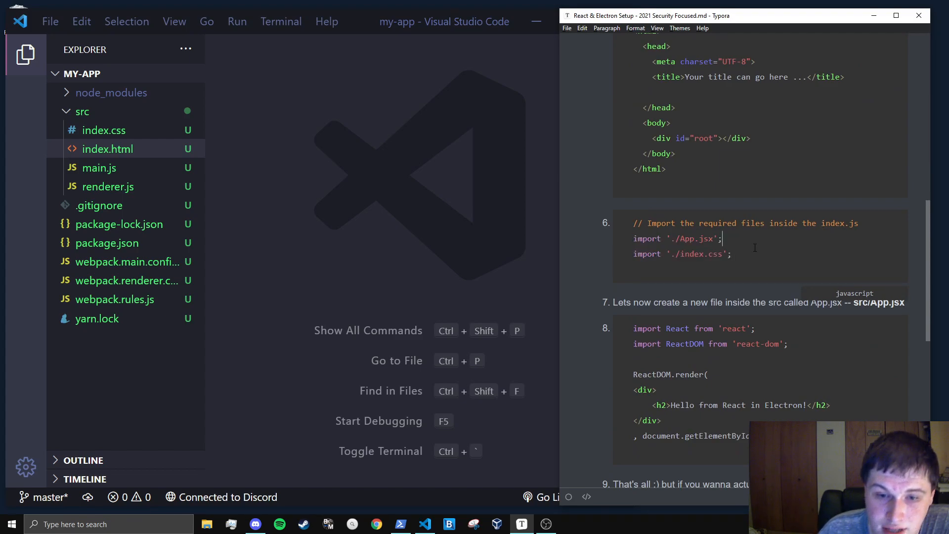
# Step: Replace renderer.js's console.log with import "./App.jsx";, save and close the file
pyautogui.click(109, 186)
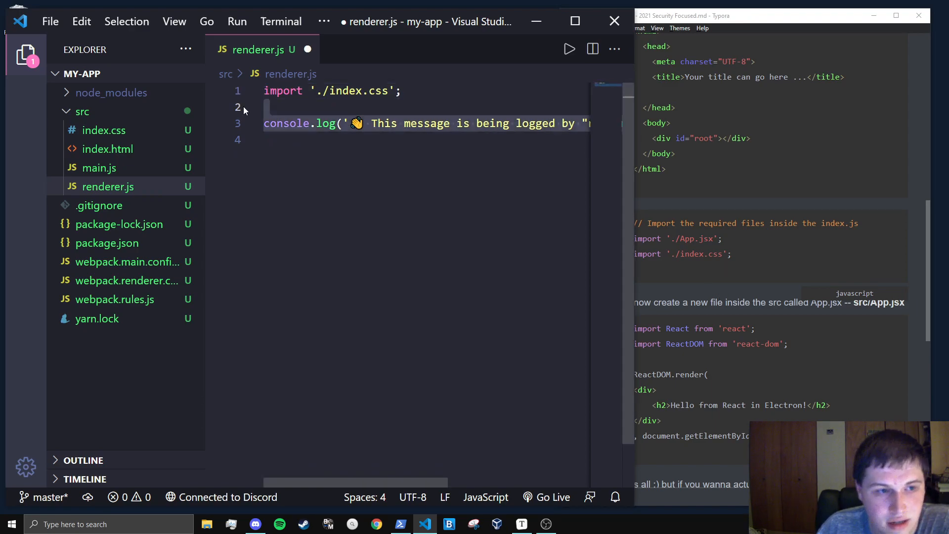
pyautogui.write('import')
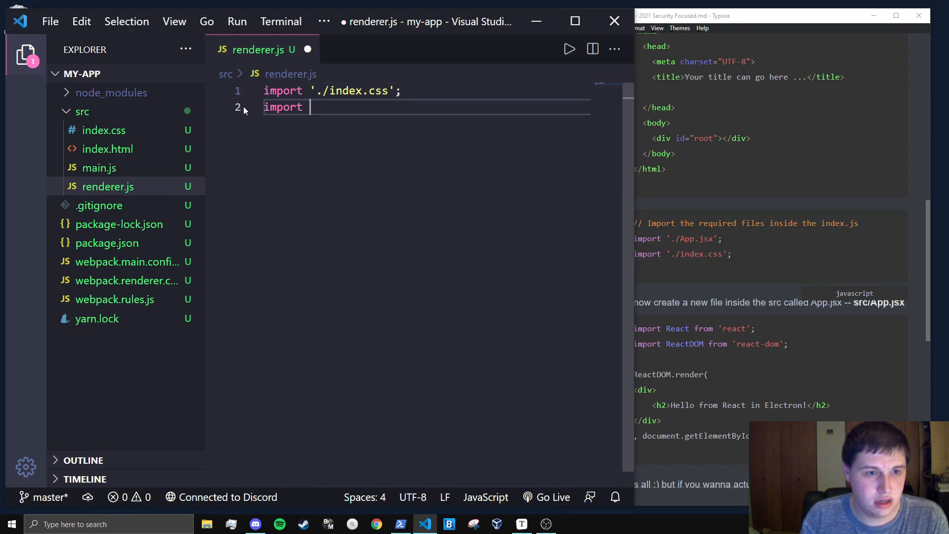
pyautogui.write('"./')
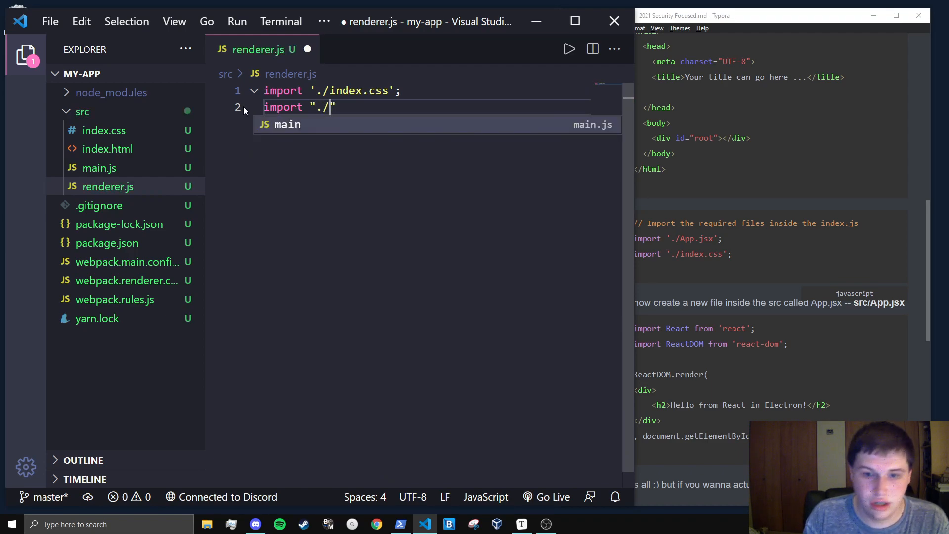
pyautogui.write('App.js')
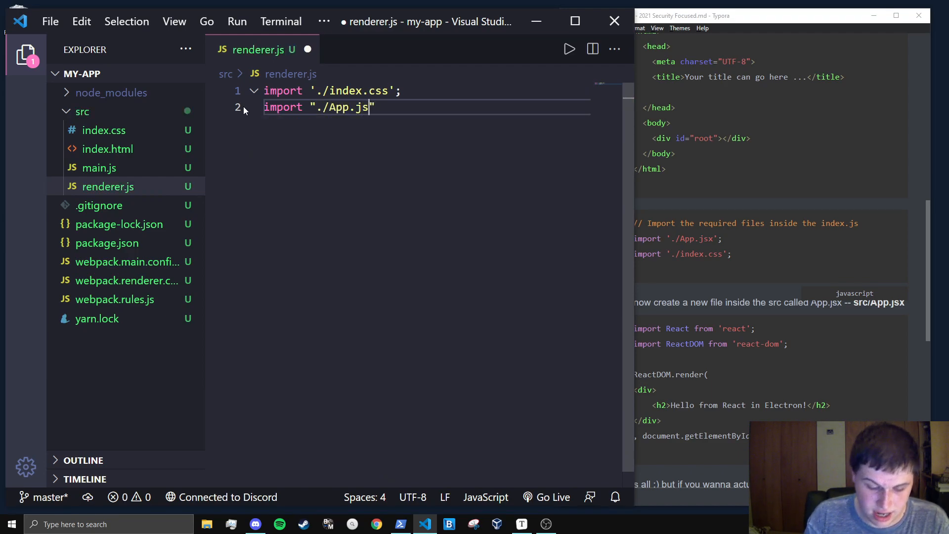
pyautogui.write('x;')
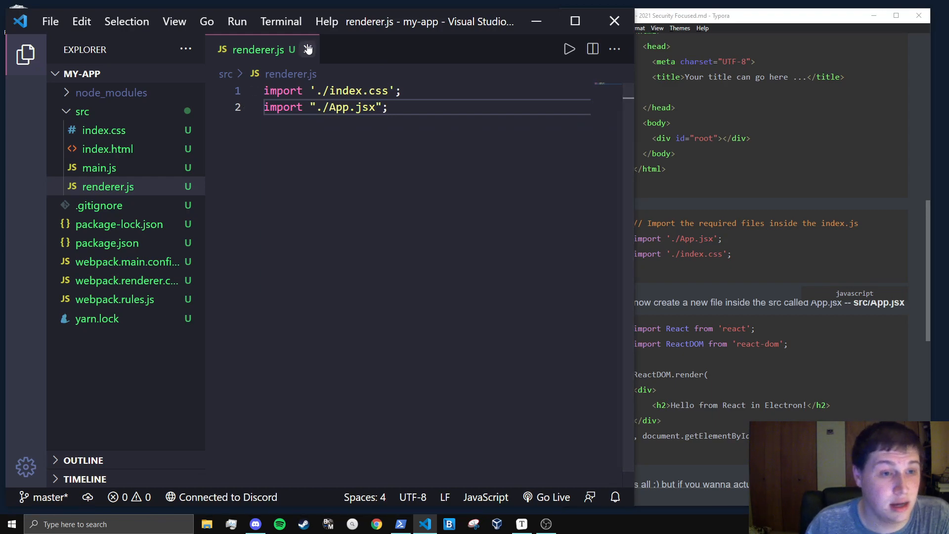
pyautogui.click(309, 49)
pyautogui.write('A')
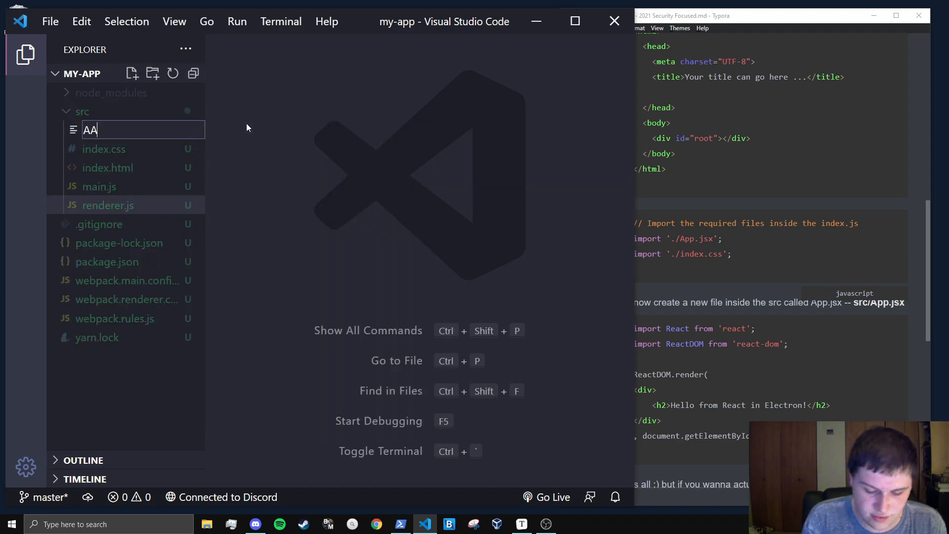
# Step: Create src/App.jsx importing React from "react" and ReactDOM from "react-dom"
pyautogui.write('App.jsx')
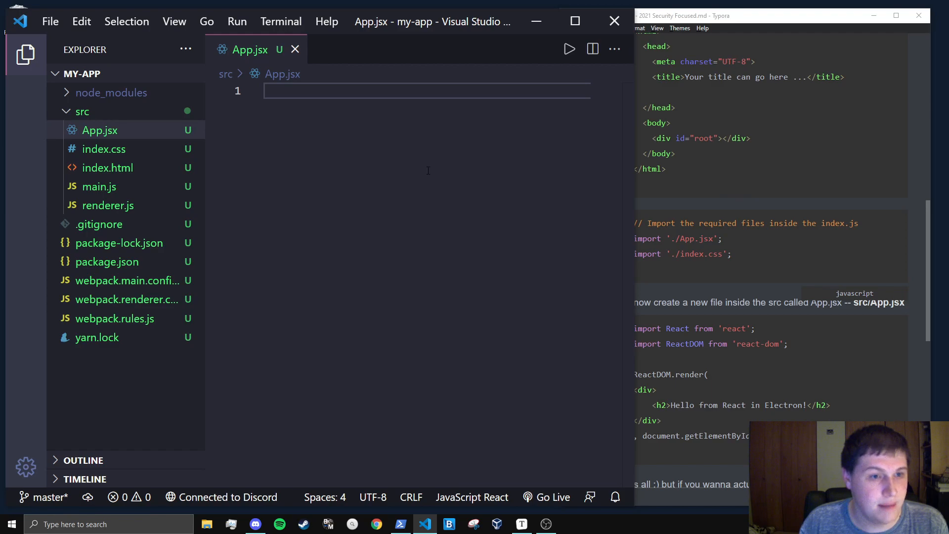
pyautogui.write('import')
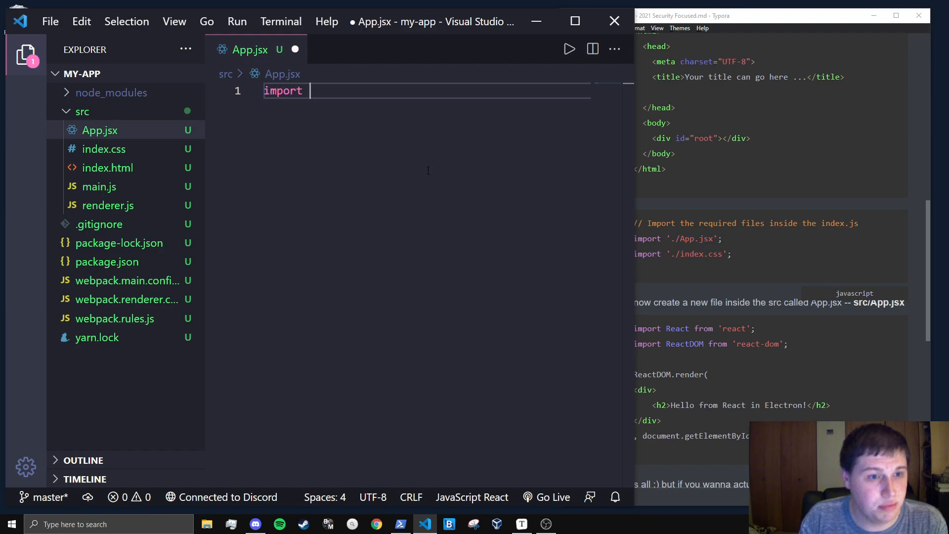
pyautogui.write('React from')
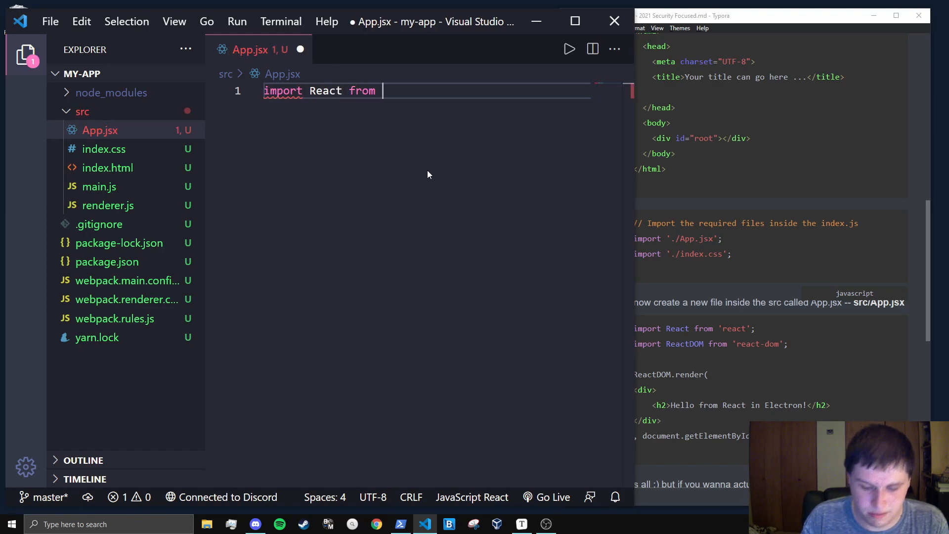
pyautogui.write('"react";')
pyautogui.write('import')
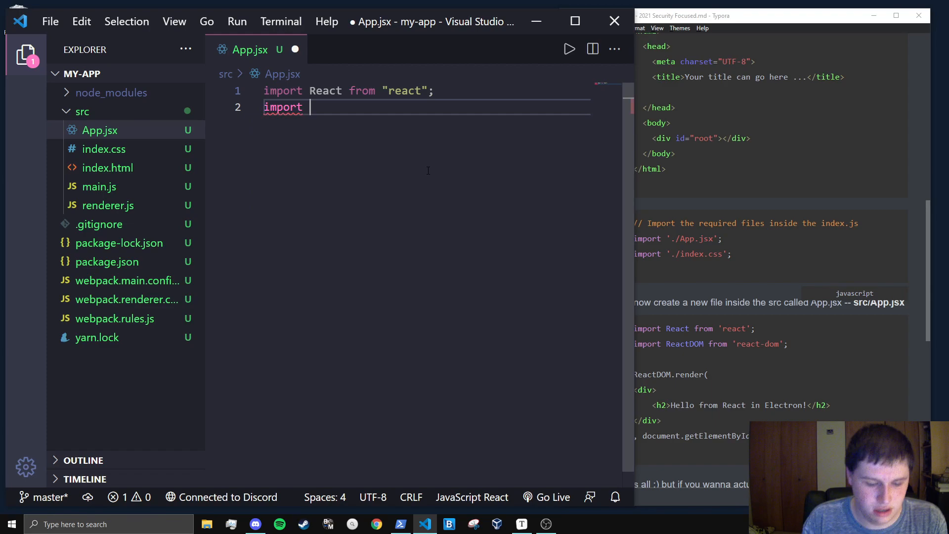
pyautogui.write('ReactDOM')
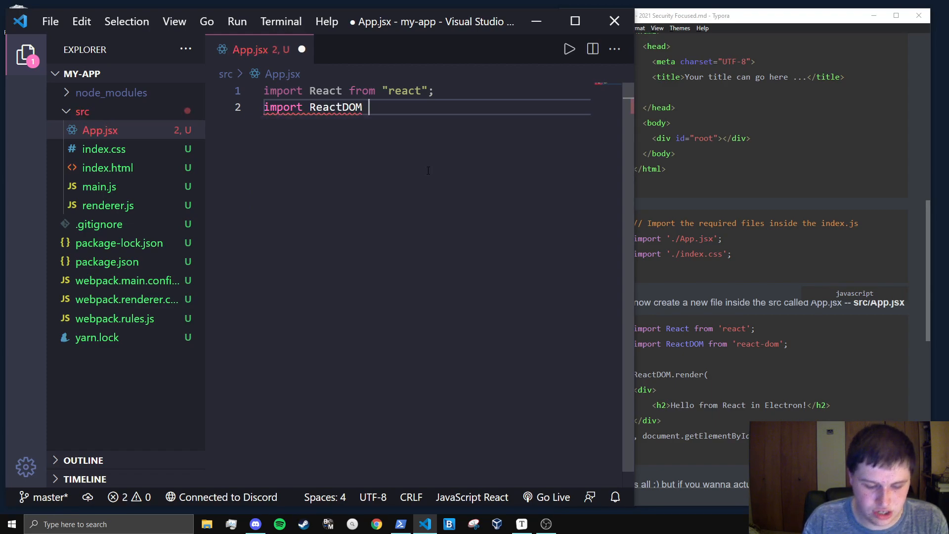
pyautogui.write('from "react-dom";')
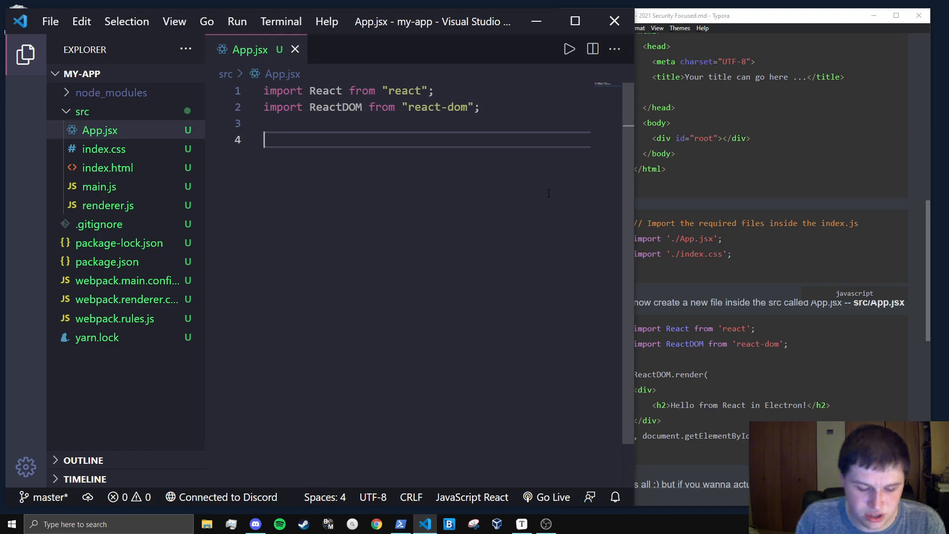
# Step: Write ReactDOM.render(<div><h1>Hello From React</h1></div>, document.getElementById("root")); and save
pyautogui.write('ReactDOM')
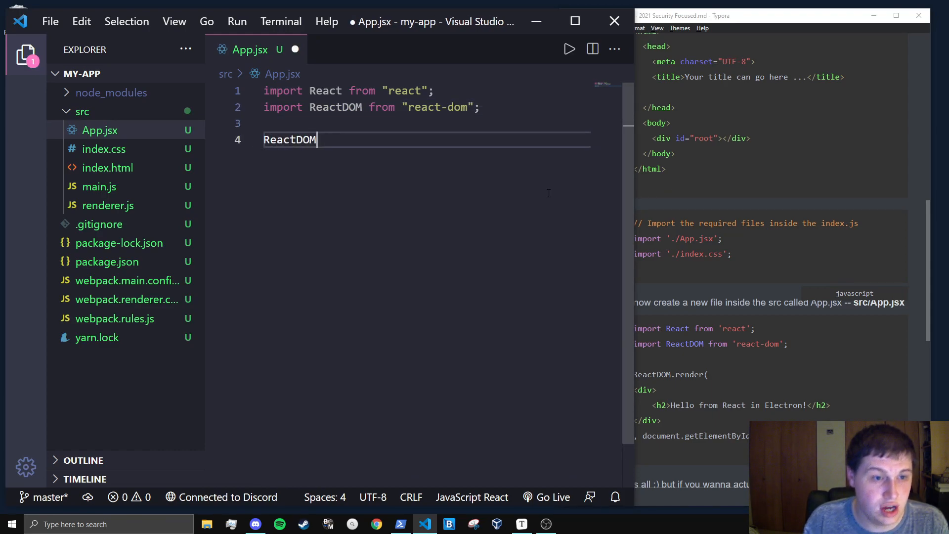
pyautogui.write('.render()')
pyautogui.write('<div></div>')
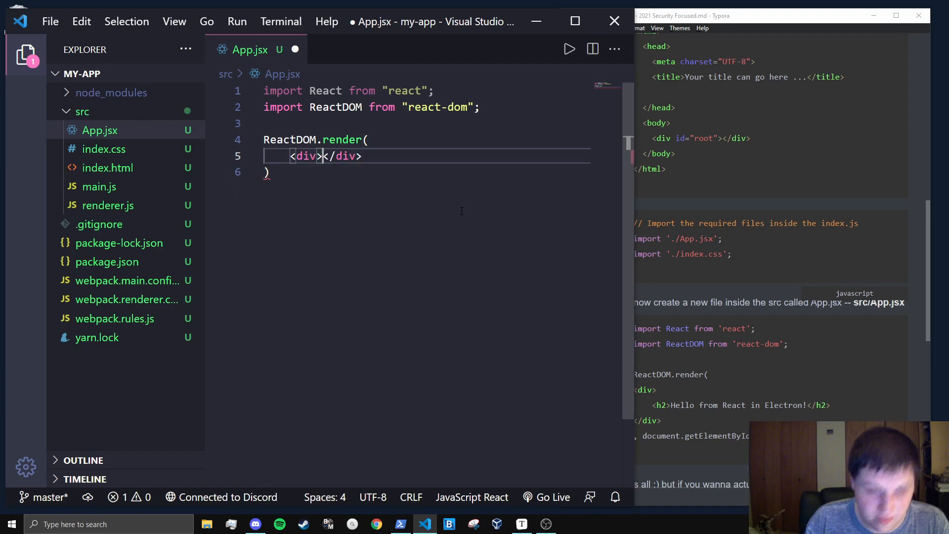
pyautogui.write('h')
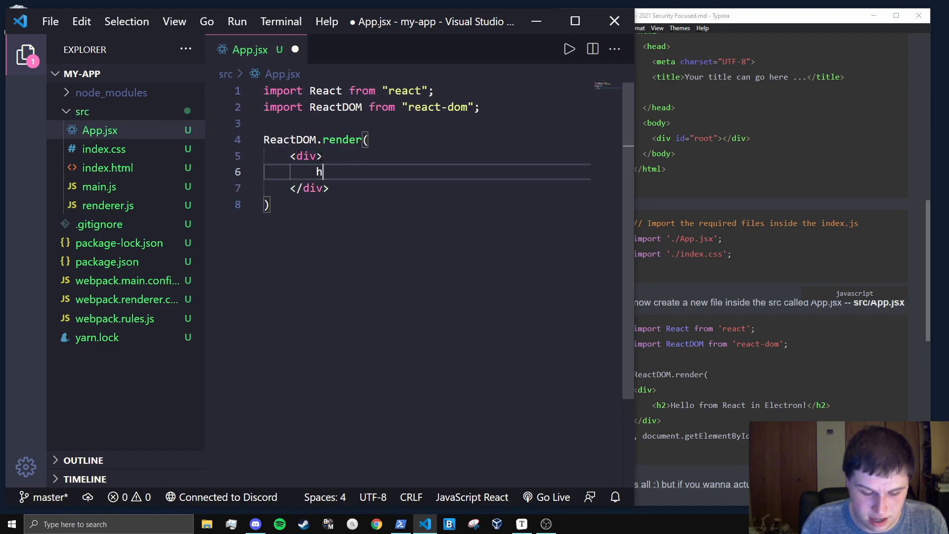
pyautogui.write('<h1>Hello </h1>')
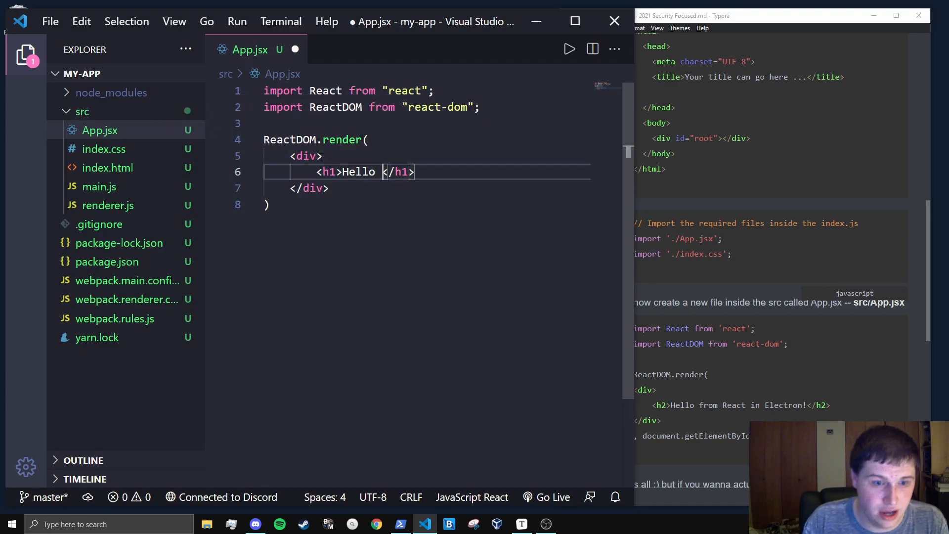
pyautogui.write('FRom React')
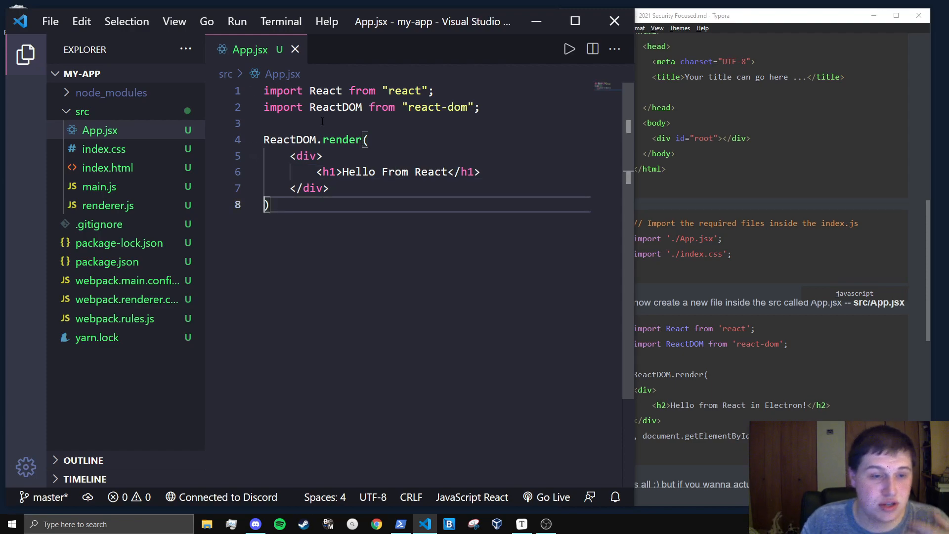
pyautogui.write(',')
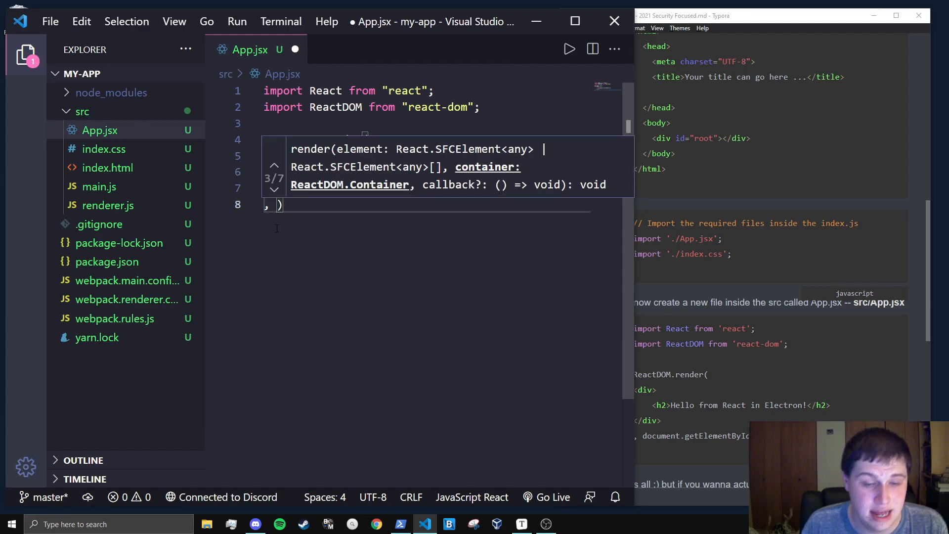
pyautogui.write('document.getElementById("root"')
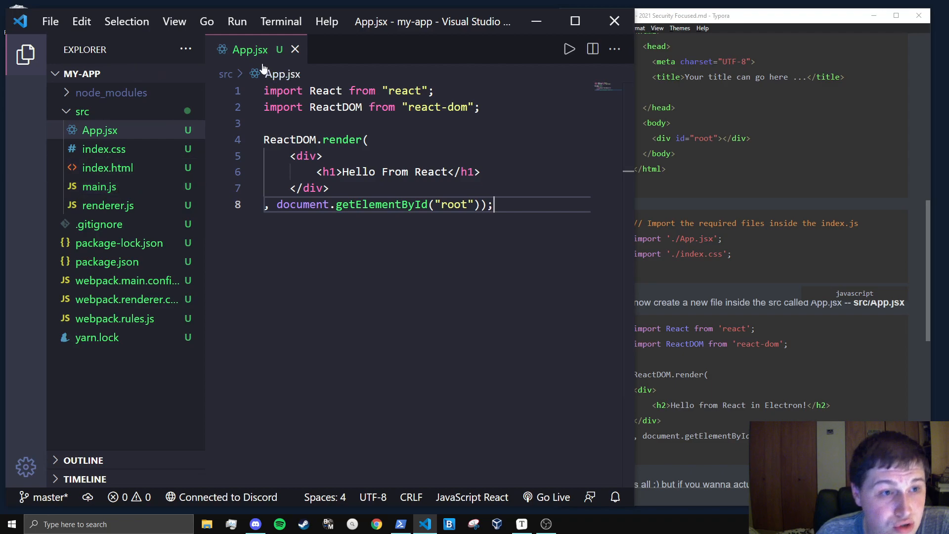
# Step: Run the start script from the integrated terminal and confirm the My React App window shows Hello From React
pyautogui.click(280, 21)
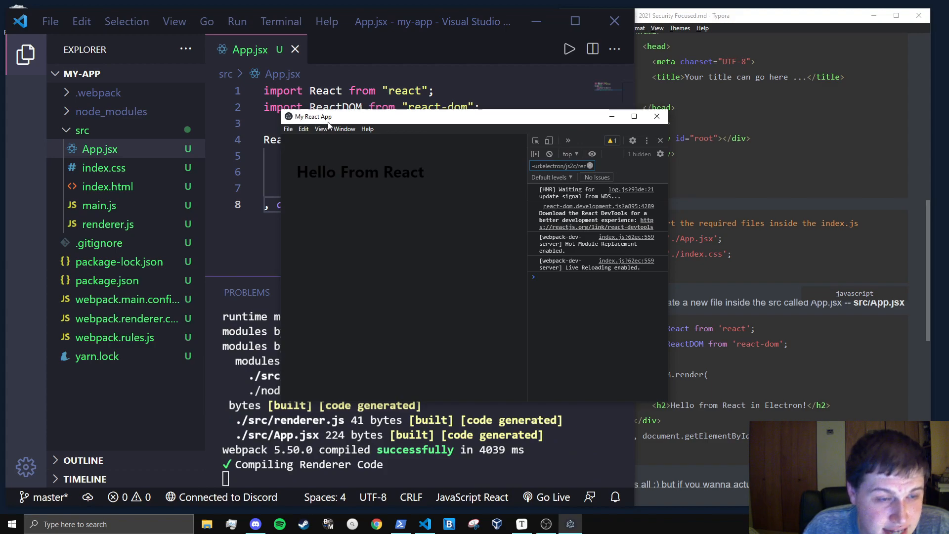
pyautogui.moveTo(283, 187)
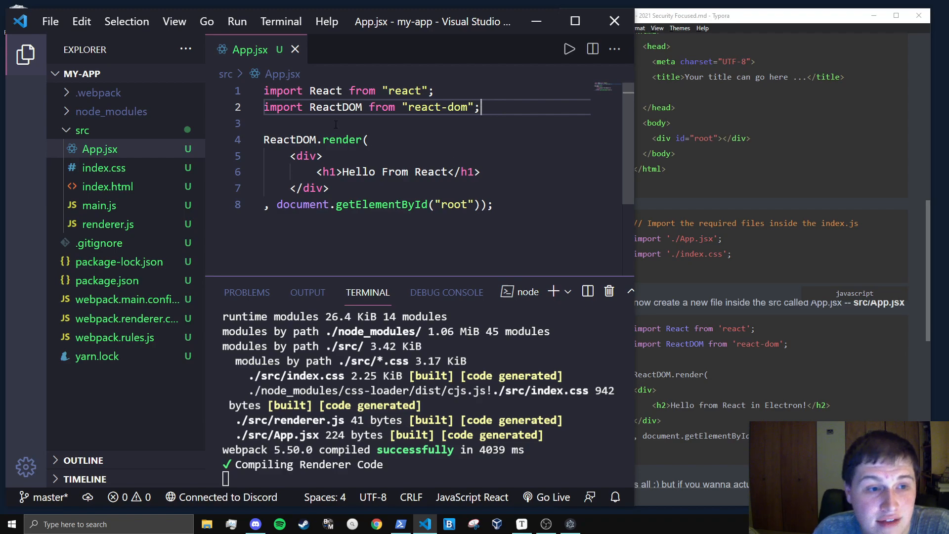
pyautogui.moveTo(342, 140)
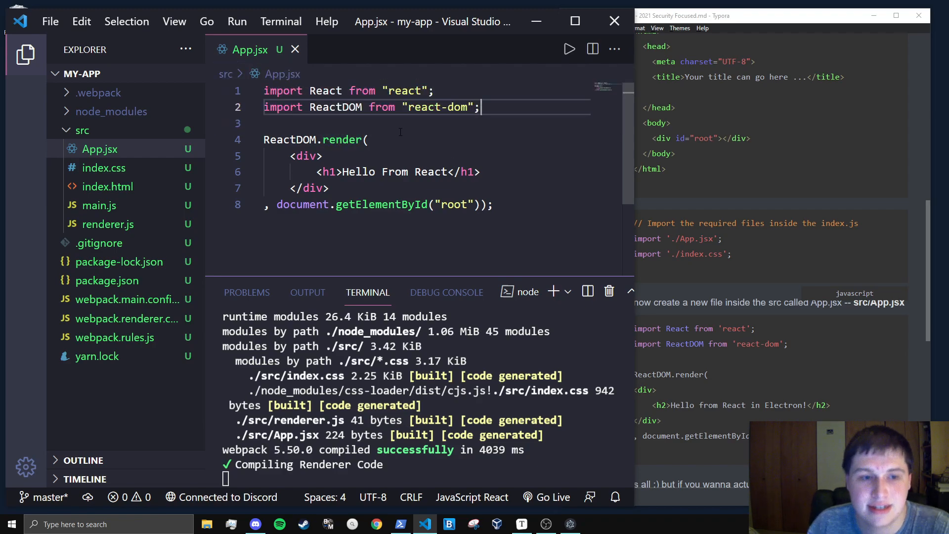
# Step: Add <button onClick={clicked}>Click Me</button> inside the div in App.jsx
pyautogui.press('Enter')
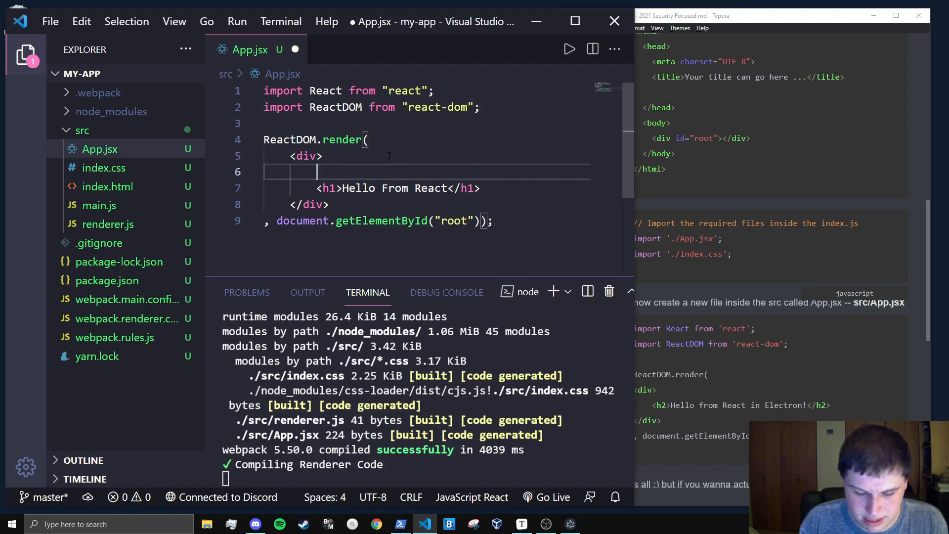
pyautogui.write('<button></button>')
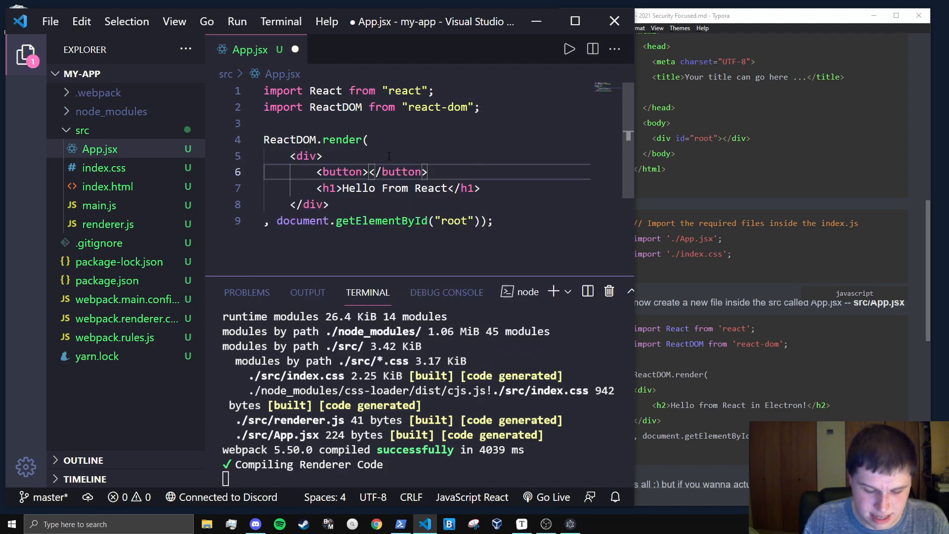
pyautogui.write('Click Me')
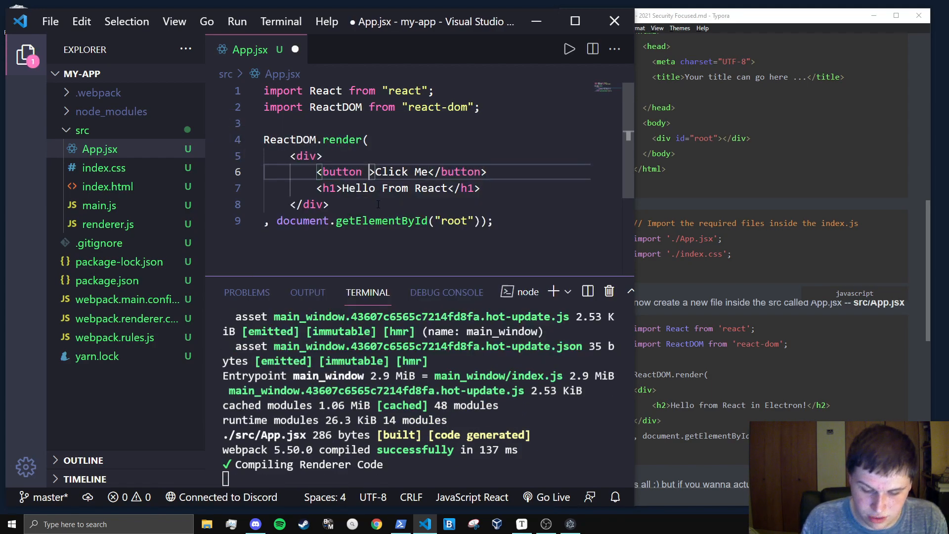
pyautogui.write('co')
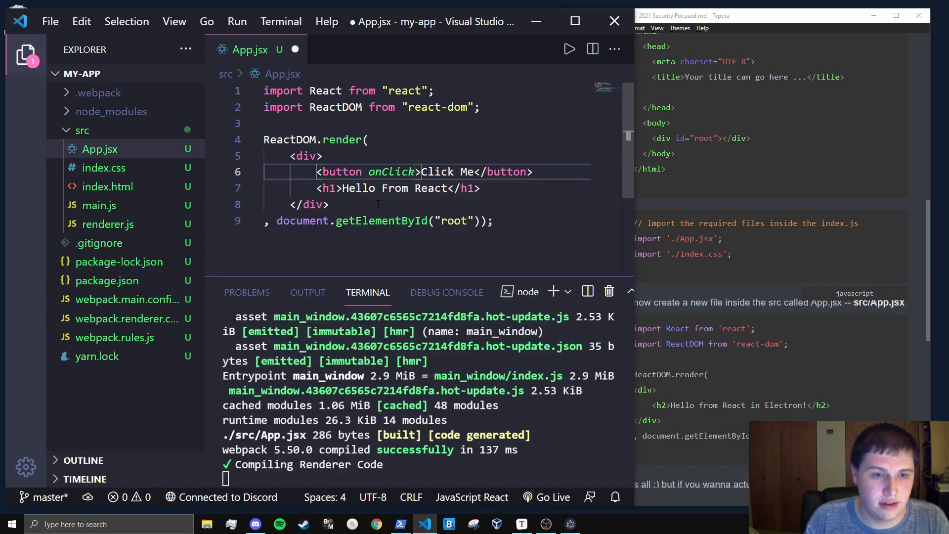
pyautogui.write('={}')
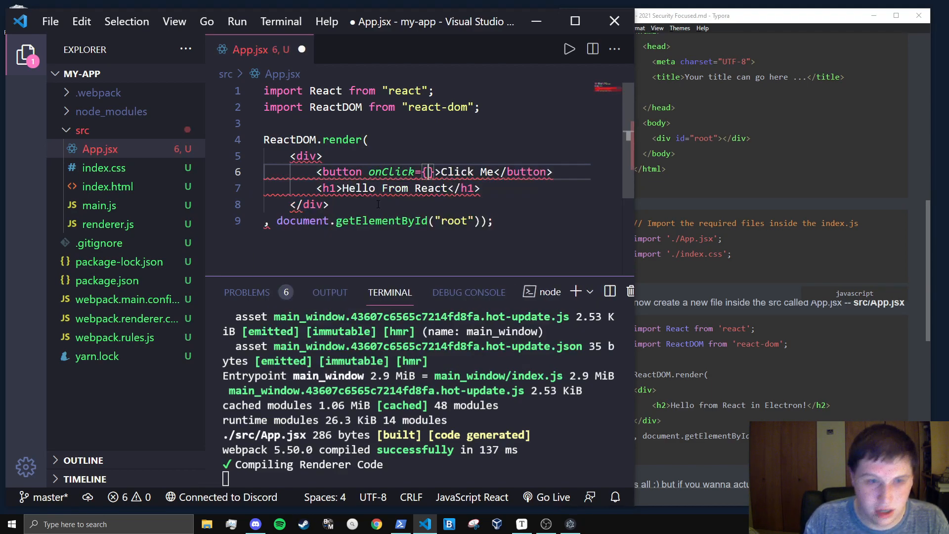
pyautogui.write('cklicked')
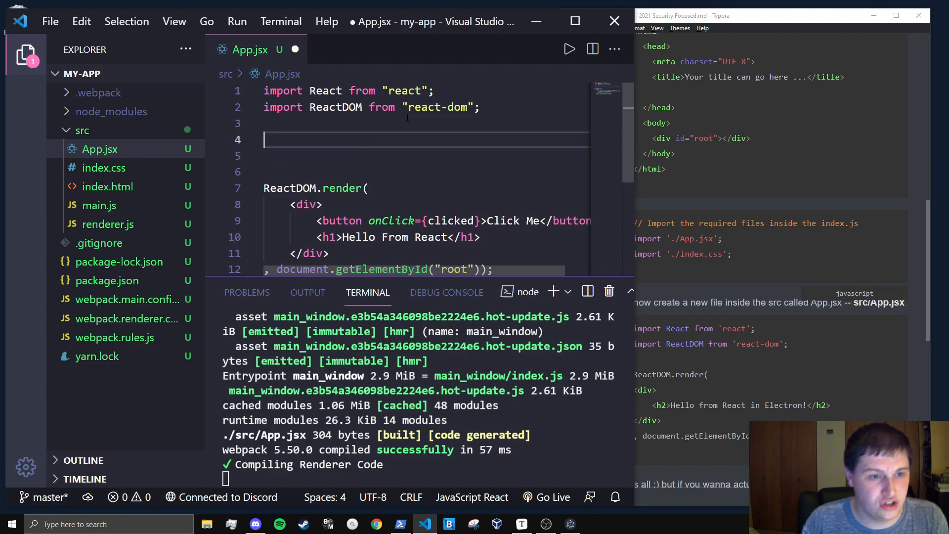
# Step: Define an empty async function clicked() above ReactDOM.render and save App.jsx
pyautogui.write('async function clicked () {')
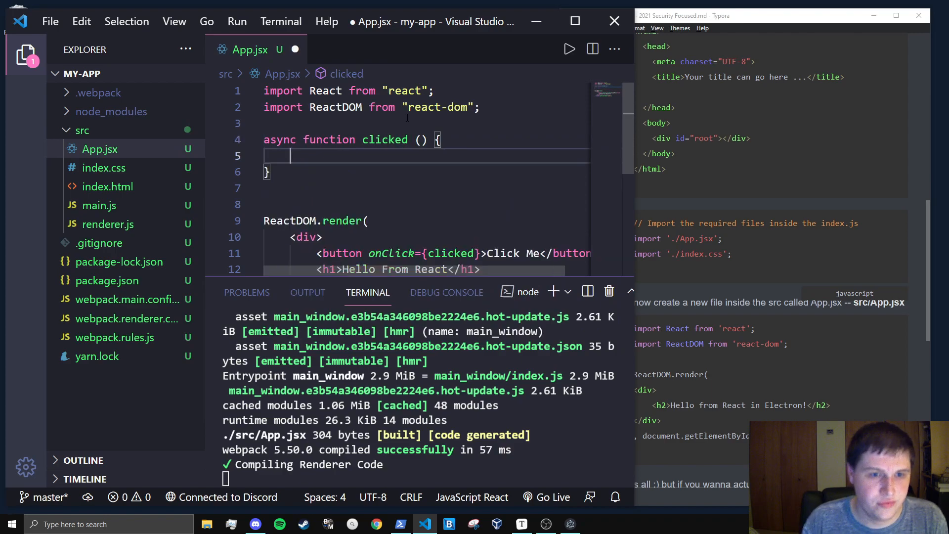
pyautogui.moveTo(428, 205)
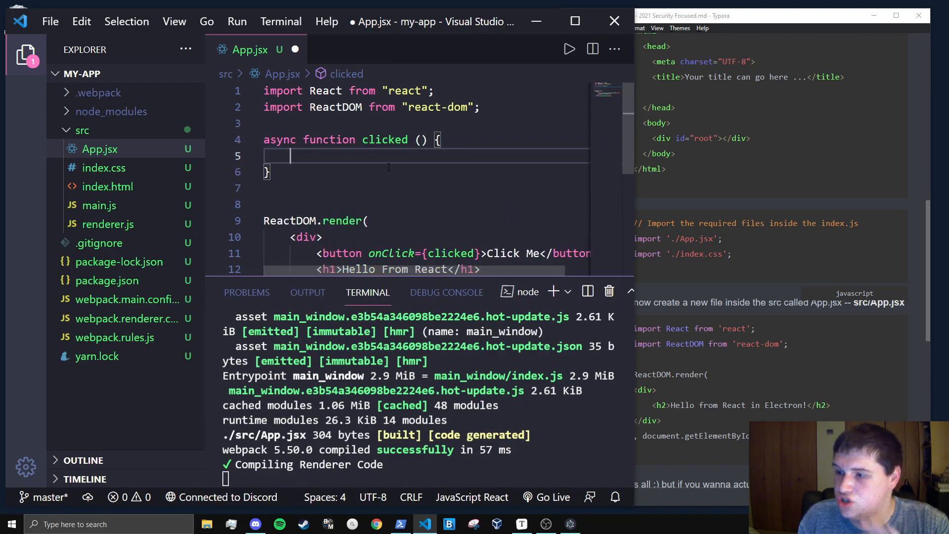
pyautogui.press('ctrl+s')
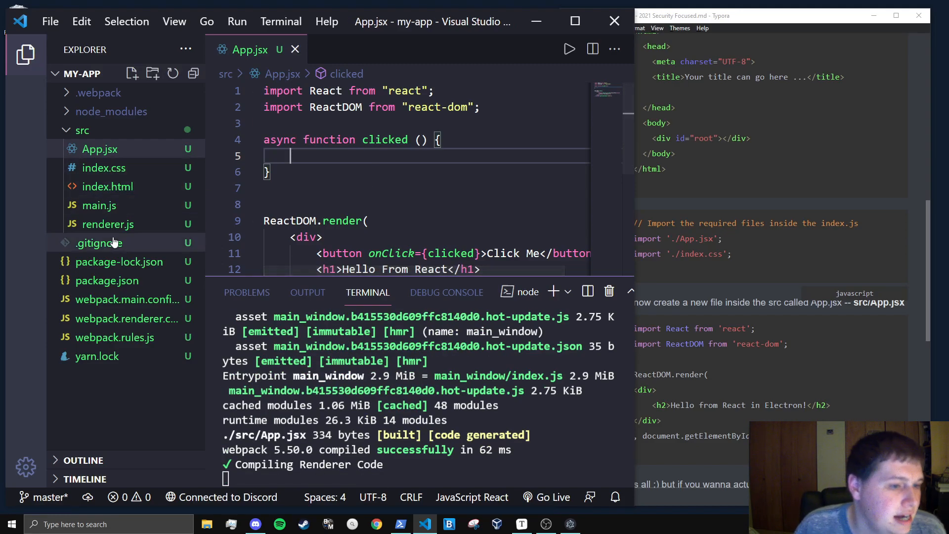
# Step: Start a webPreferences block in main.js's BrowserWindow options, discarding a first nodeIntegration: true attempt
pyautogui.click(99, 206)
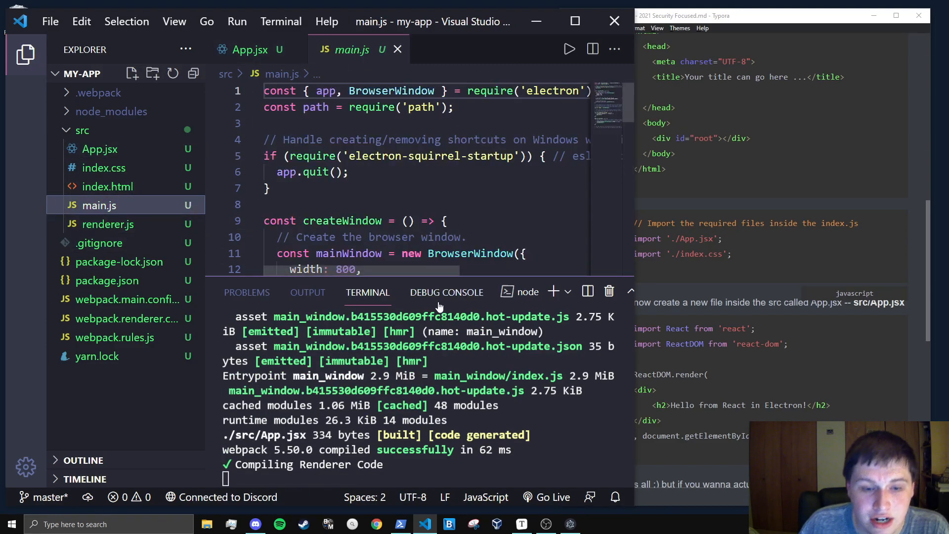
pyautogui.press('ctrl+c')
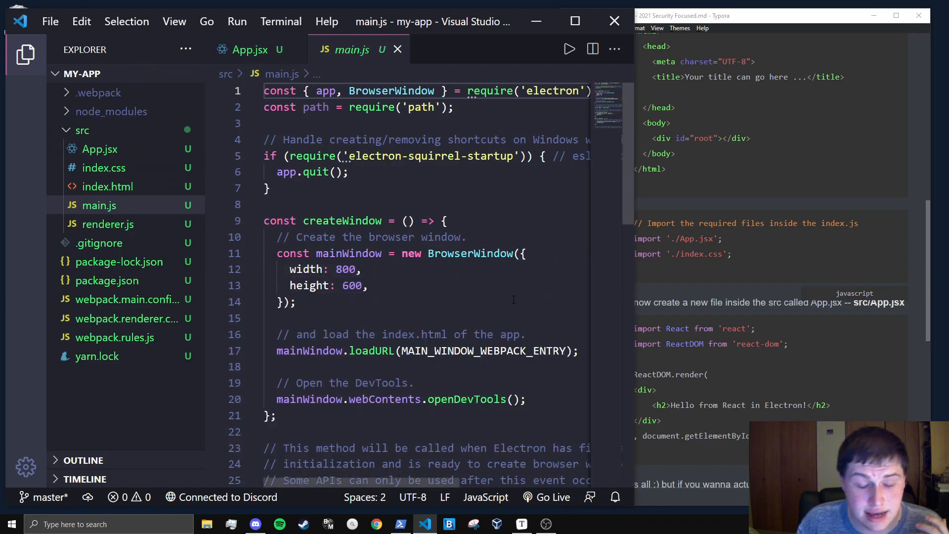
pyautogui.press('enter')
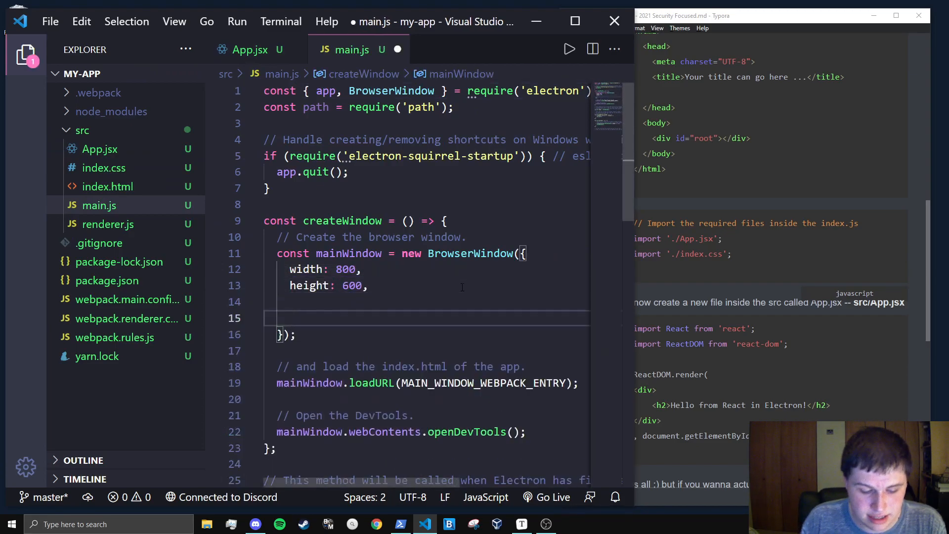
pyautogui.write('webPreferences:')
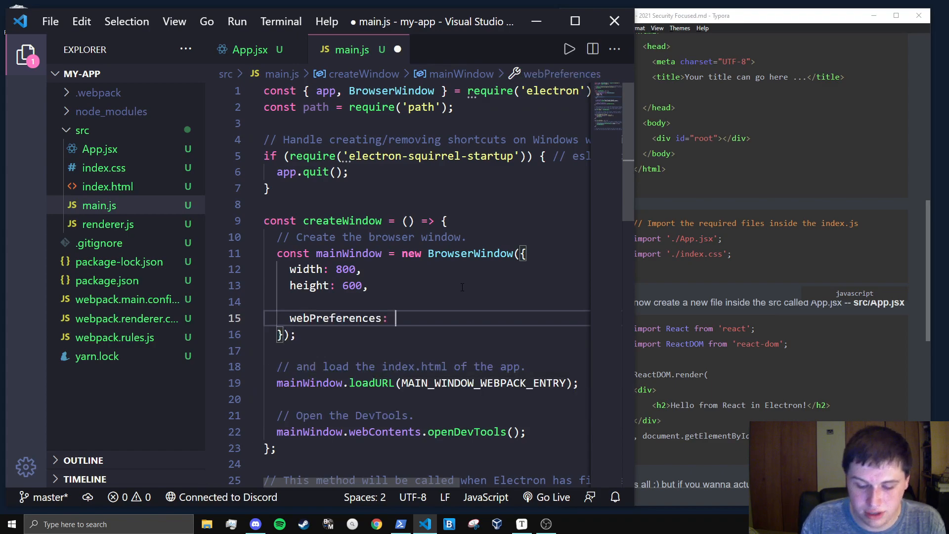
pyautogui.write('{')
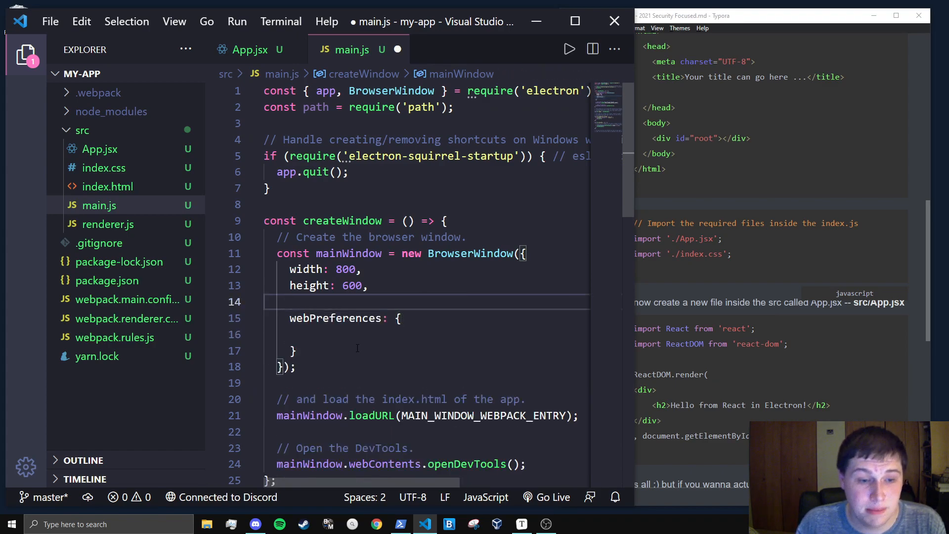
pyautogui.write('nodeIntegration')
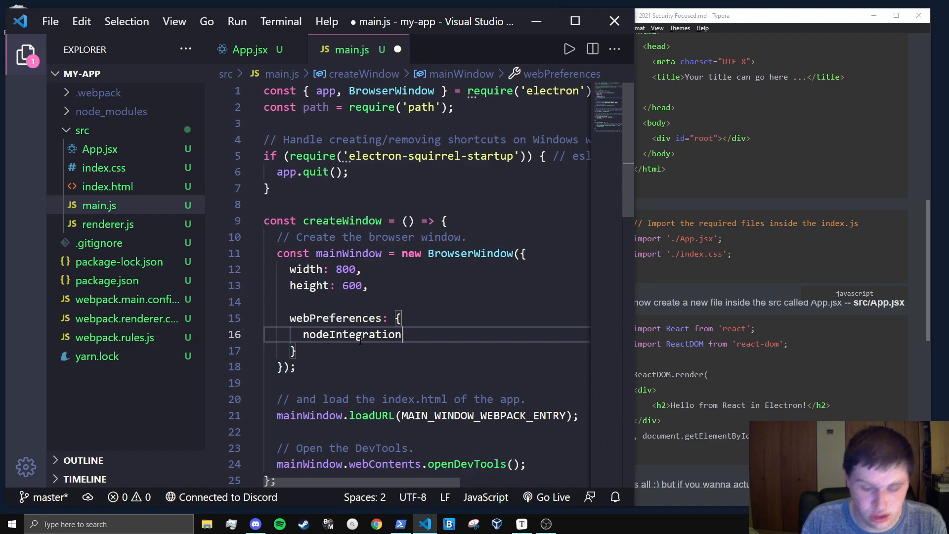
pyautogui.write(': true')
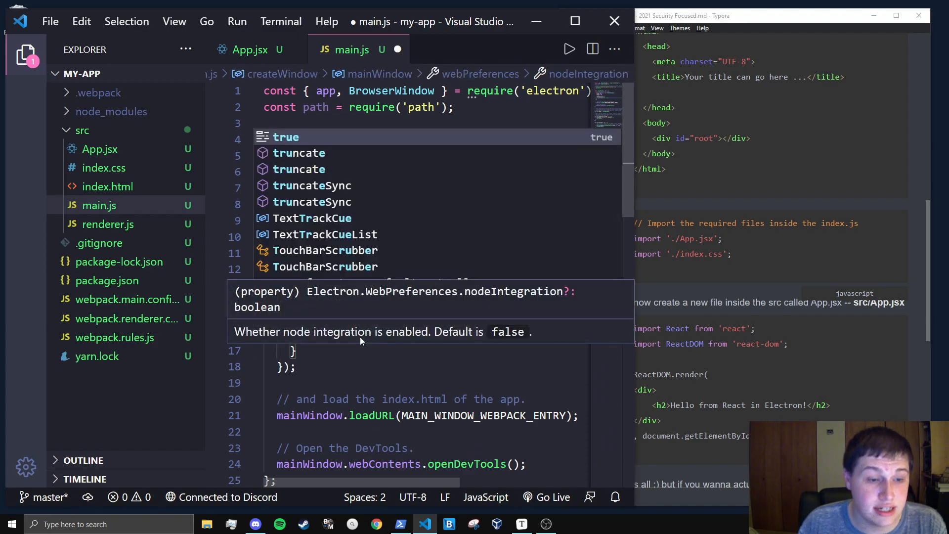
pyautogui.moveTo(527, 341)
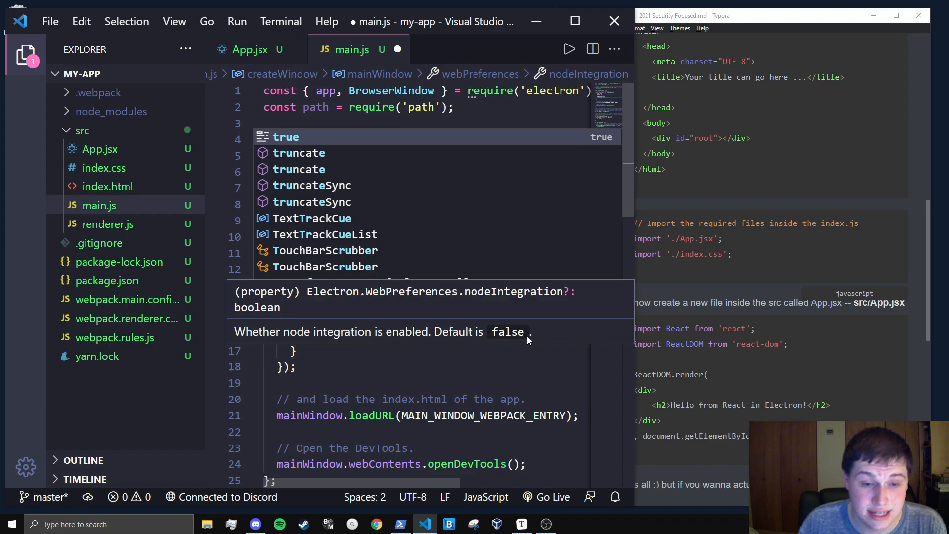
pyautogui.press('Escape')
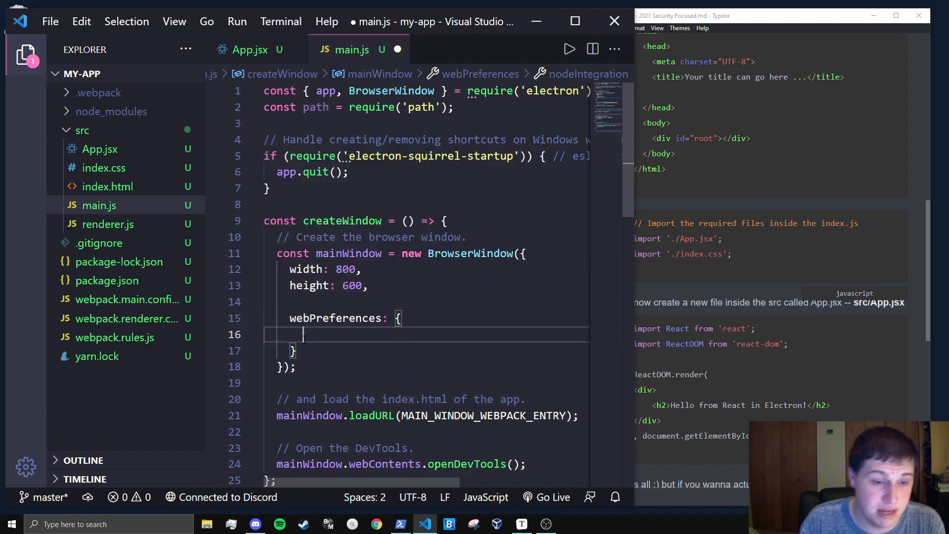
# Step: Set preload to path.join(__dirname, "preload.js") inside webPreferences and save main.js
pyautogui.write('p')
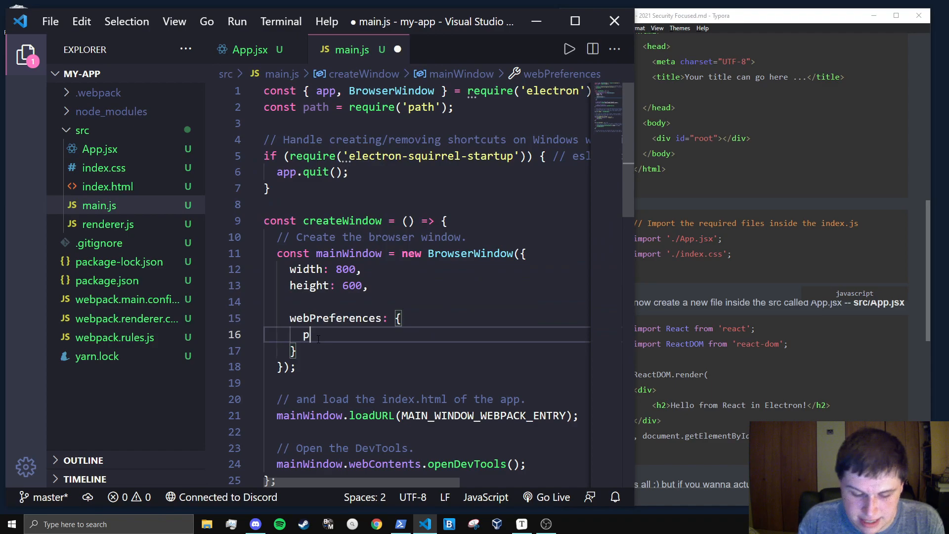
pyautogui.write('reload:')
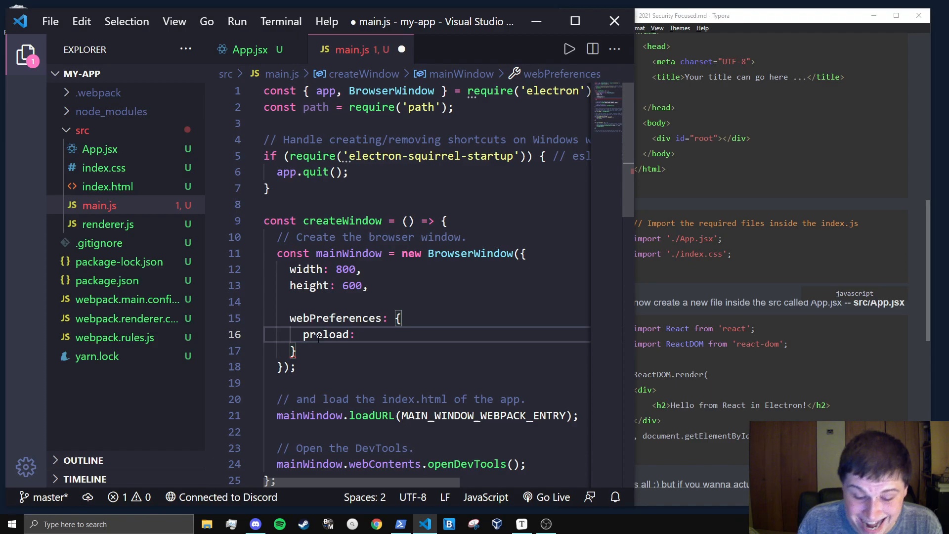
pyautogui.write('path')
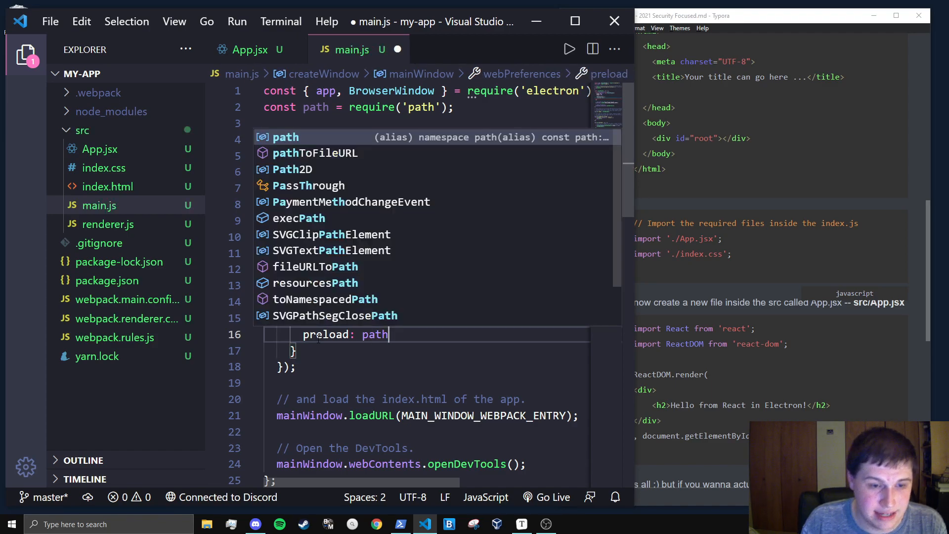
pyautogui.write('.join')
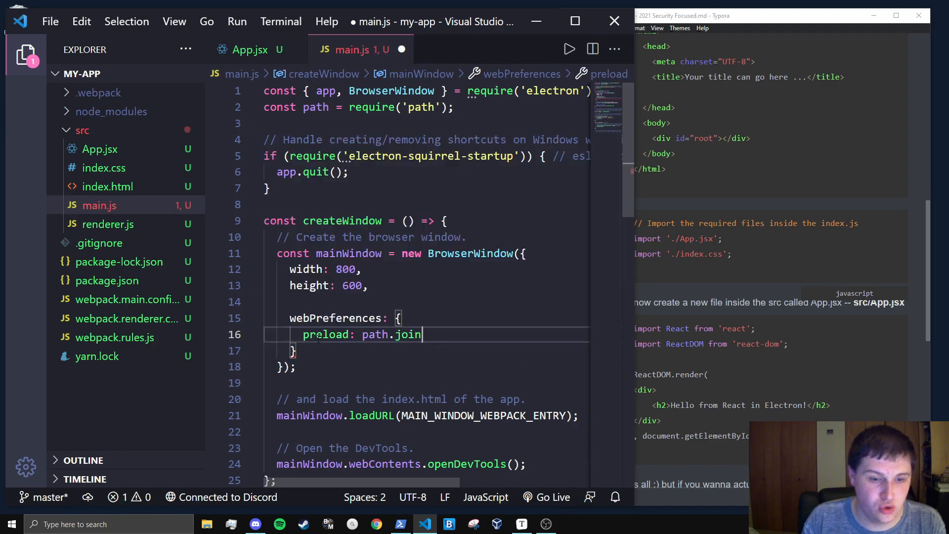
pyautogui.write('()')
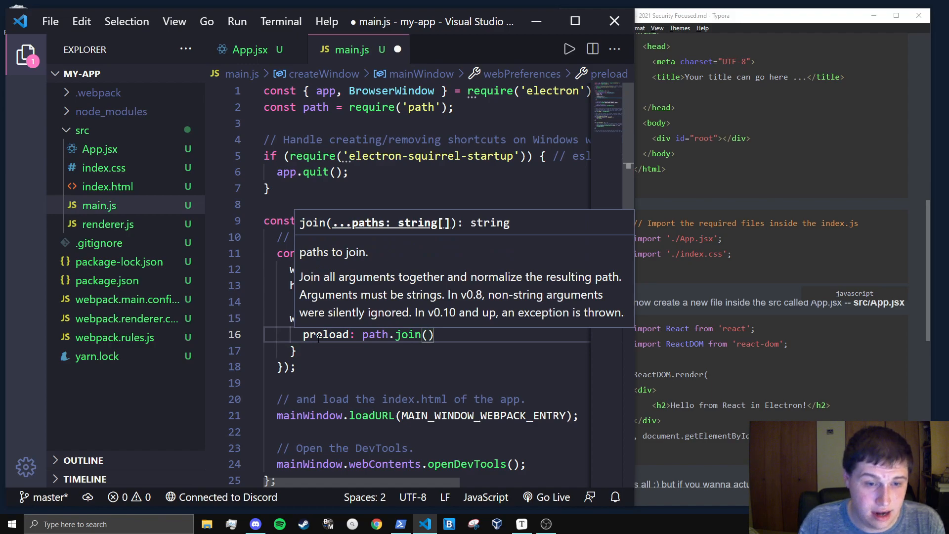
pyautogui.write('__dirname')
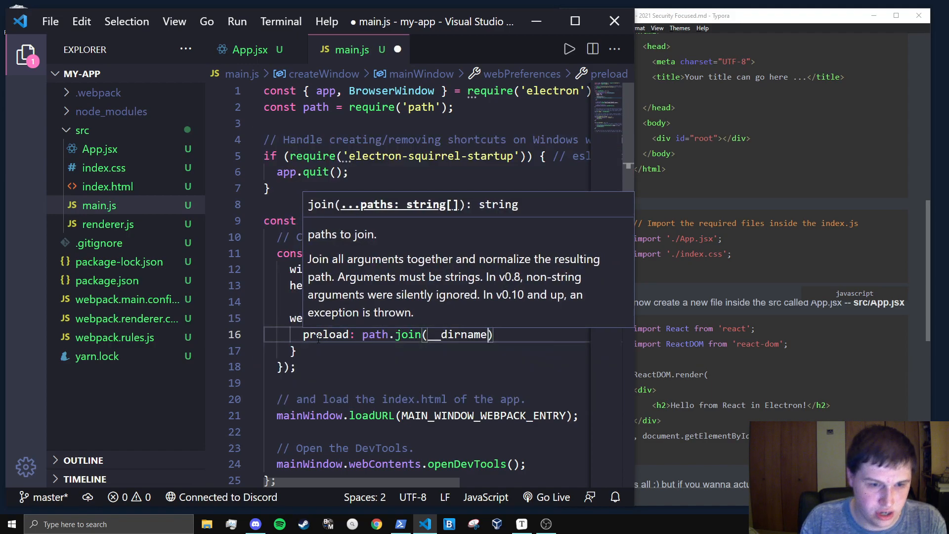
pyautogui.write(', "p')
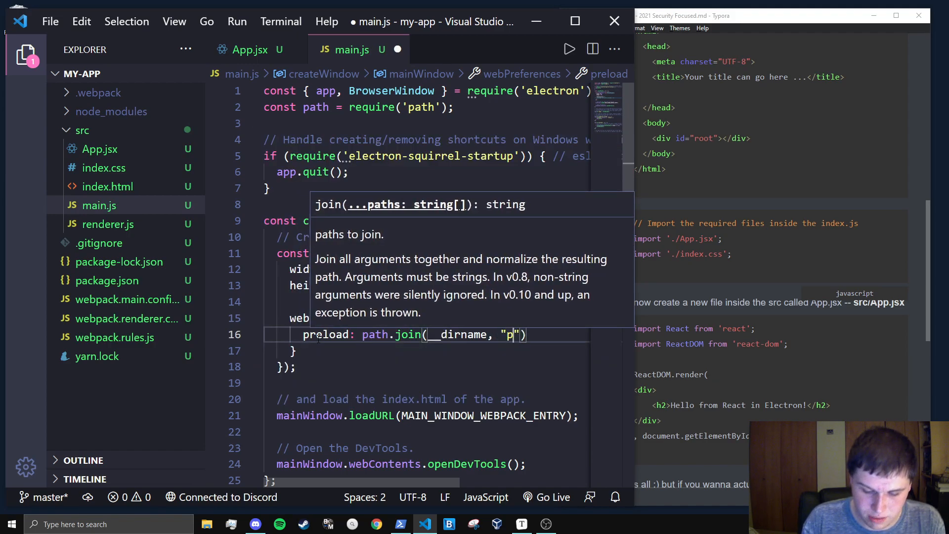
pyautogui.write('reload.js')
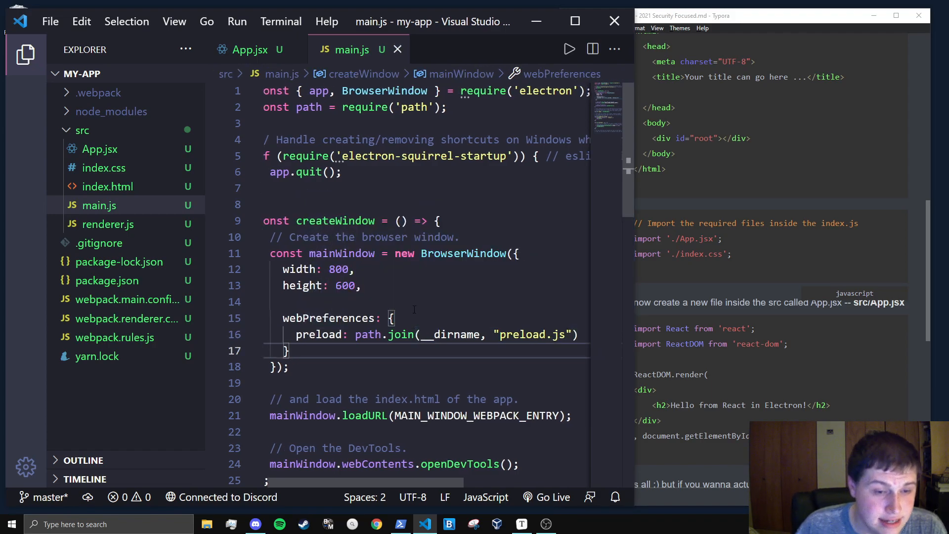
pyautogui.scroll(-3)
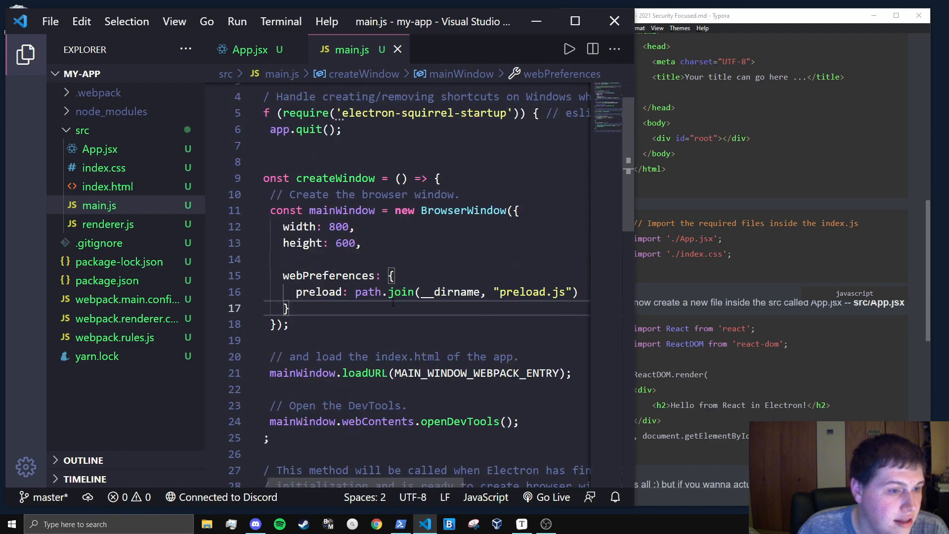
pyautogui.moveTo(114, 144)
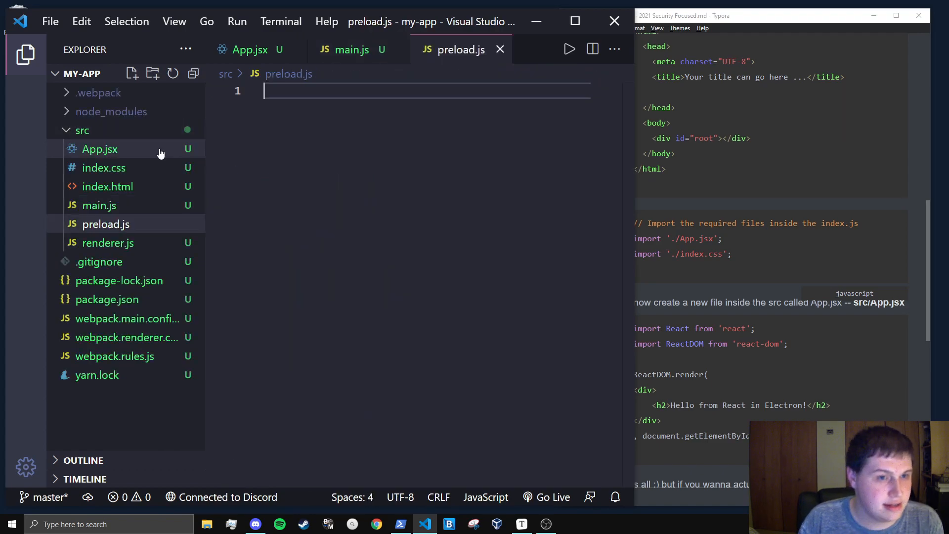
# Step: Write const {ipcRenderer, contextBridge} = require("electron") in preload.js, fixing a stray character, and save
pyautogui.scroll(-3)
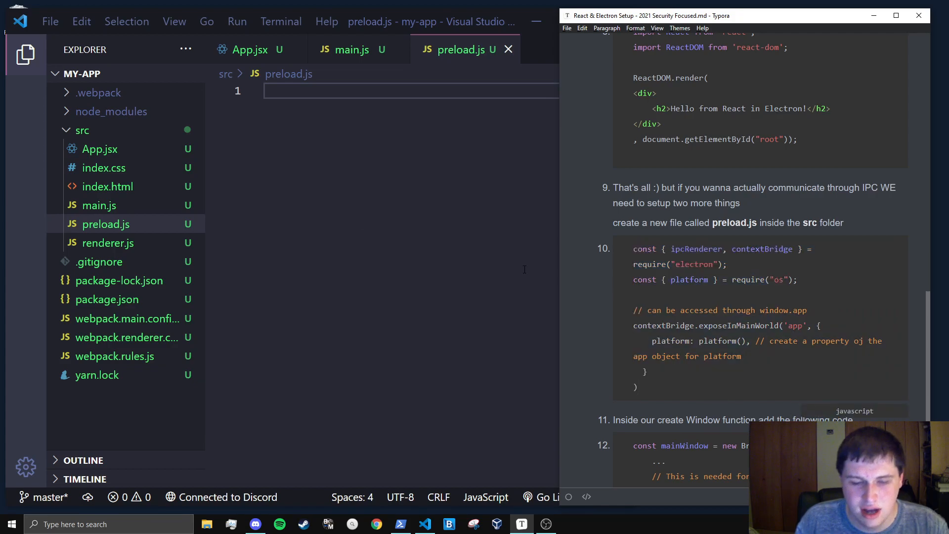
pyautogui.write('const')
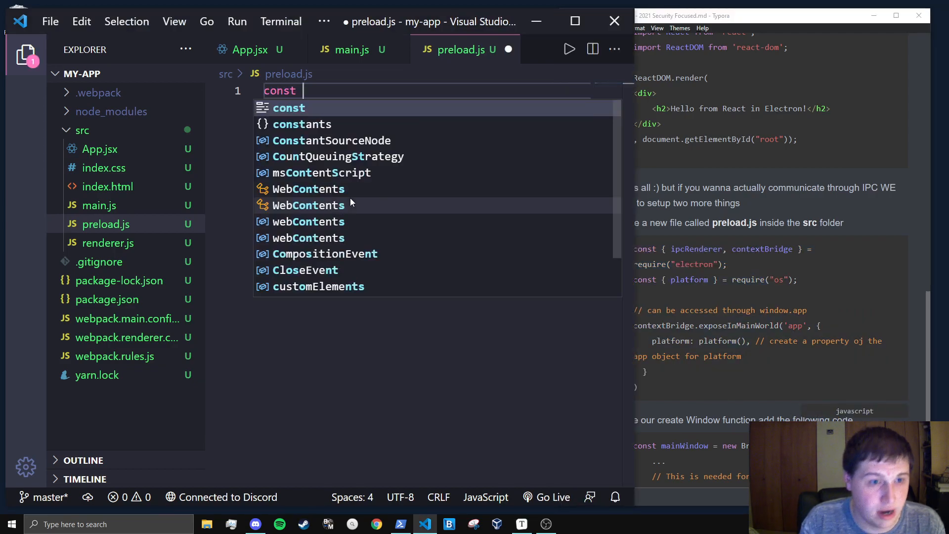
pyautogui.write('{i')
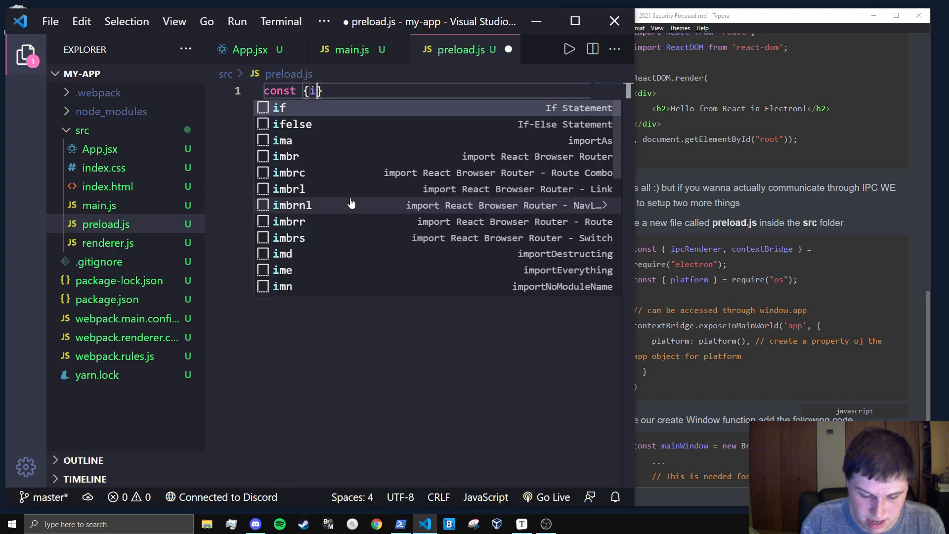
pyautogui.write('pcRenderer, contextBr')
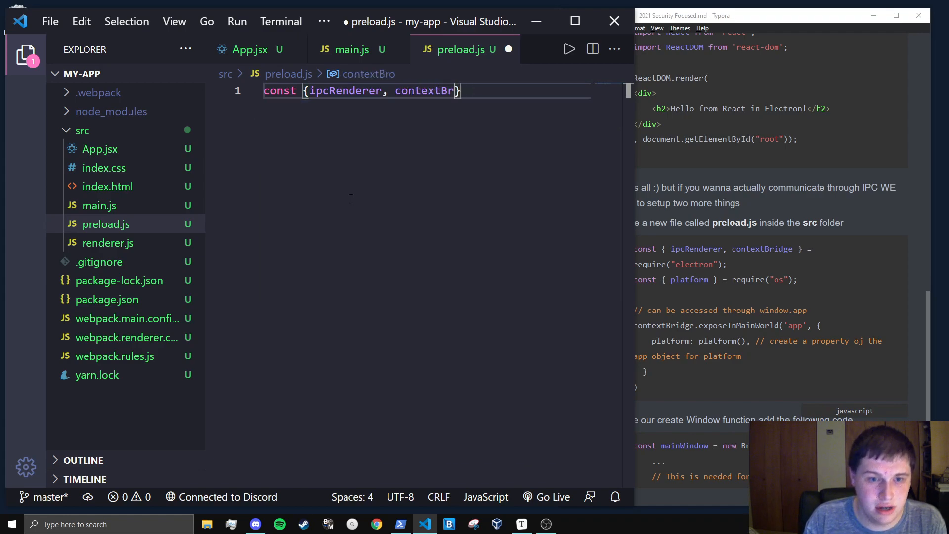
pyautogui.write('idge')
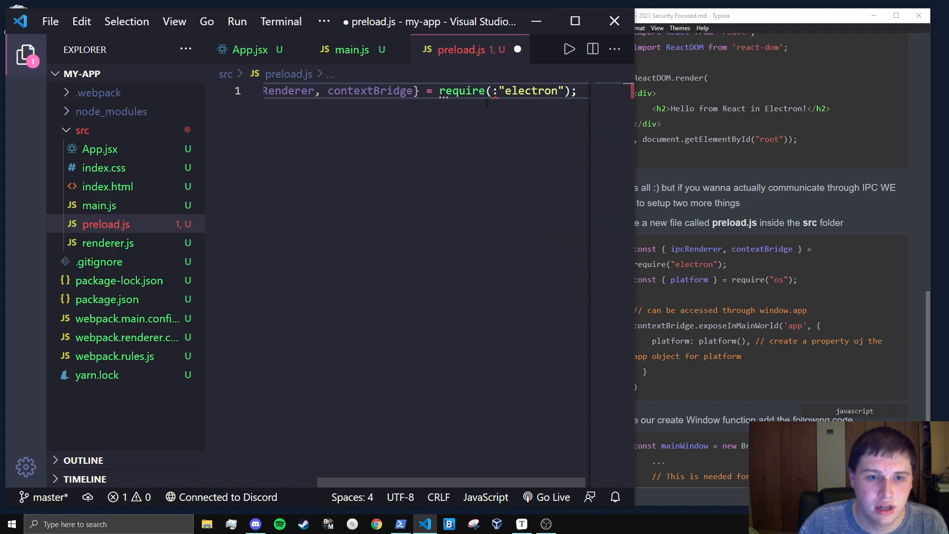
pyautogui.click(517, 49)
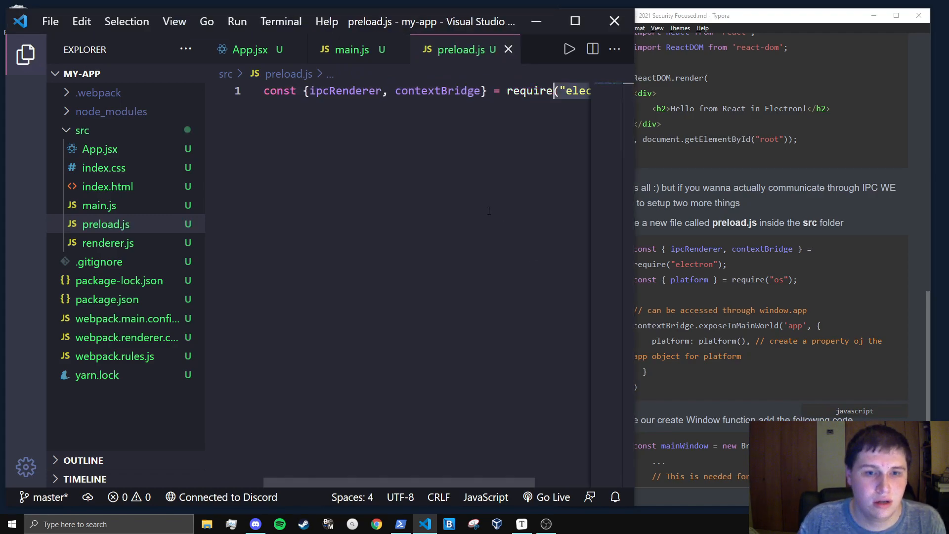
# Step: Add contextBridge.exposeInMainWorld("myApp", { }) and place the cursor inside the empty object body
pyautogui.write('xo')
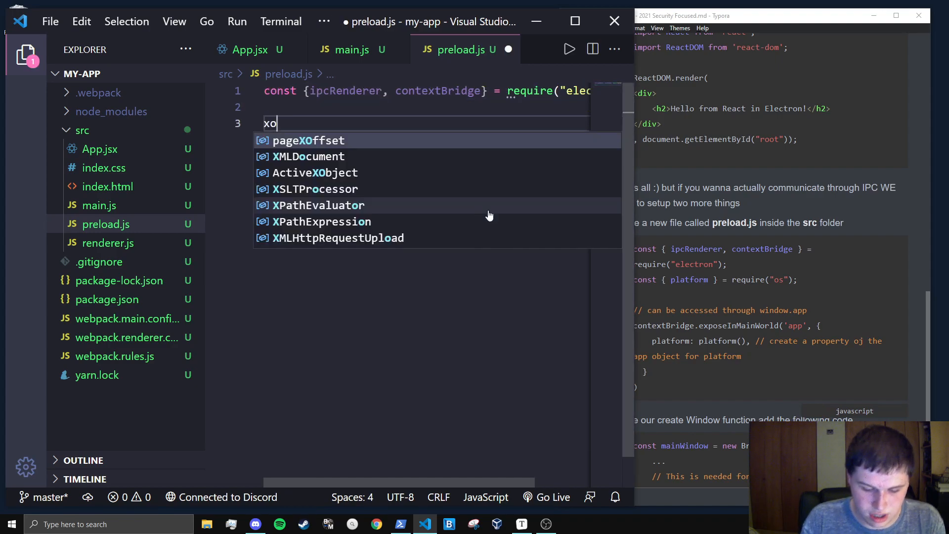
pyautogui.write('contextBridge.exposeInMainWorld("')
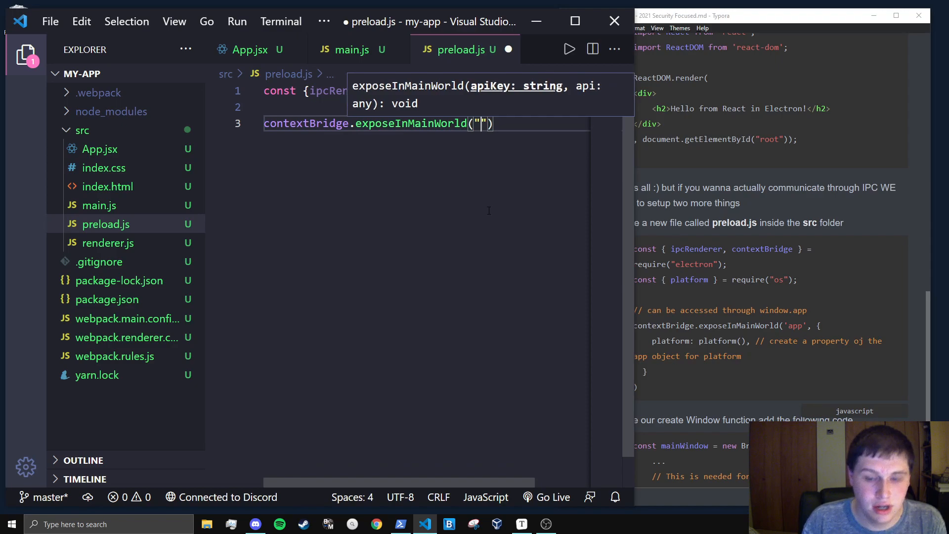
pyautogui.write('app')
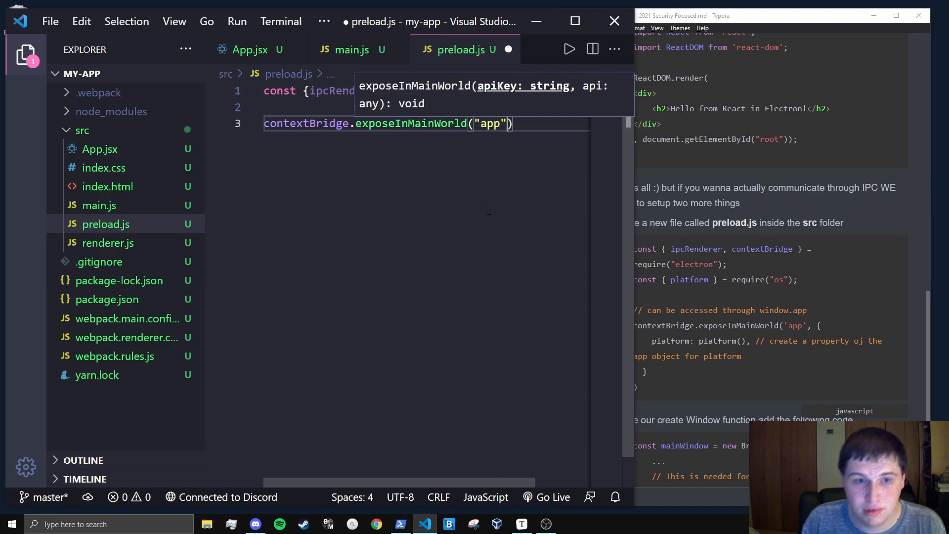
pyautogui.write('my')
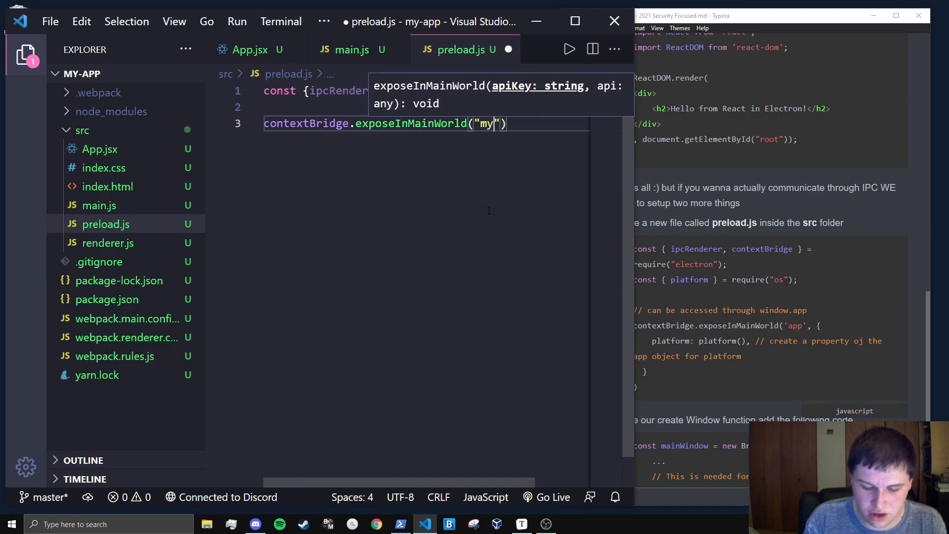
pyautogui.write('App')
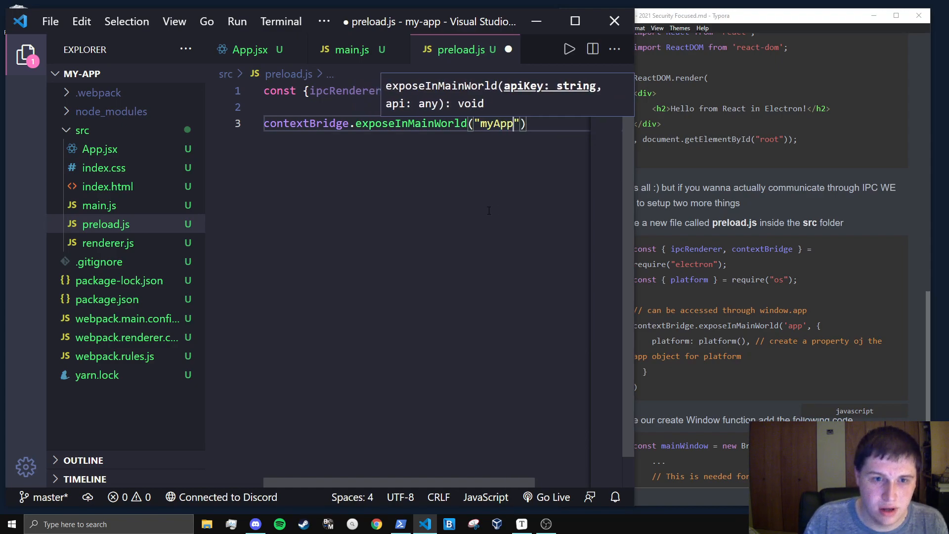
pyautogui.write(', []')
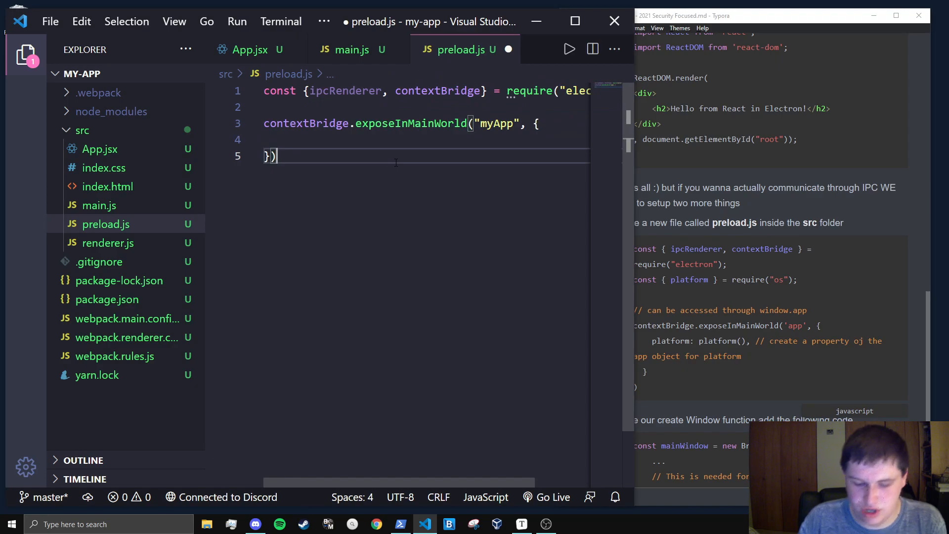
pyautogui.click(248, 50)
pyautogui.write('sayHell')
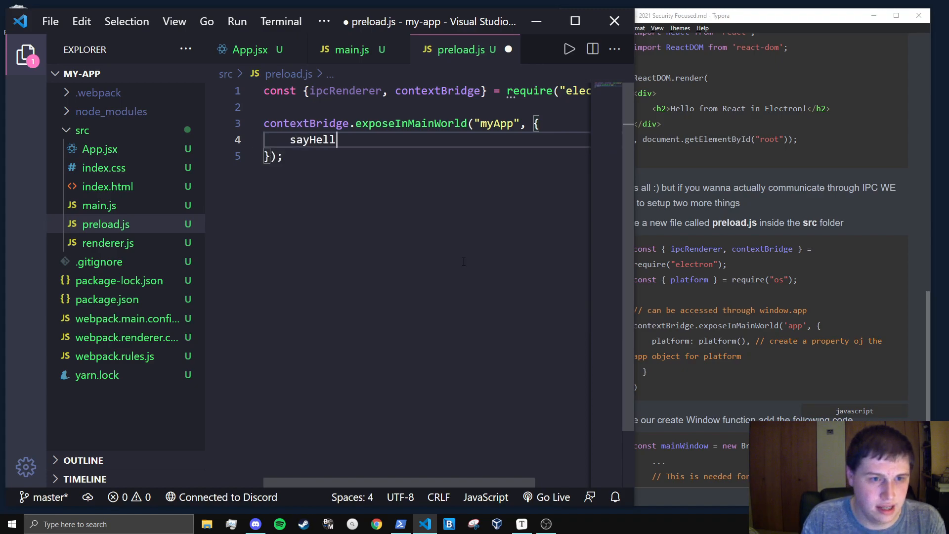
# Step: Define sayHello: (arg) => ipcRenderer.invoke("say-hello", arg) in the exposed object and save preload.js
pyautogui.write('o: (')
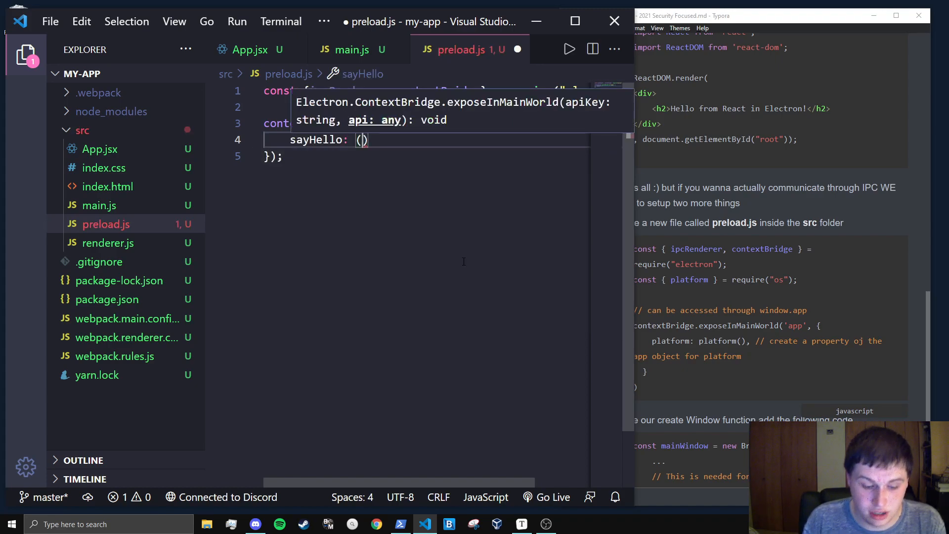
pyautogui.write('arg')
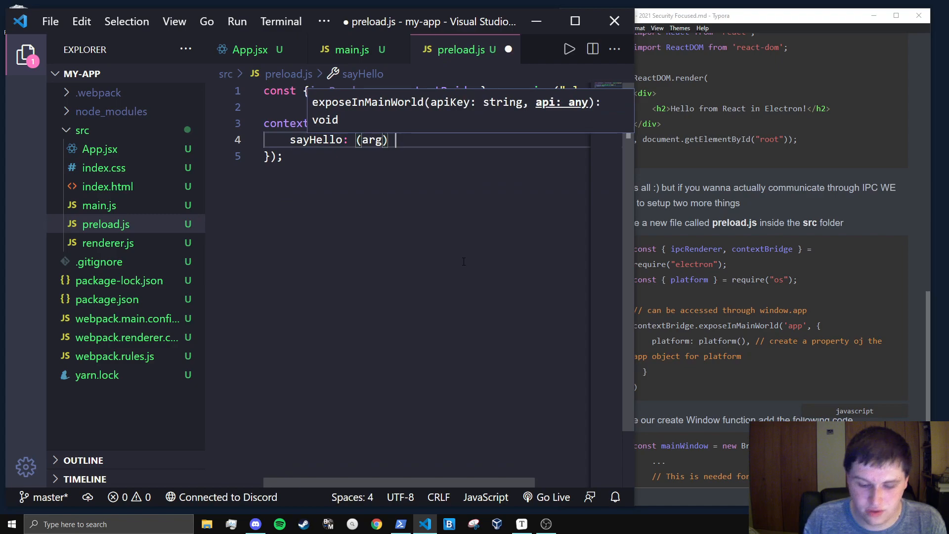
pyautogui.write('=> ipcRenderer')
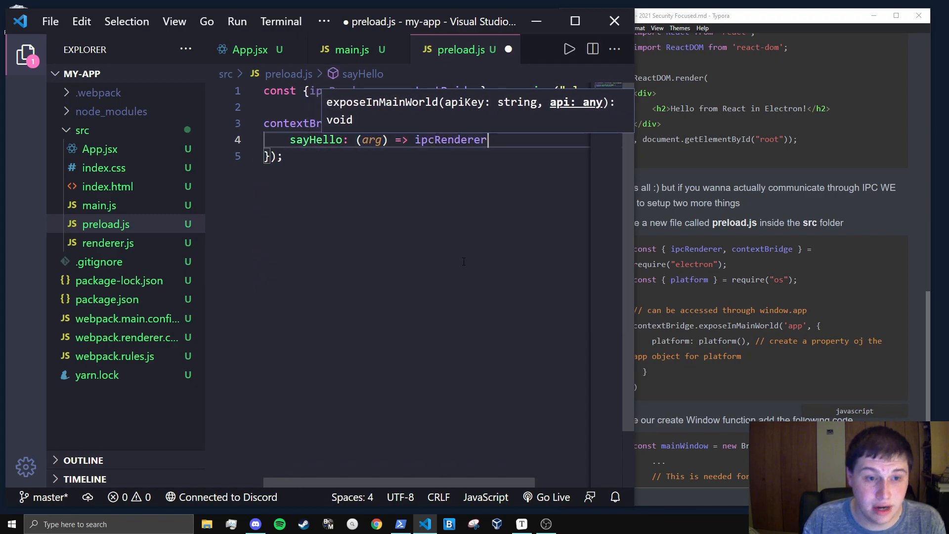
pyautogui.write('.invoke()')
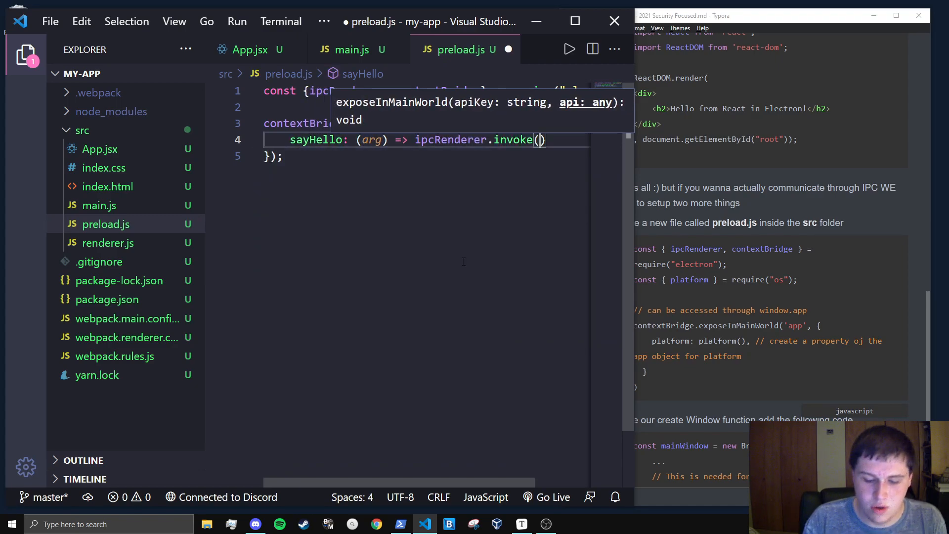
pyautogui.write('""')
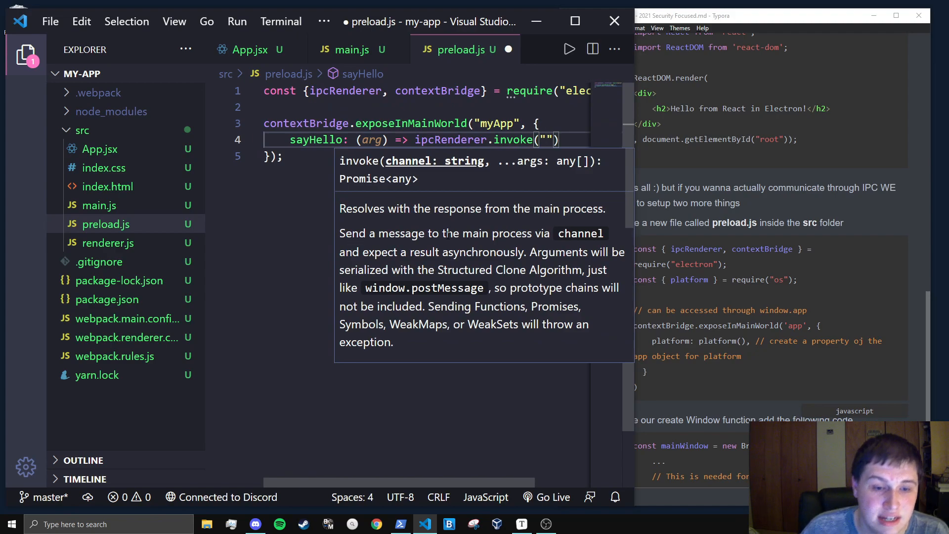
pyautogui.moveTo(580, 233)
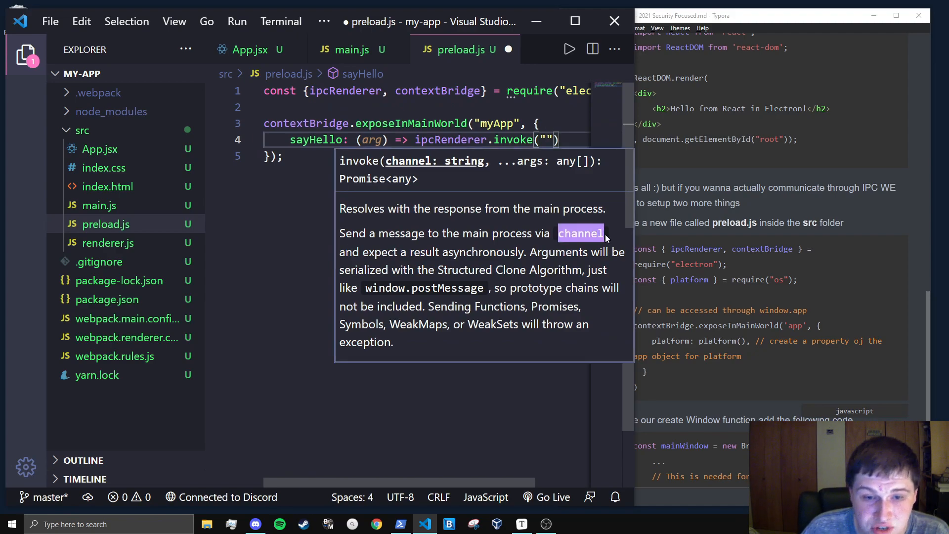
pyautogui.moveTo(491, 222)
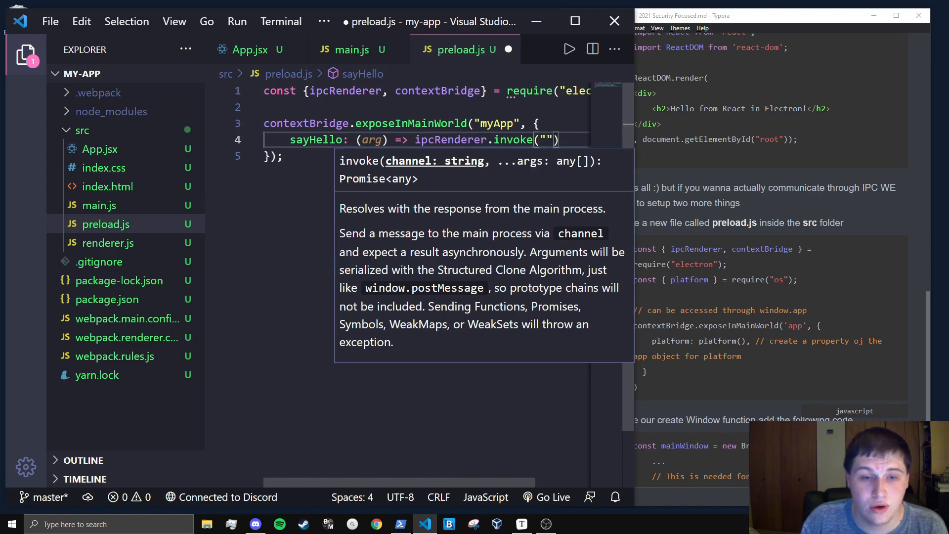
pyautogui.write('", "')
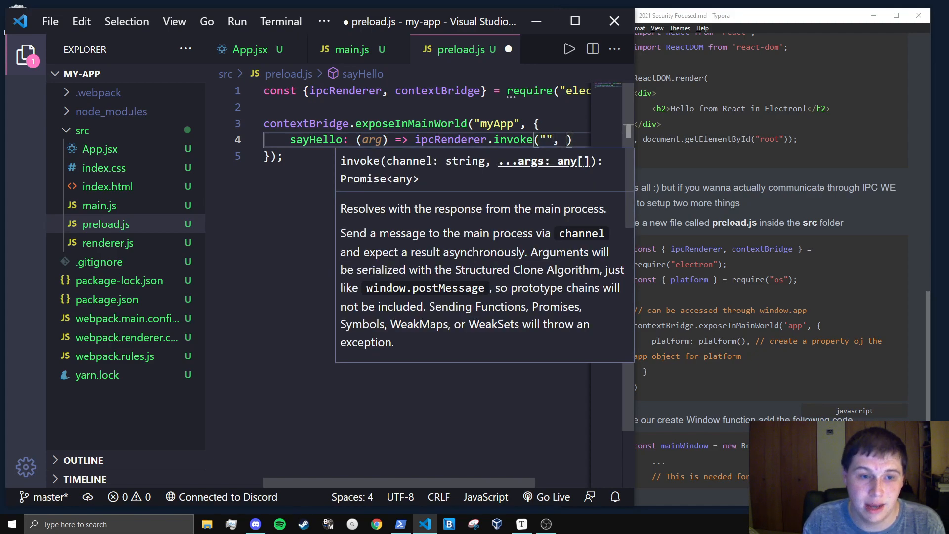
pyautogui.write('args')
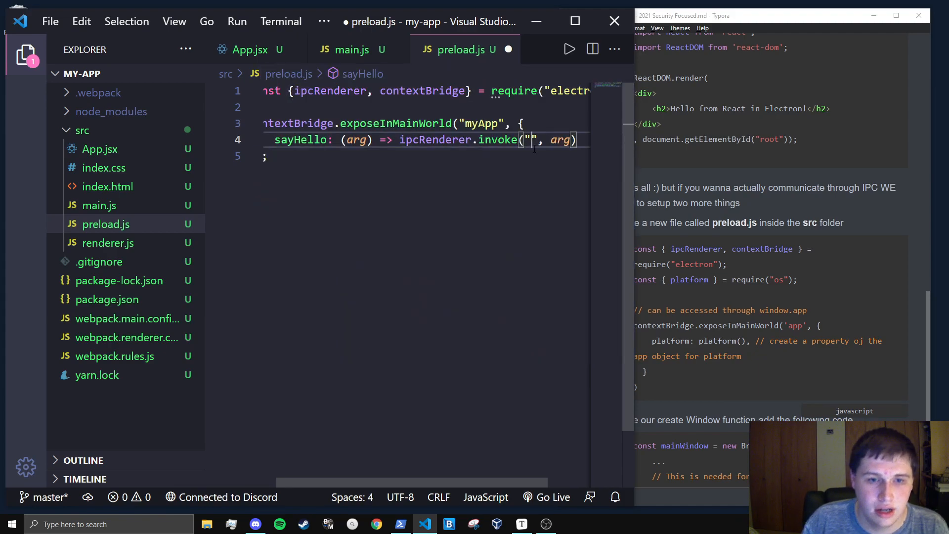
pyautogui.write('say')
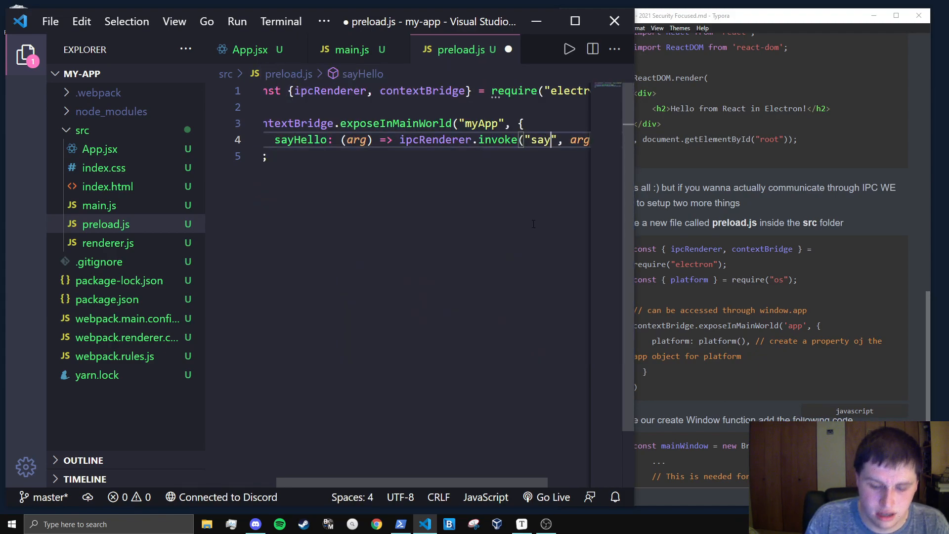
pyautogui.write('-hello')
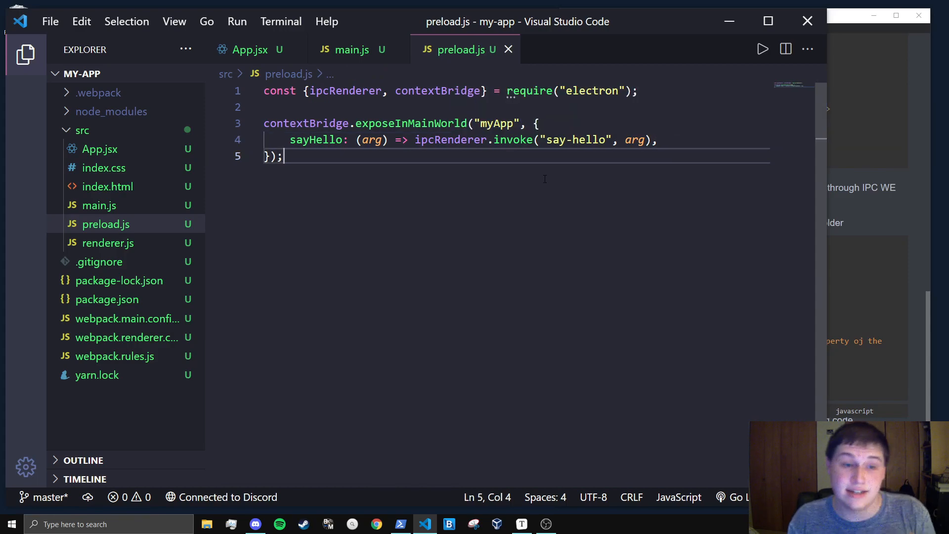
pyautogui.click(265, 107)
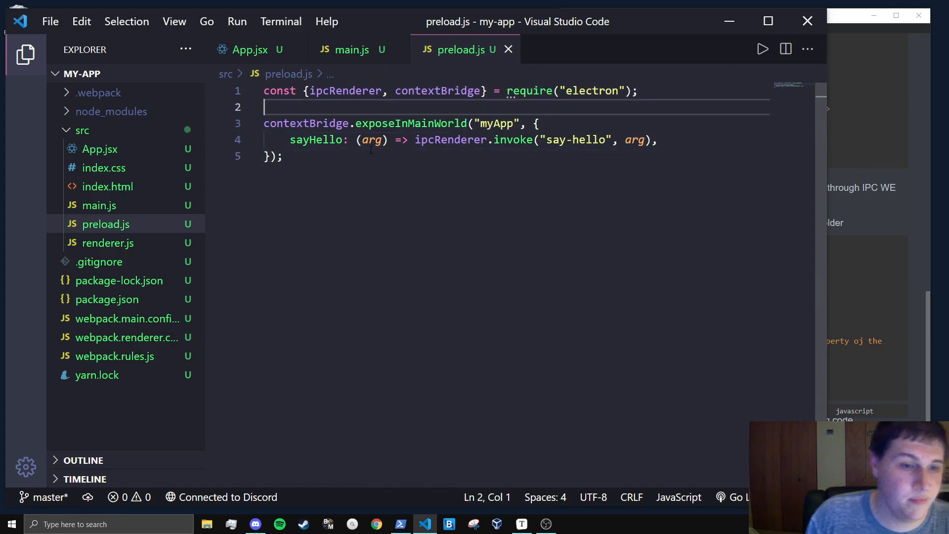
pyautogui.click(249, 49)
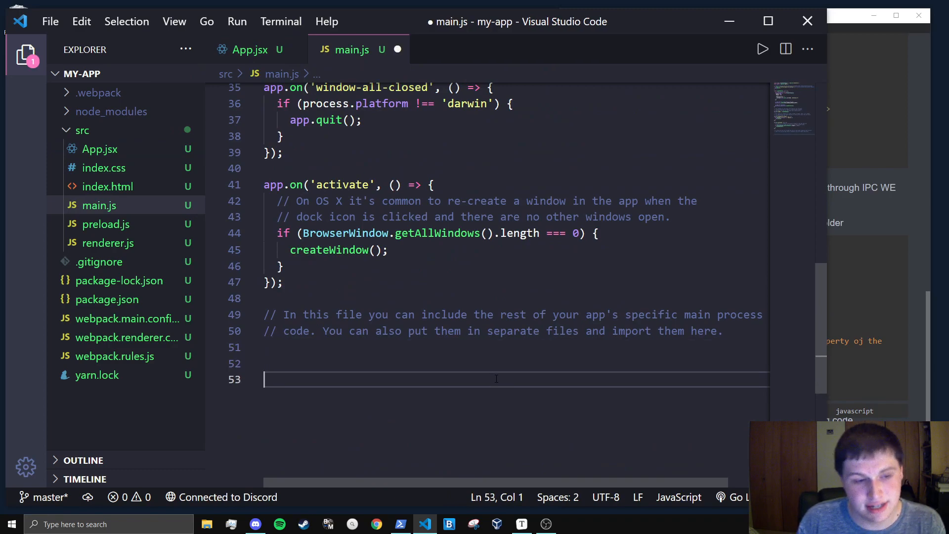
# Step: Write an ipcMain.handle("say-hello") callback in main.js that logs its args
pyautogui.write('ipcMain.handle("')
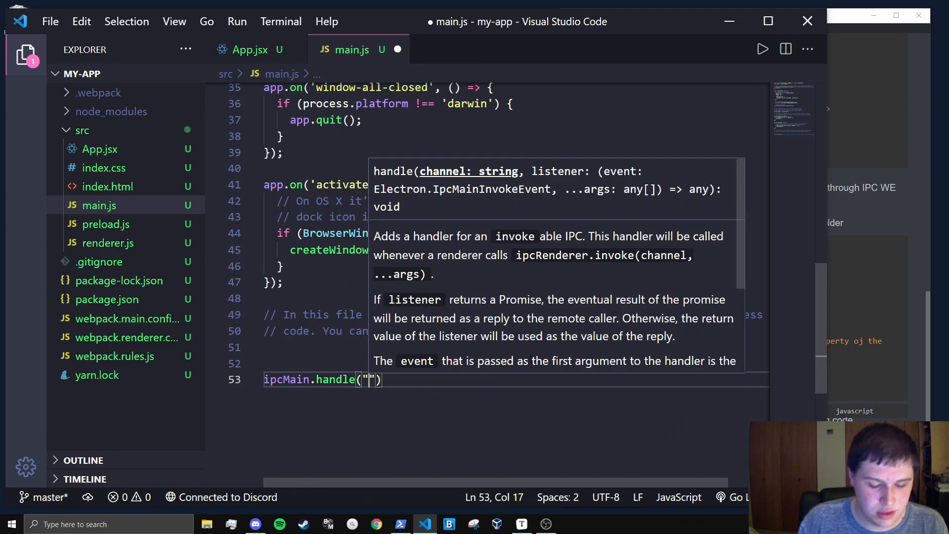
pyautogui.write('say')
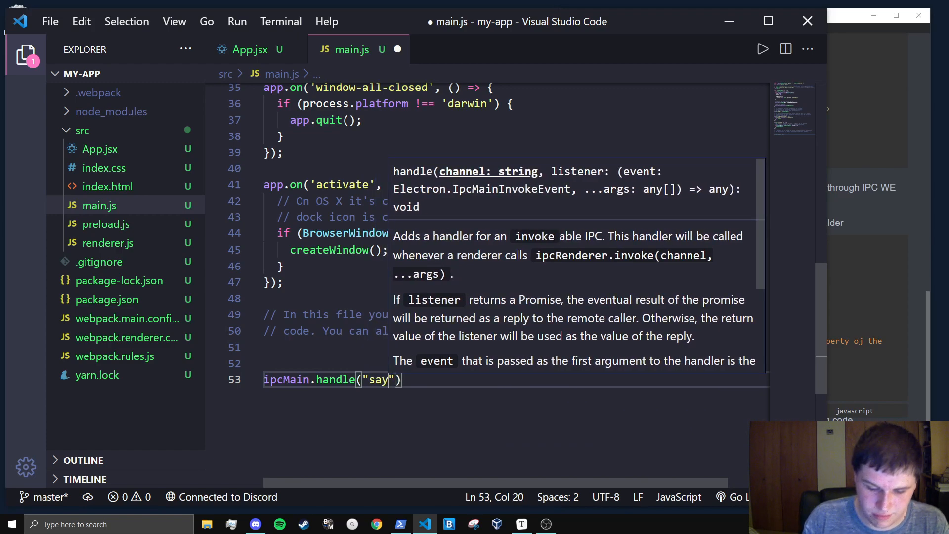
pyautogui.write('-hello", (event, args')
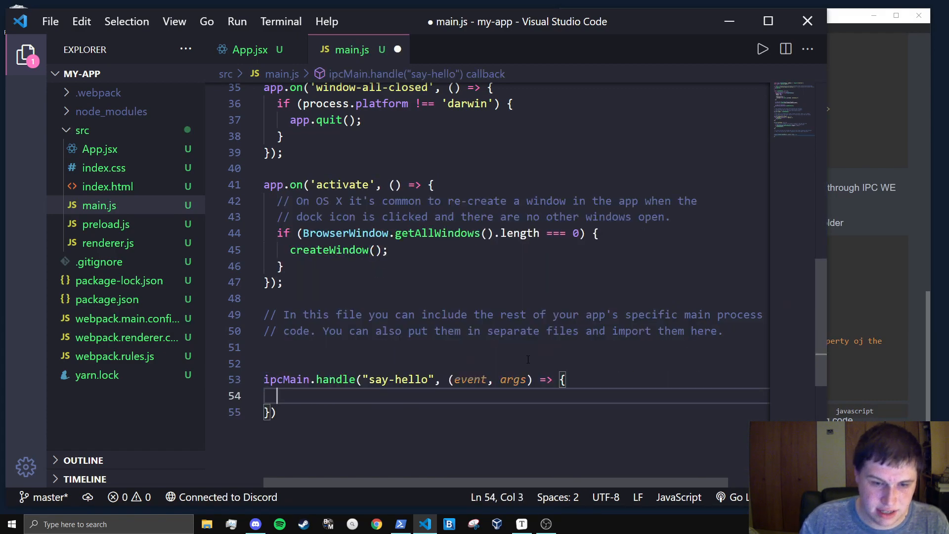
pyautogui.write(';')
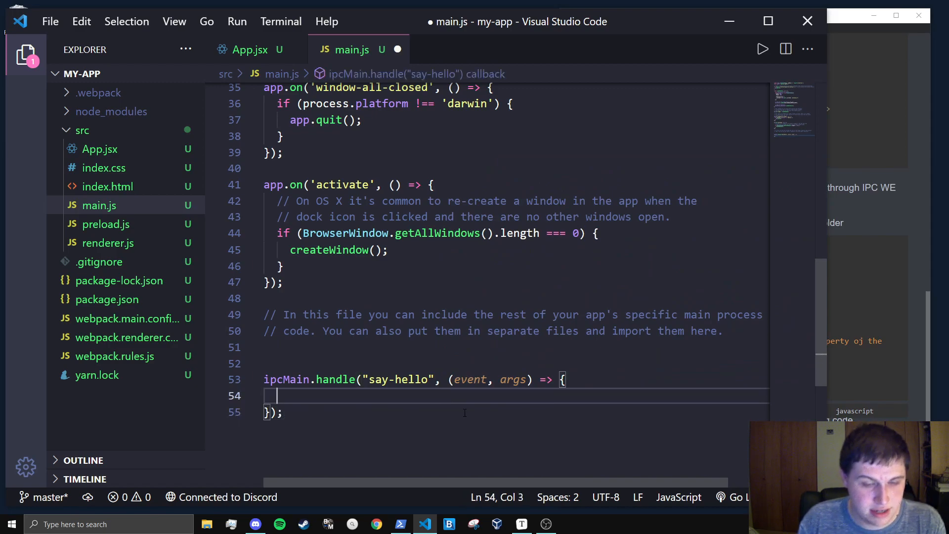
pyautogui.write('con')
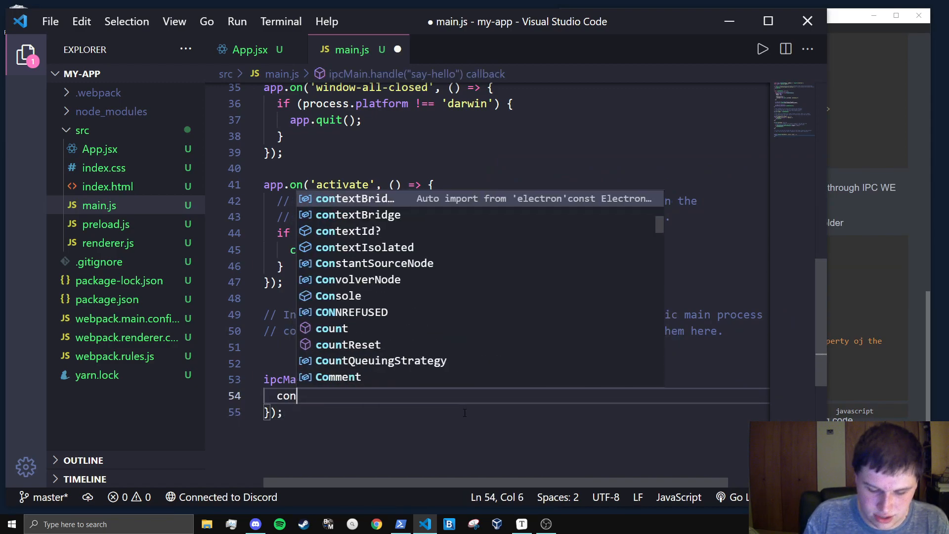
pyautogui.write('op')
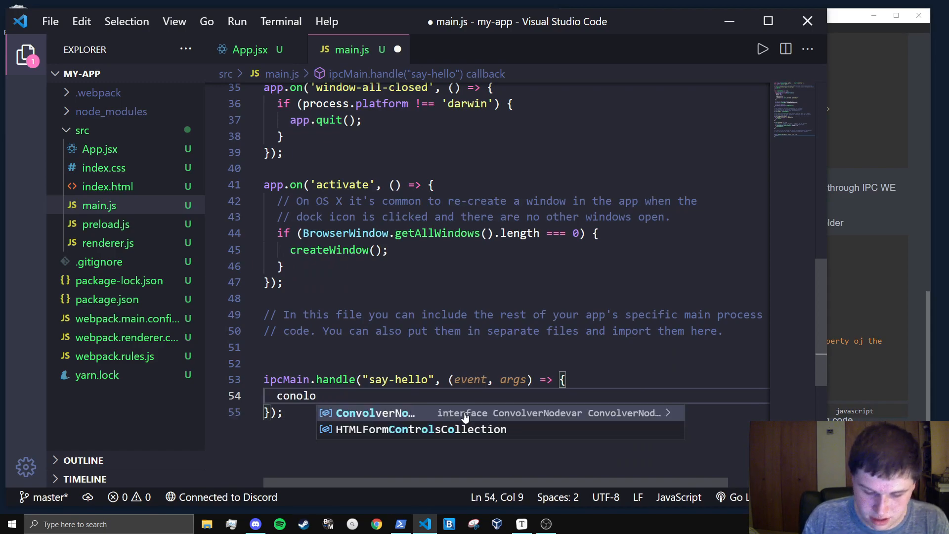
pyautogui.write('console.log()')
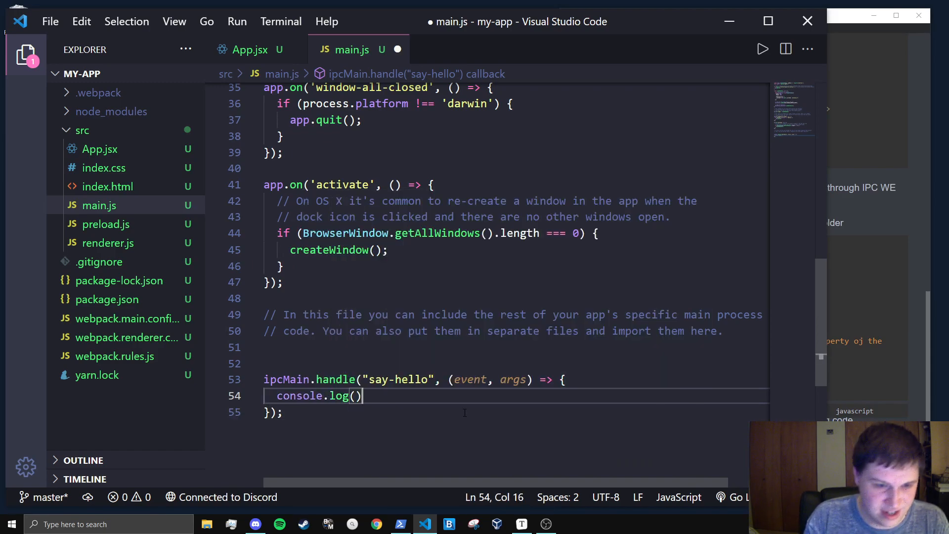
pyautogui.write('arg')
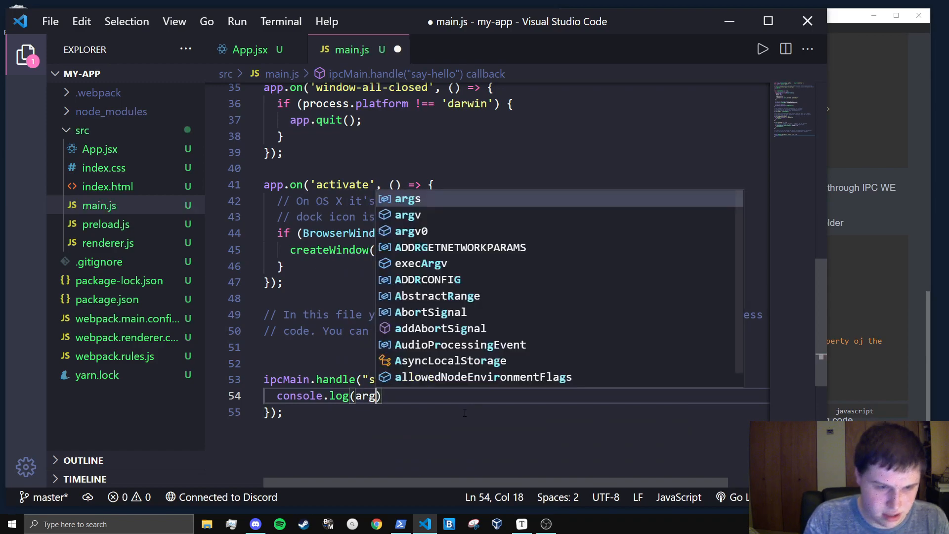
# Step: Return "Hello from the main process: The app version is:" + app.getVersion(), make the handler async, and save
pyautogui.write('return')
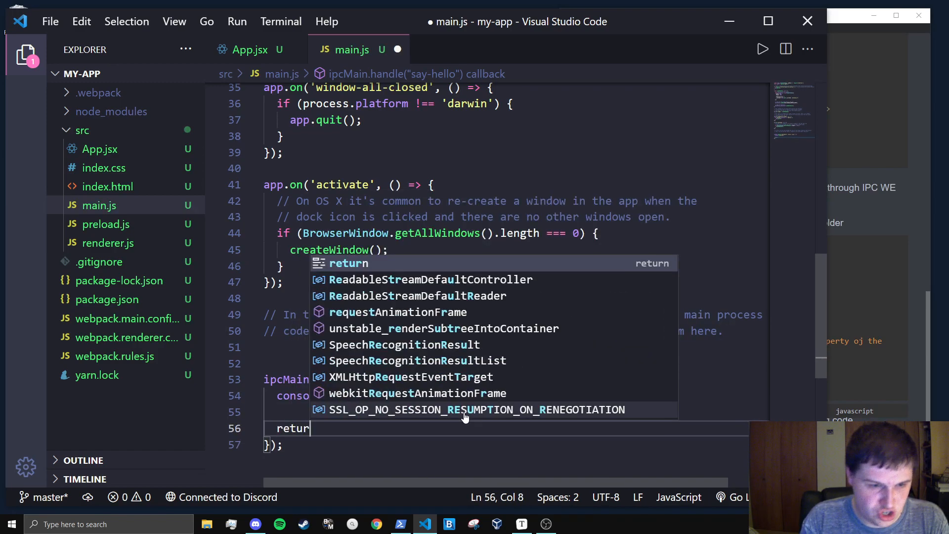
pyautogui.write('"H"')
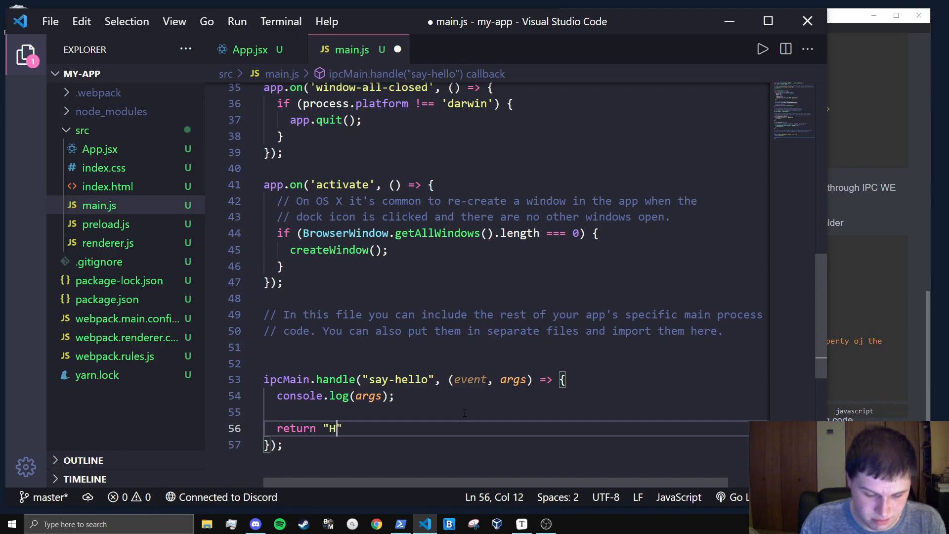
pyautogui.write('ello from the')
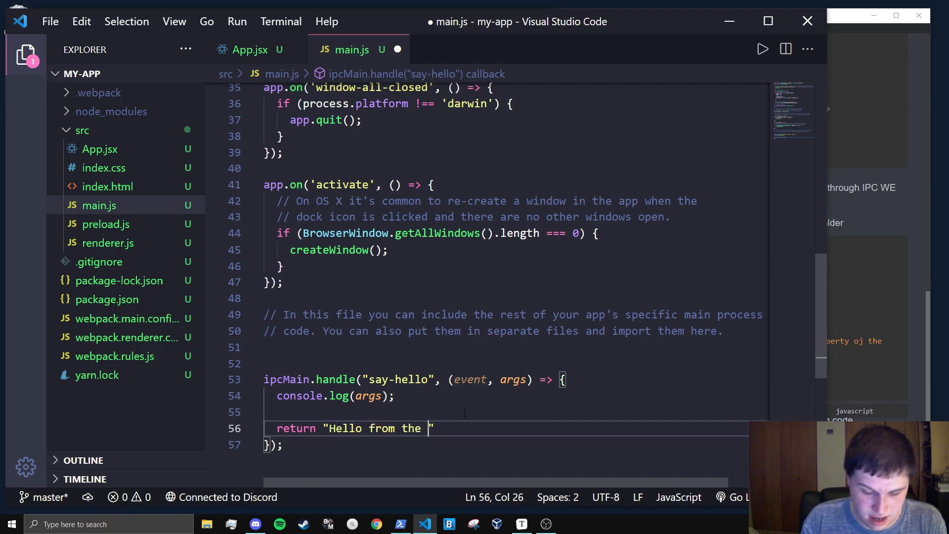
pyautogui.write('mai')
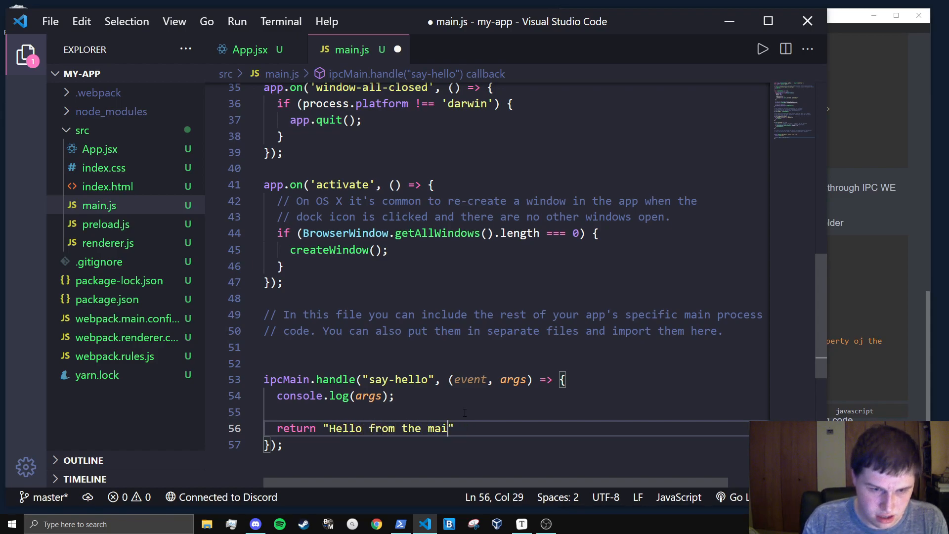
pyautogui.write('n process')
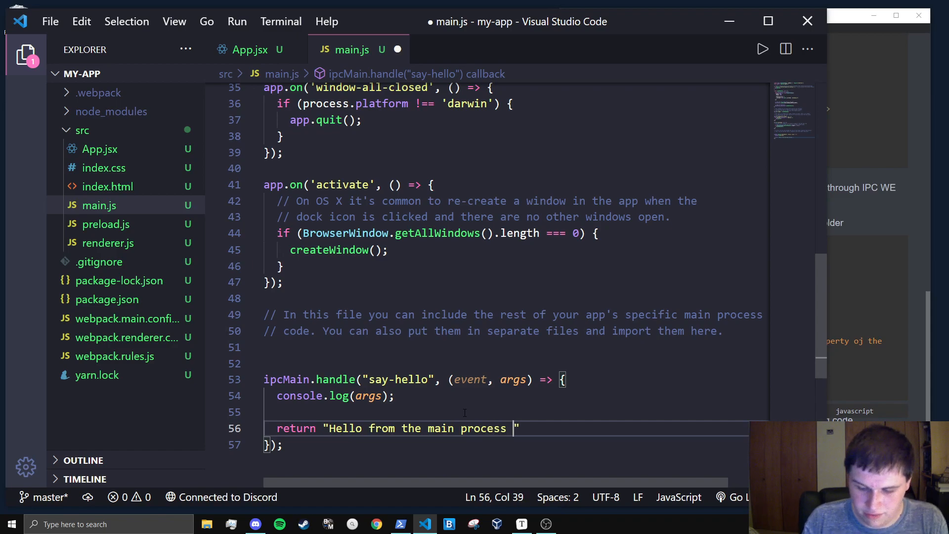
pyautogui.press('Backspace')
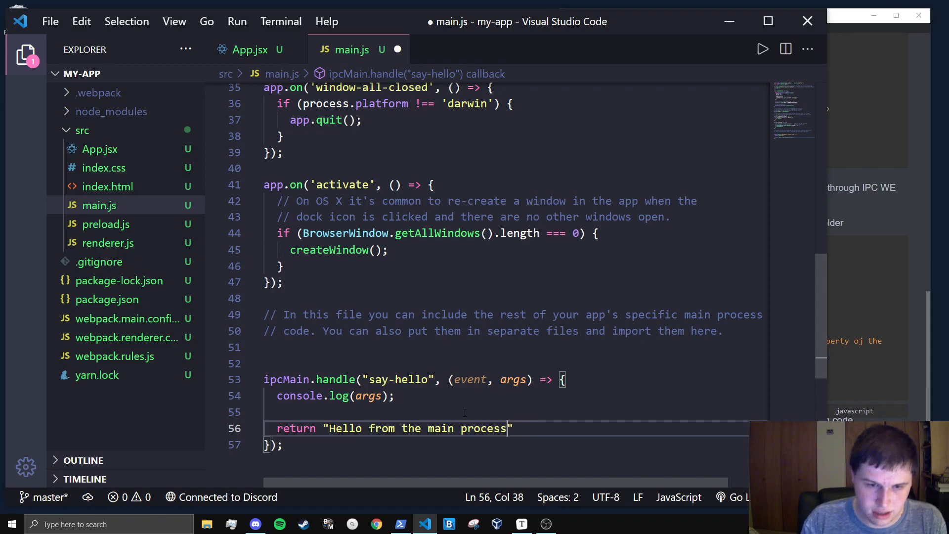
pyautogui.write(': The app')
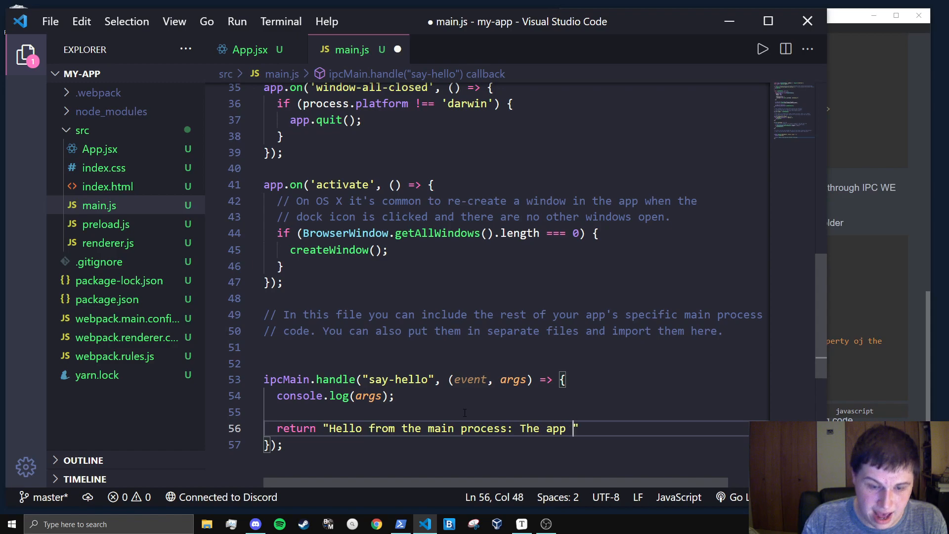
pyautogui.write('version is:')
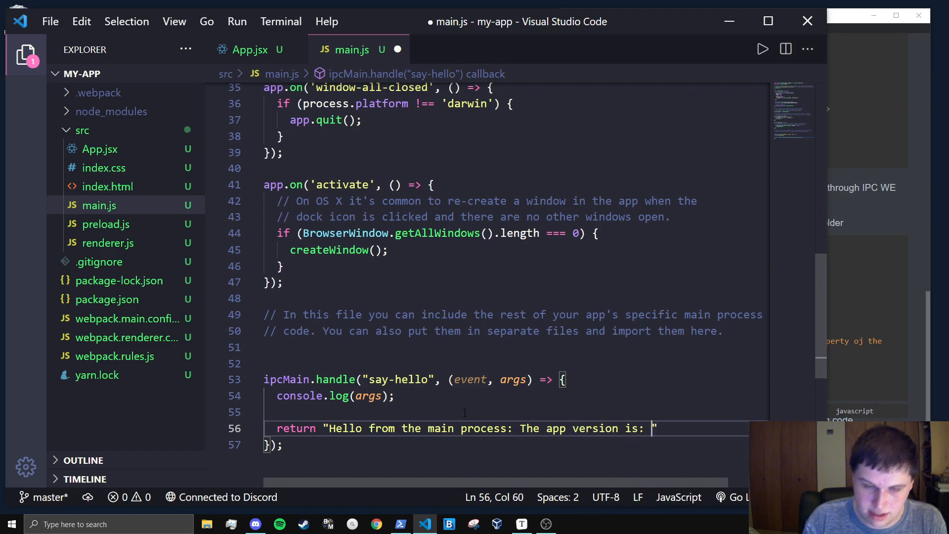
pyautogui.write('+ a')
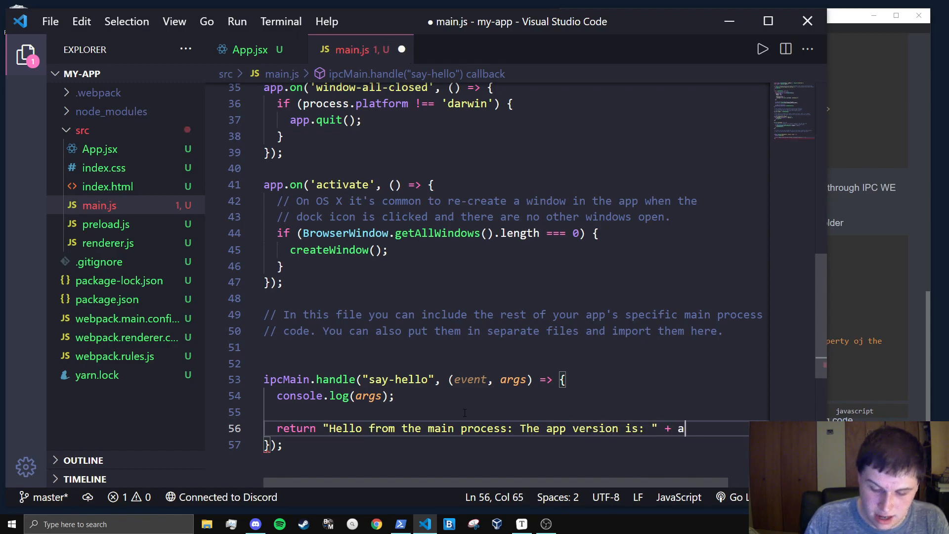
pyautogui.write('pp.getVers')
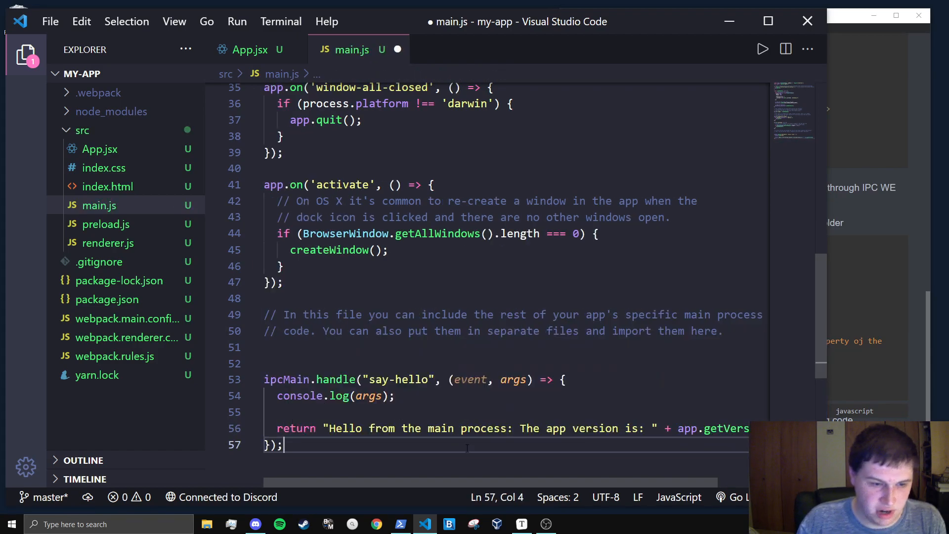
pyautogui.hscroll(3)
pyautogui.write('async ')
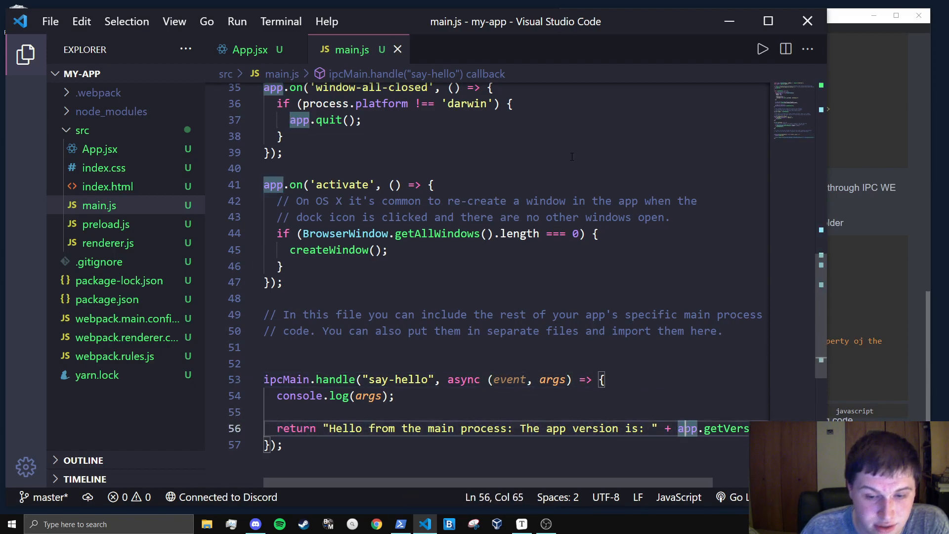
# Step: In App.jsx's clicked handler call myApp.sayHello, dropping the window. prefix after checking preload.js
pyautogui.click(249, 49)
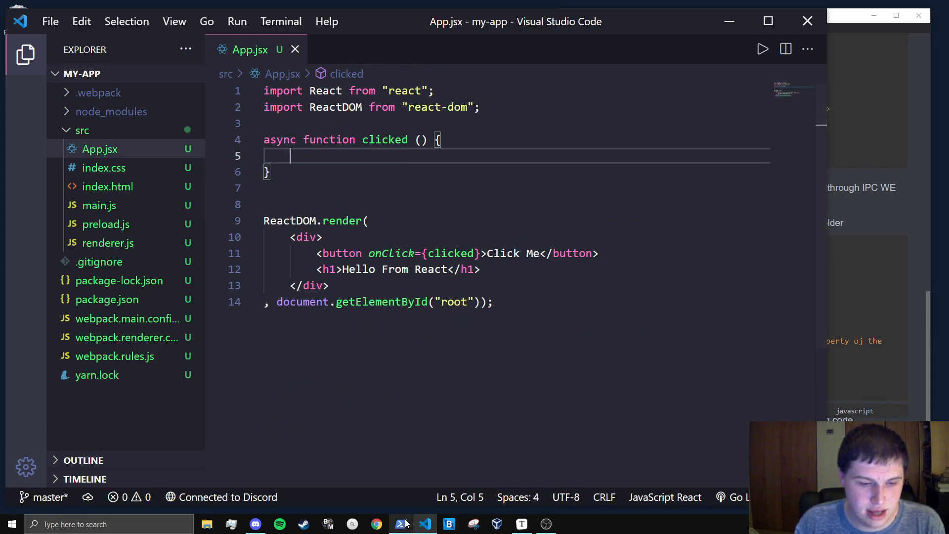
pyautogui.moveTo(384, 139)
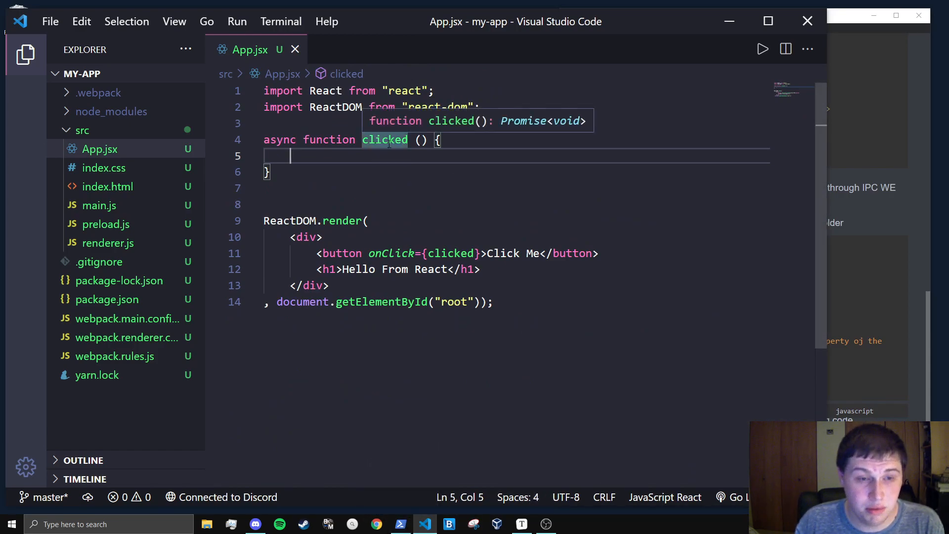
pyautogui.write('wi')
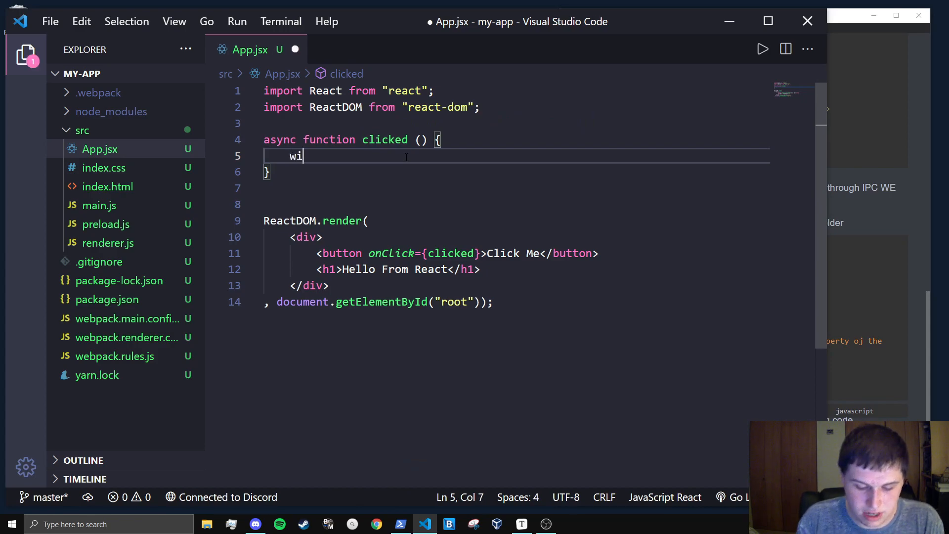
pyautogui.write('ndow.app')
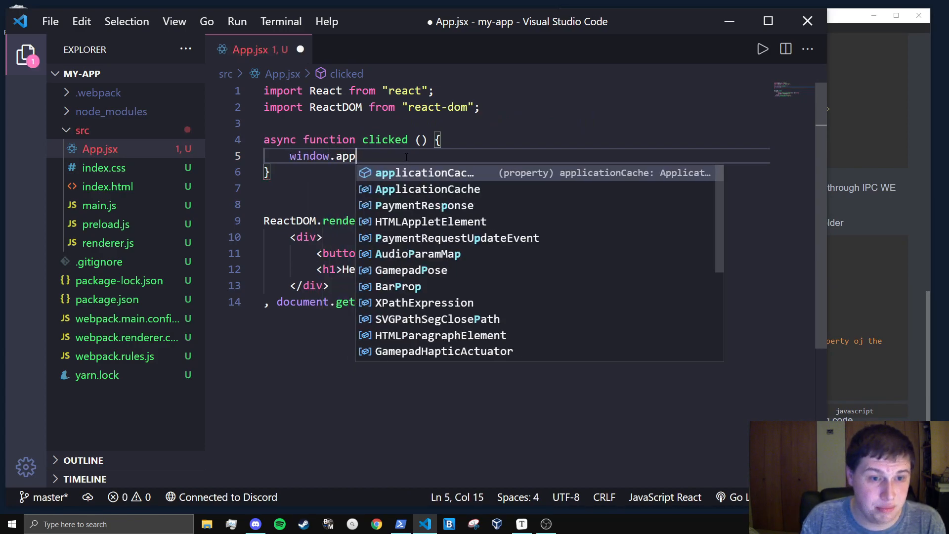
pyautogui.write('myApp')
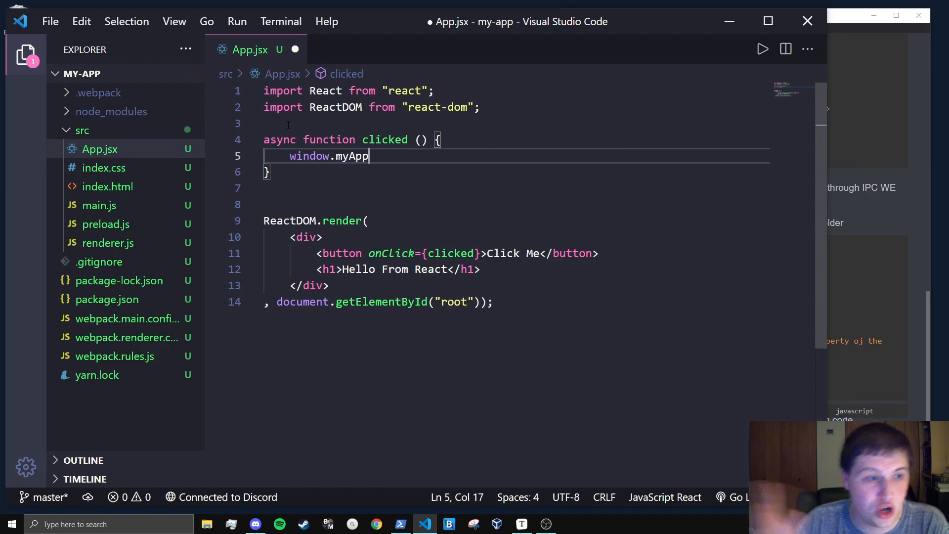
pyautogui.doubleClick(308, 155)
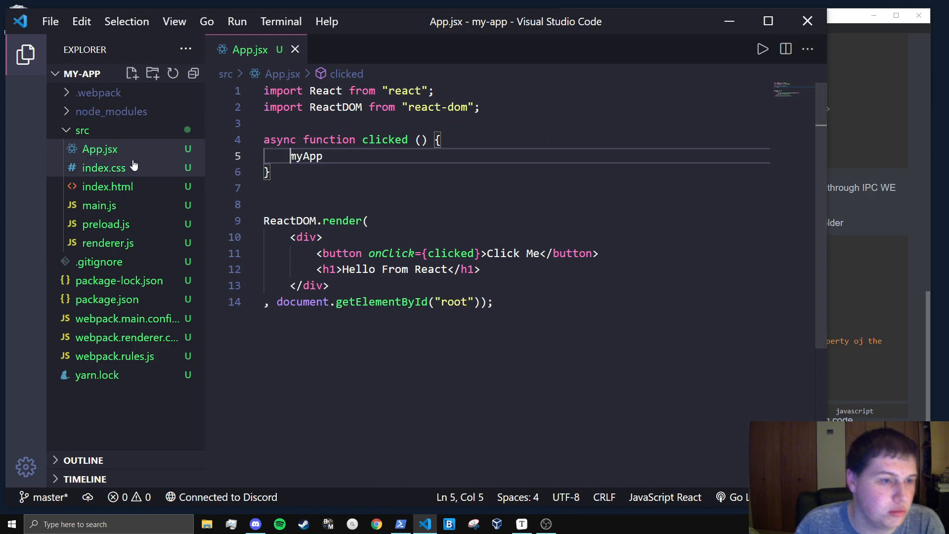
pyautogui.click(105, 224)
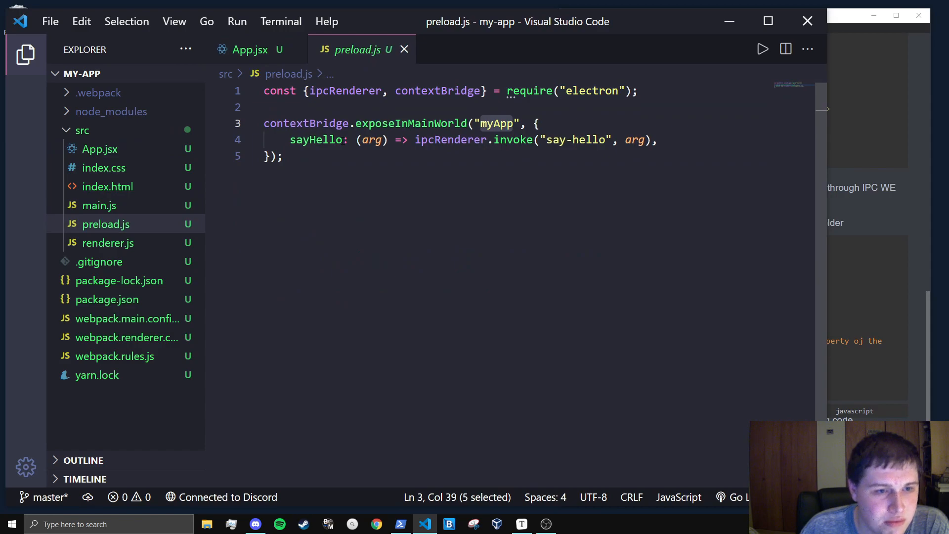
pyautogui.click(249, 49)
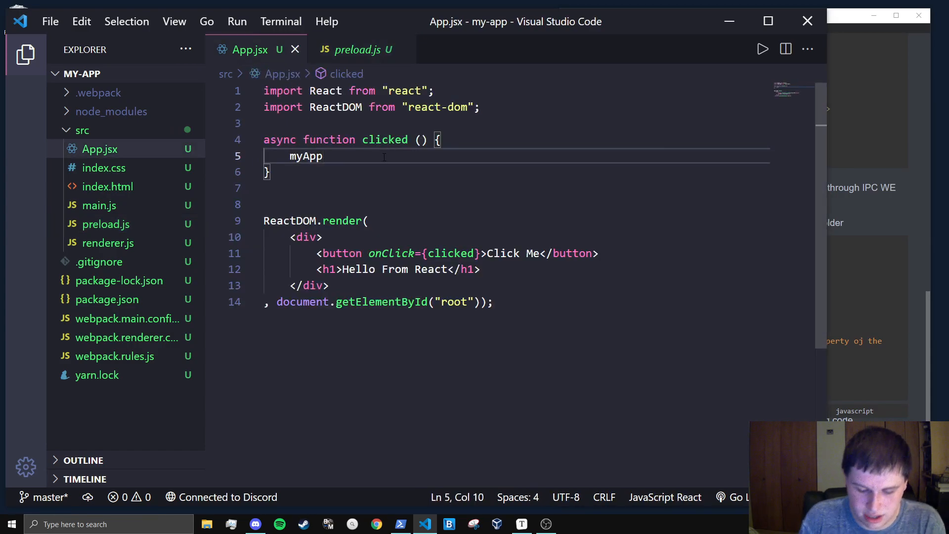
pyautogui.write('.sayHello(')
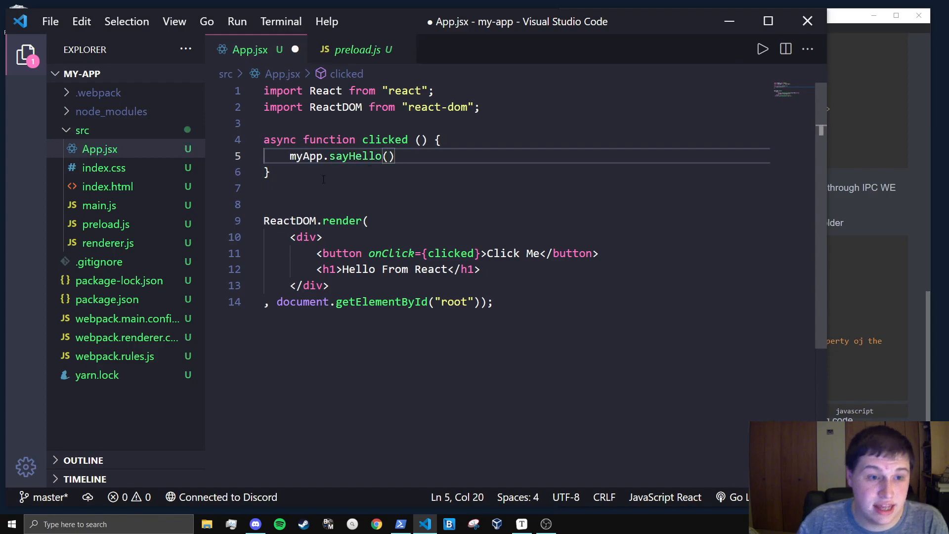
# Step: Await the call into const result, add console.log(result), and save App.jsx
pyautogui.write('const r')
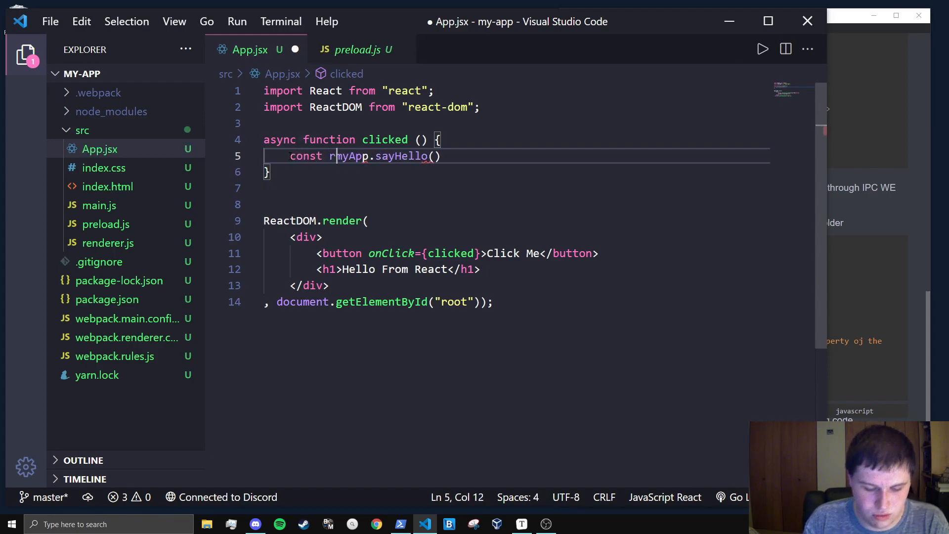
pyautogui.write('esult =')
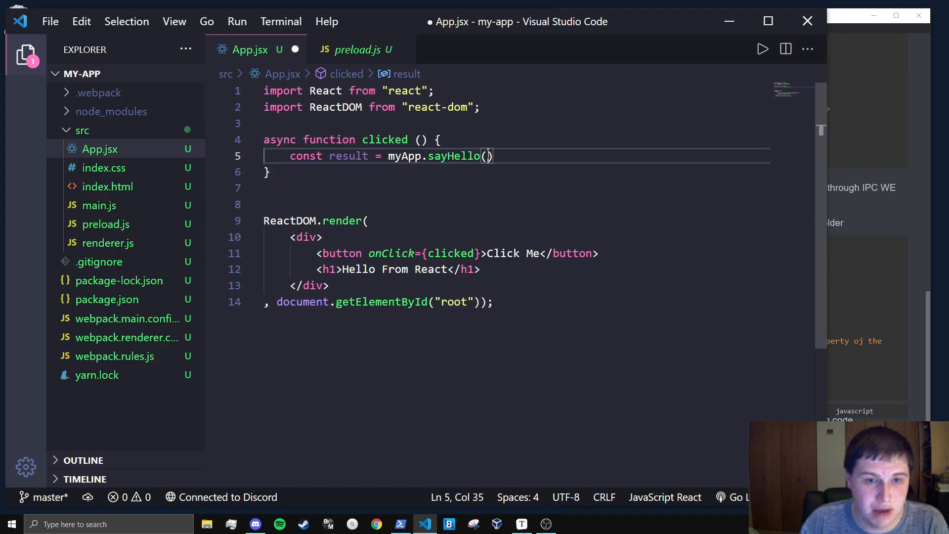
pyautogui.write(';')
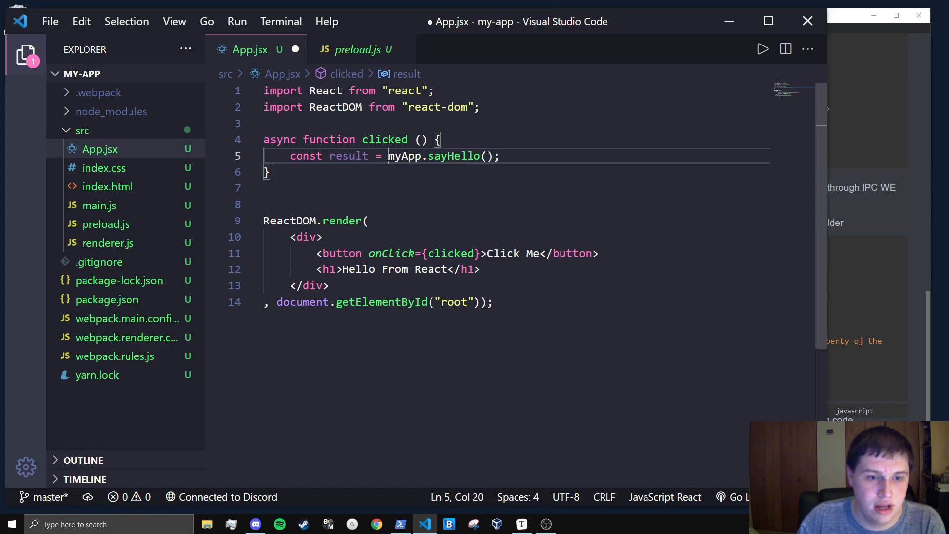
pyautogui.write('await')
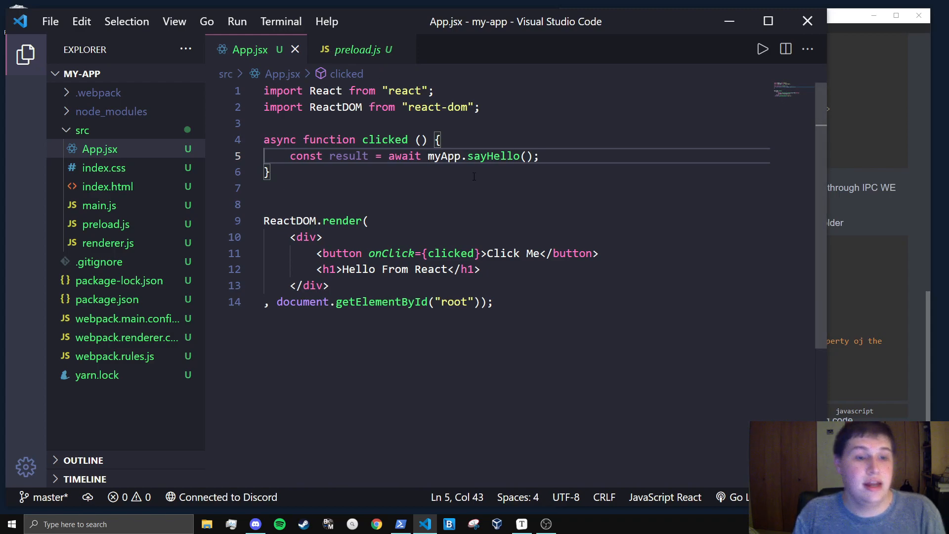
pyautogui.write('console')
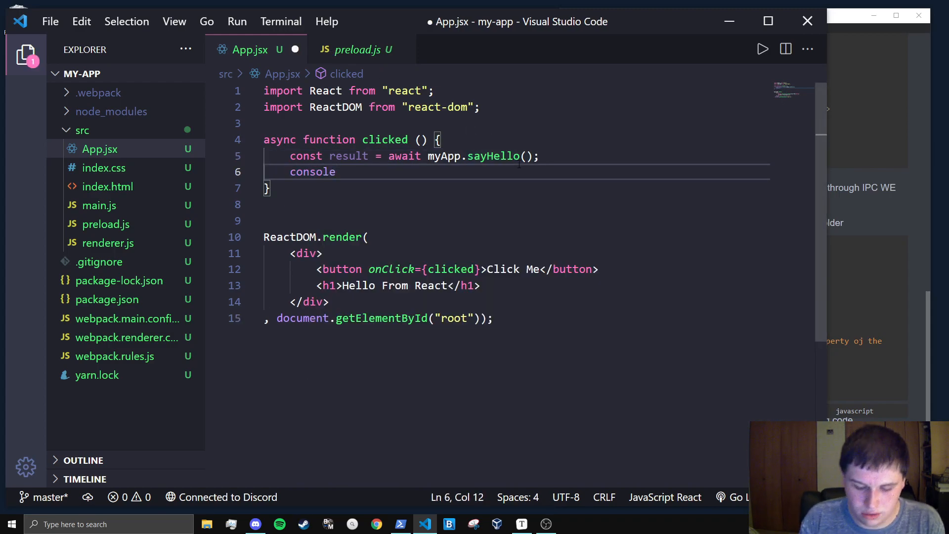
pyautogui.write('.log(result)')
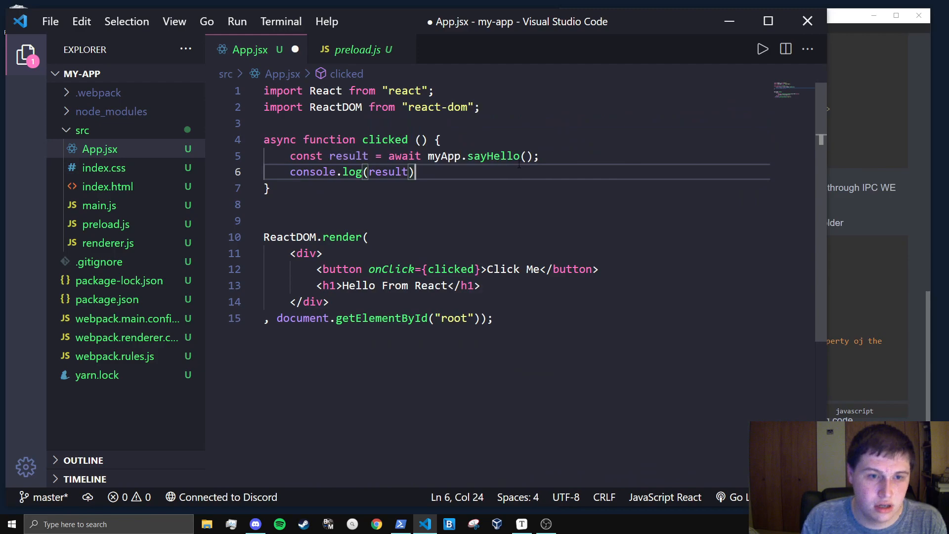
pyautogui.write(';')
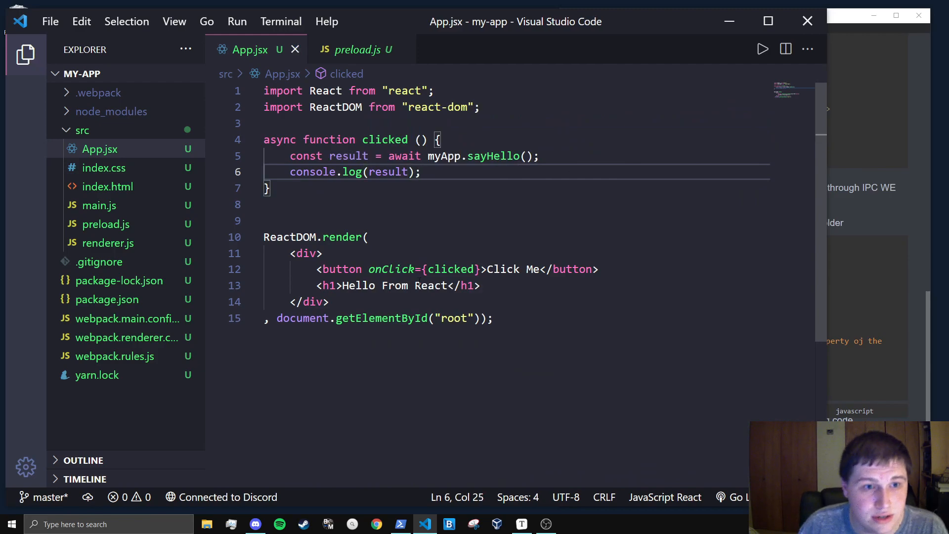
# Step: Run npm start in the PowerShell window at E:\tutorials\my-app to launch the Electron app
pyautogui.click(401, 524)
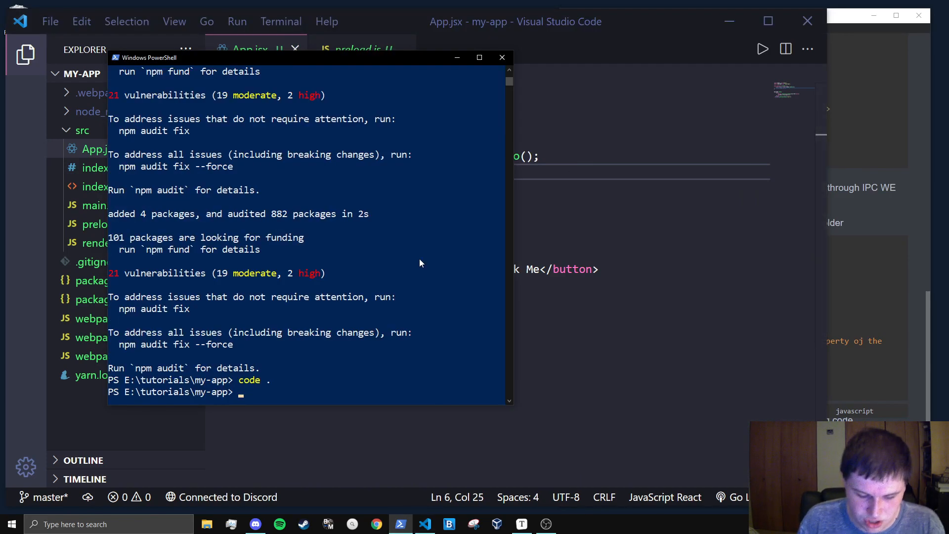
pyautogui.write('npm start')
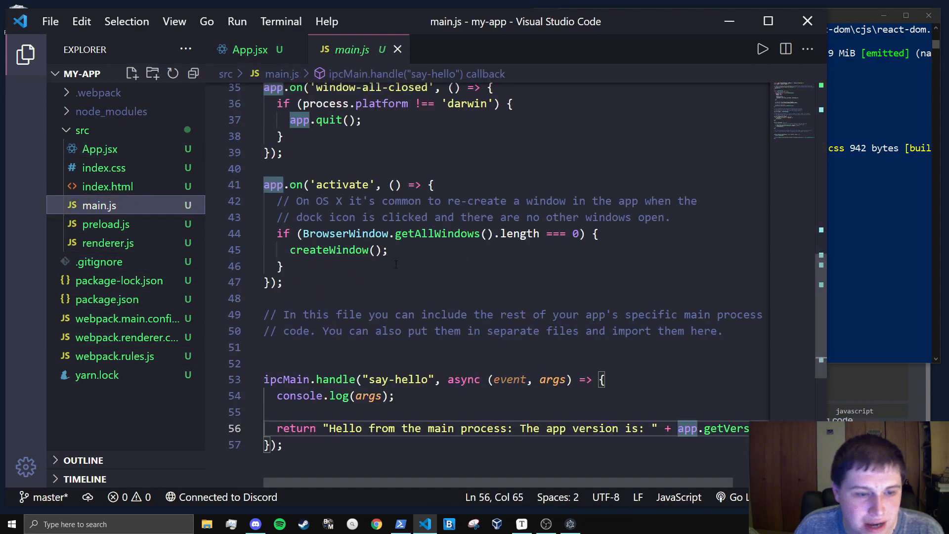
# Step: Pass "Hello from the renderer is here." to myApp.sayHello in App.jsx and save
pyautogui.click(249, 49)
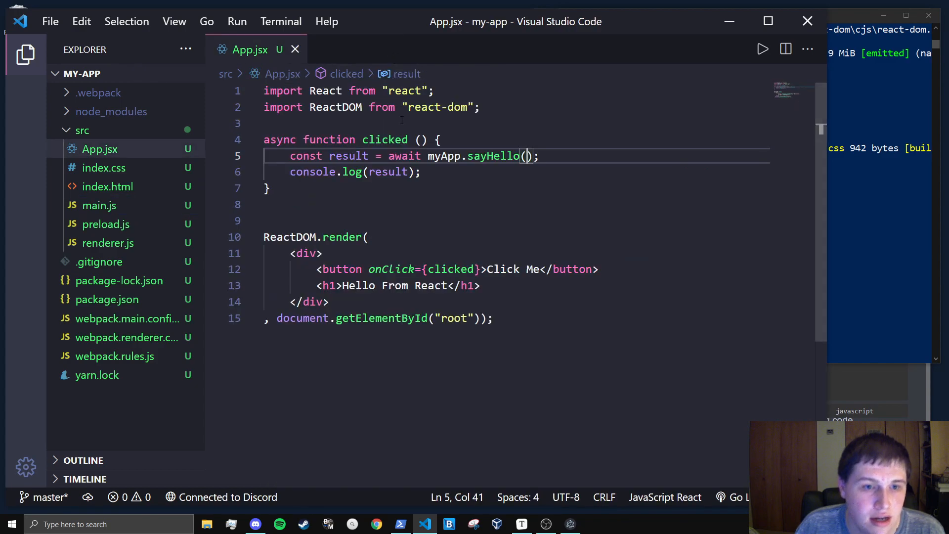
pyautogui.write('""')
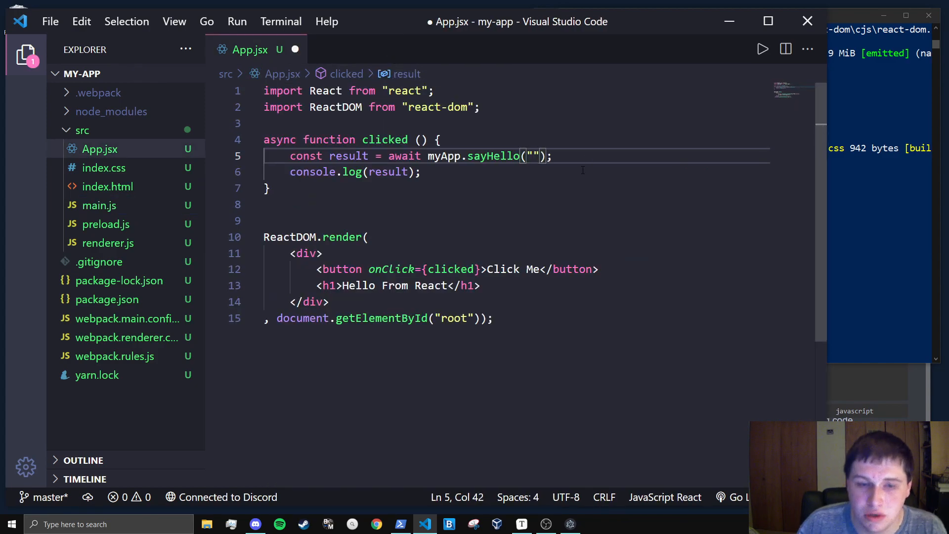
pyautogui.moveTo(597, 207)
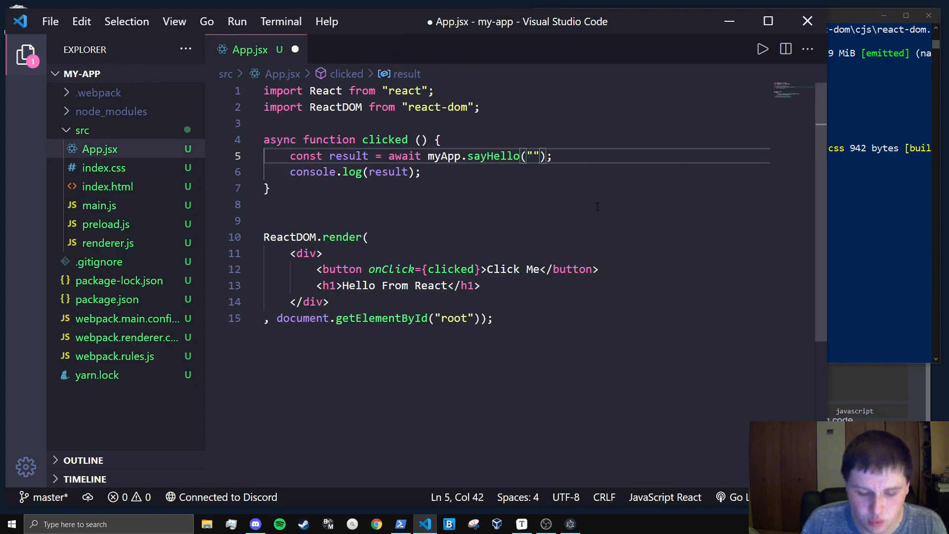
pyautogui.write('Hello from')
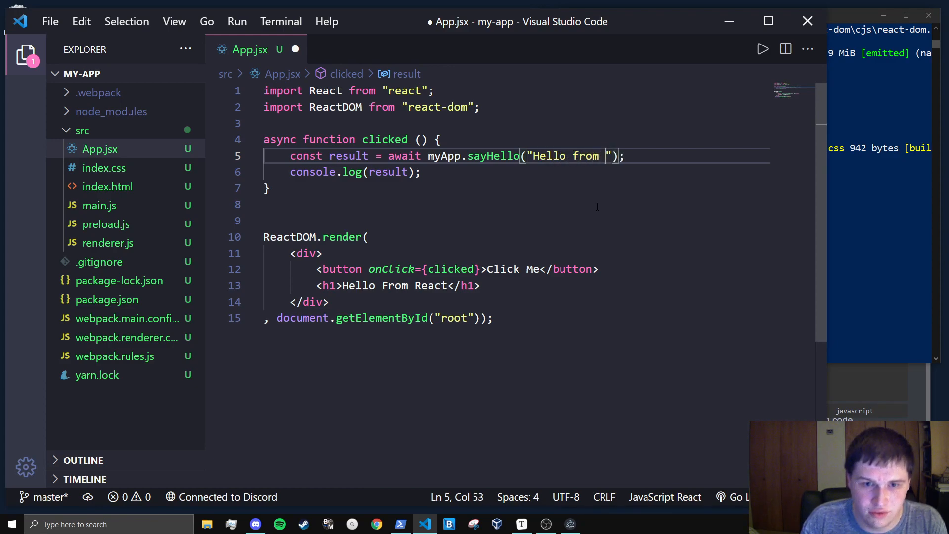
pyautogui.write('the renderer')
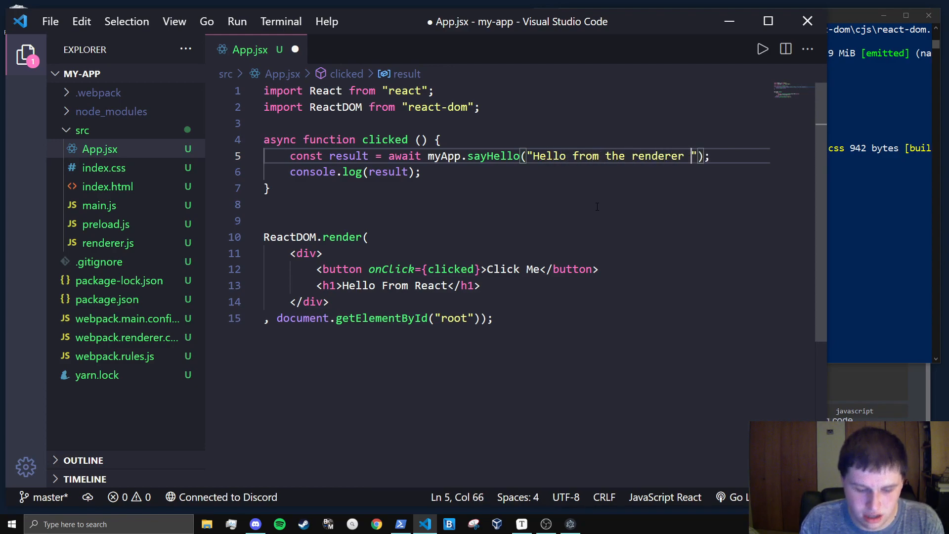
pyautogui.write('is here.')
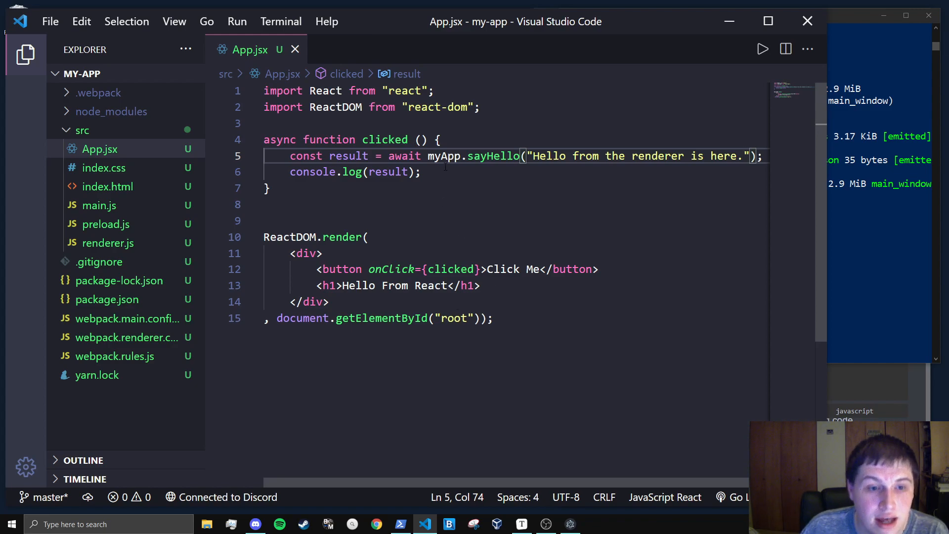
# Step: Bring the My React App window forward and use Click Me to log the main-process version reply
pyautogui.click(419, 171)
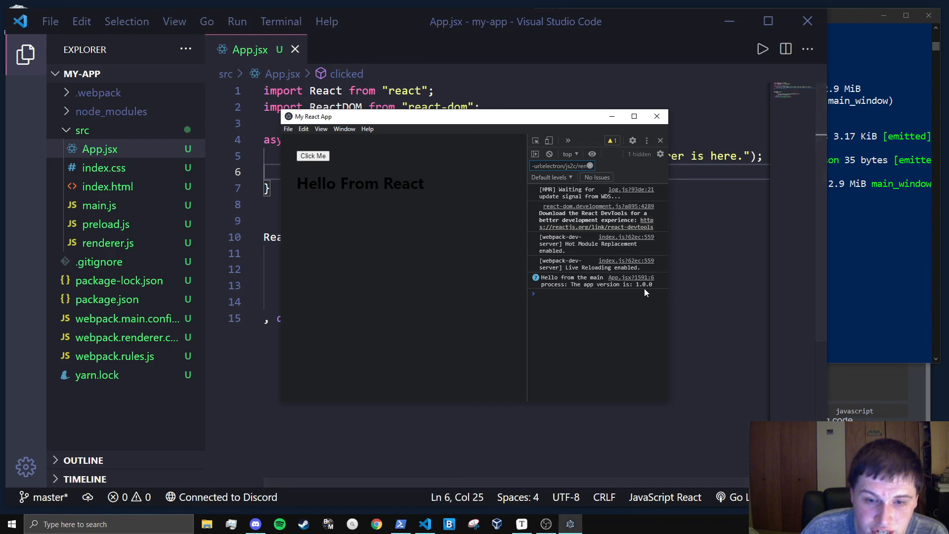
pyautogui.moveTo(634, 274)
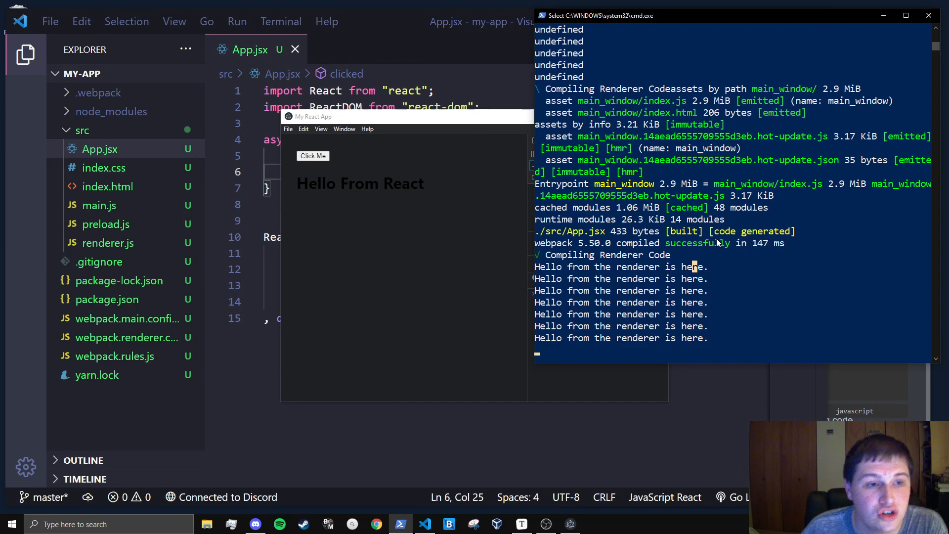
pyautogui.moveTo(459, 145)
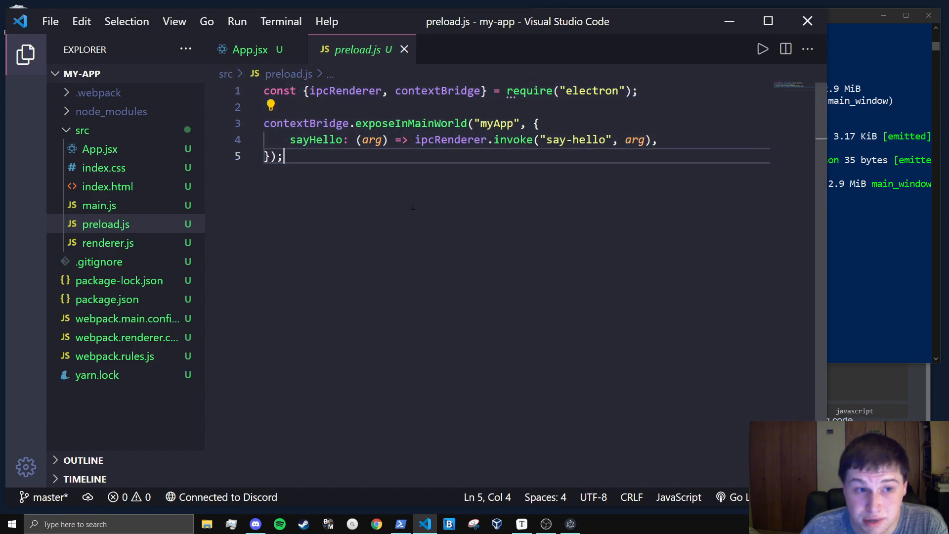
# Step: Review preload.js's exposed sayHello bridge and return to App.jsx's clicked handler
pyautogui.press('ctrl+a')
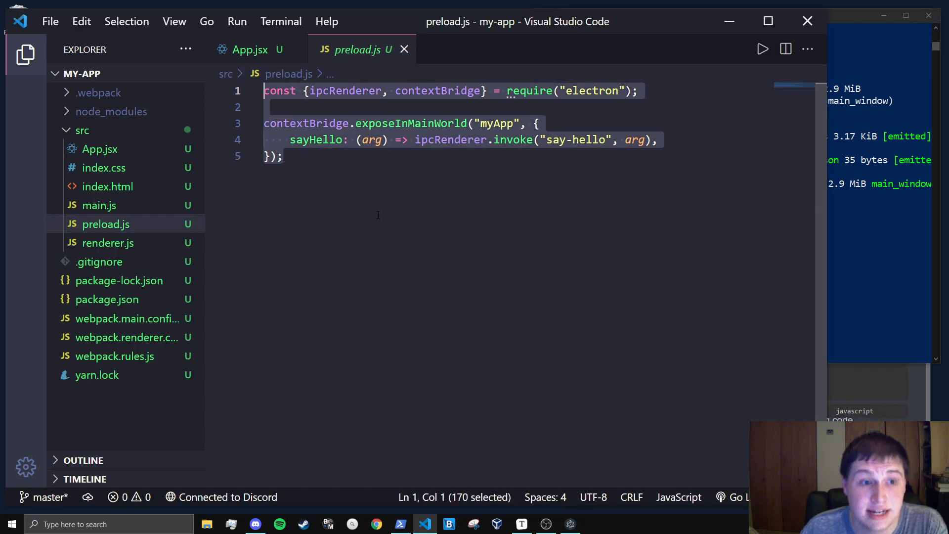
pyautogui.click(249, 49)
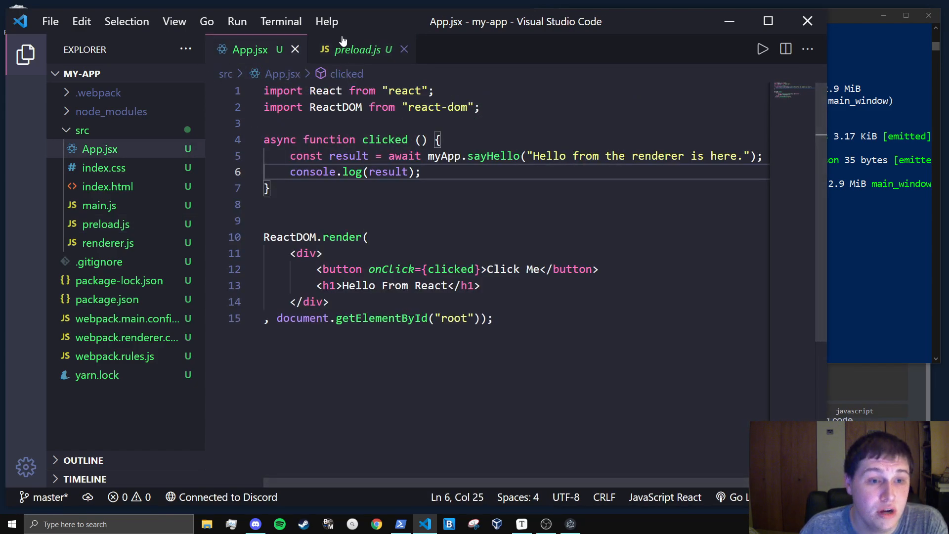
pyautogui.click(357, 50)
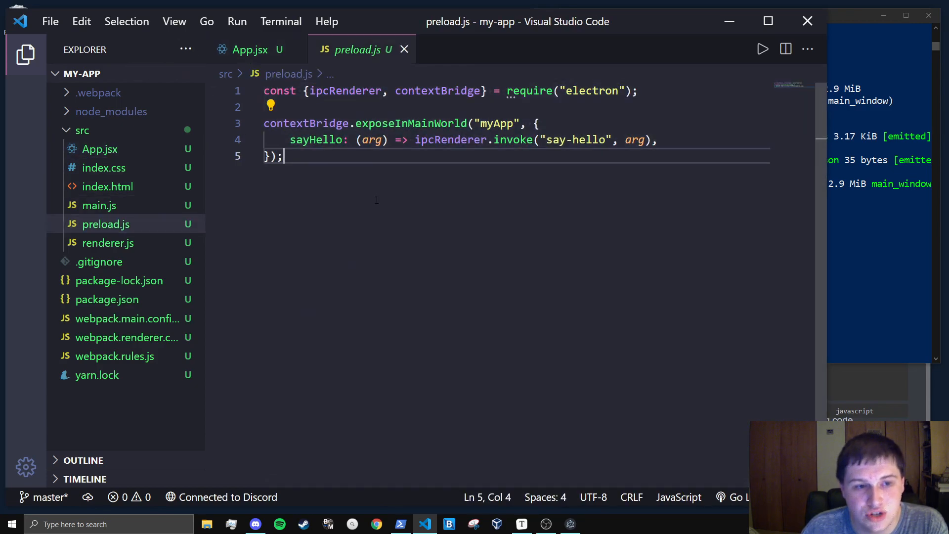
pyautogui.doubleClick(450, 139)
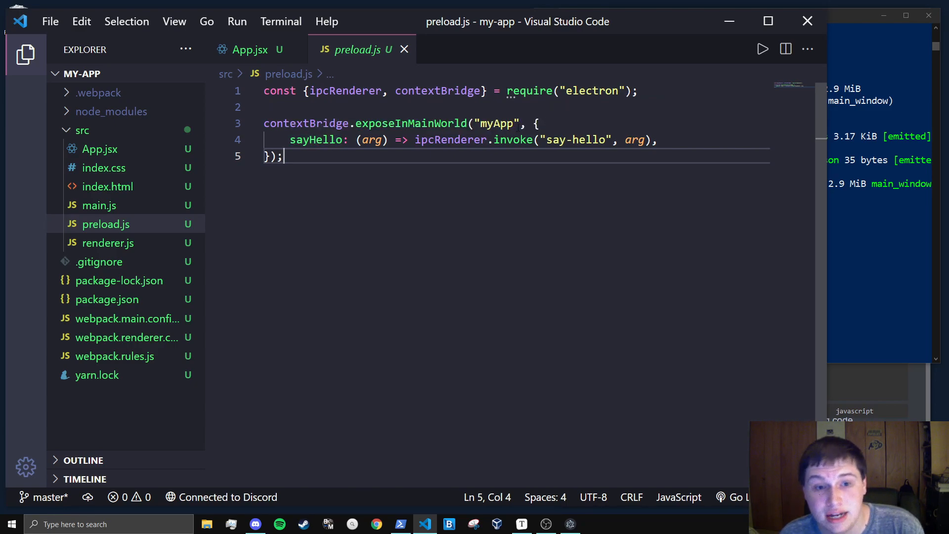
pyautogui.moveTo(860, 115)
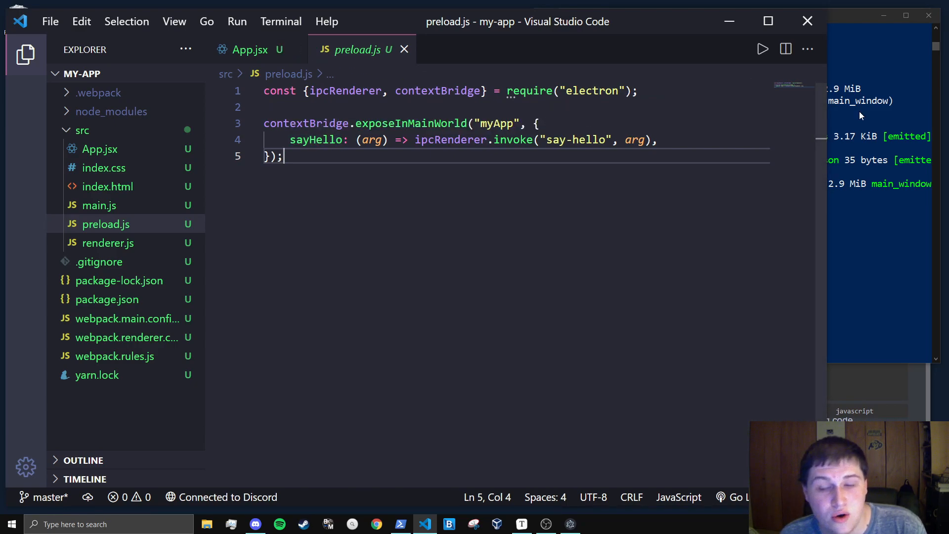
pyautogui.click(250, 50)
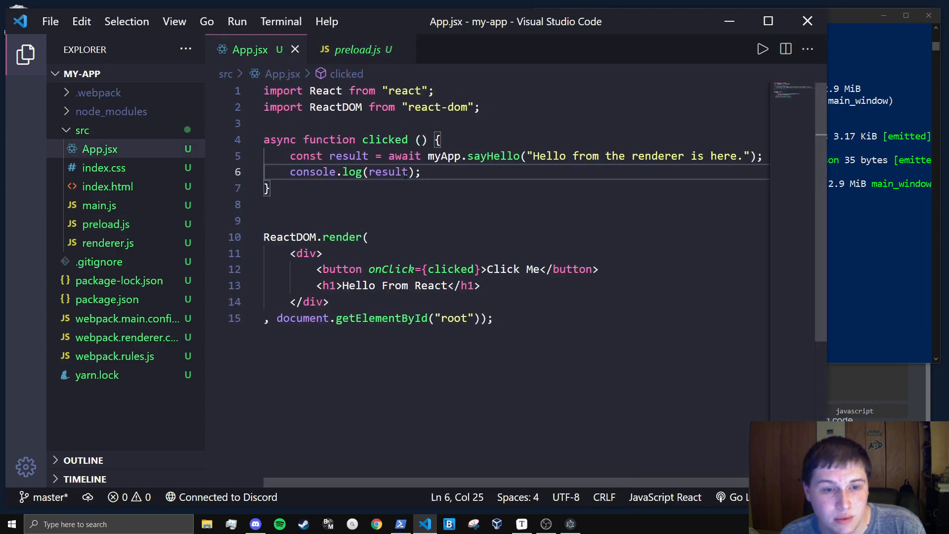
# Step: Test Click Me in the running app, then delete the console.log(ipcRenderer) line from App.jsx
pyautogui.write('ip')
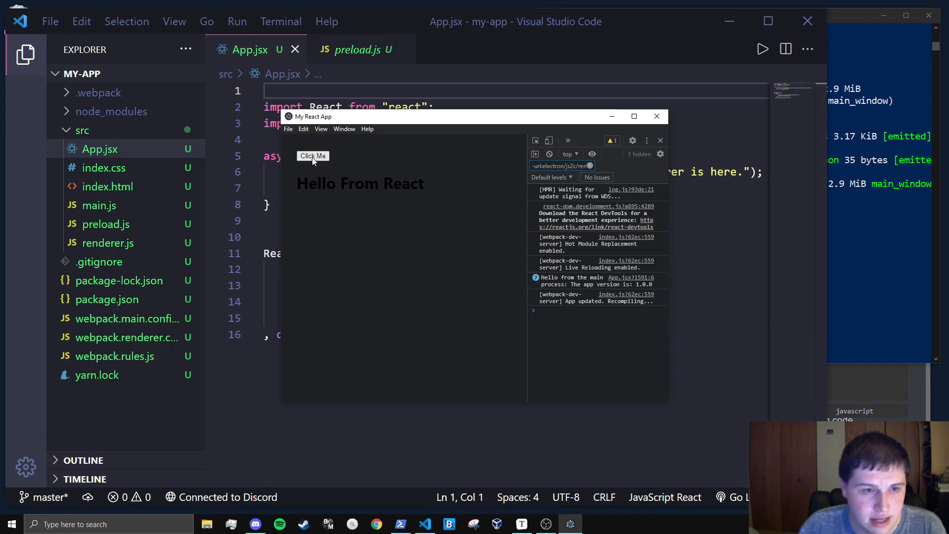
pyautogui.moveTo(545, 156)
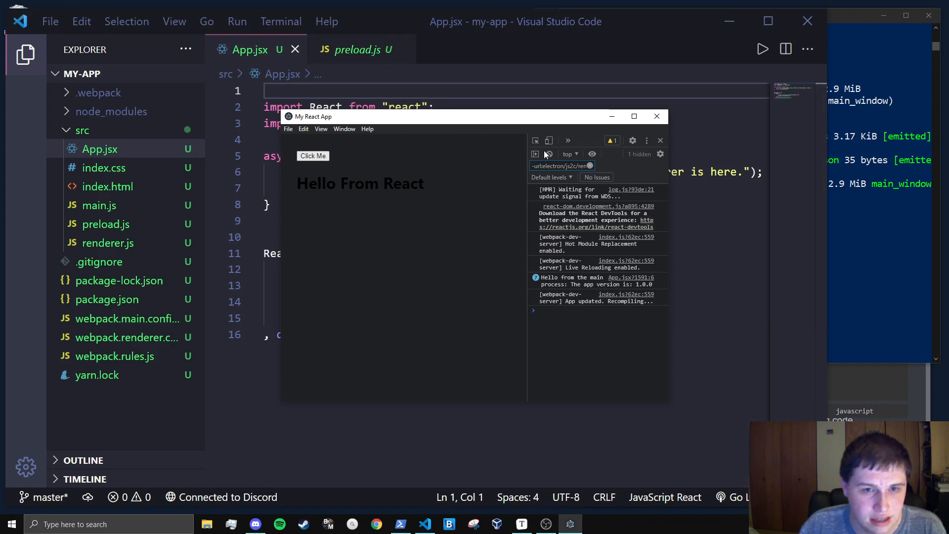
pyautogui.click(657, 116)
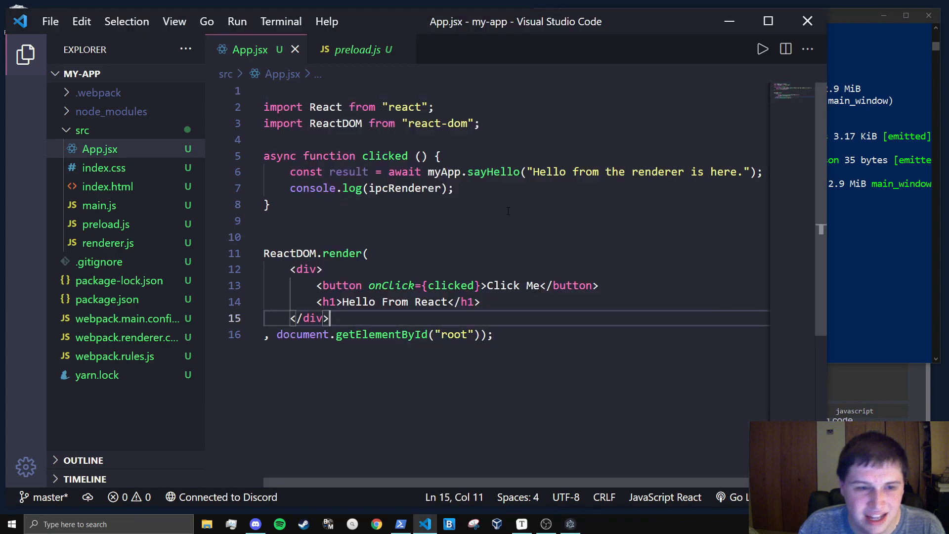
pyautogui.click(453, 187)
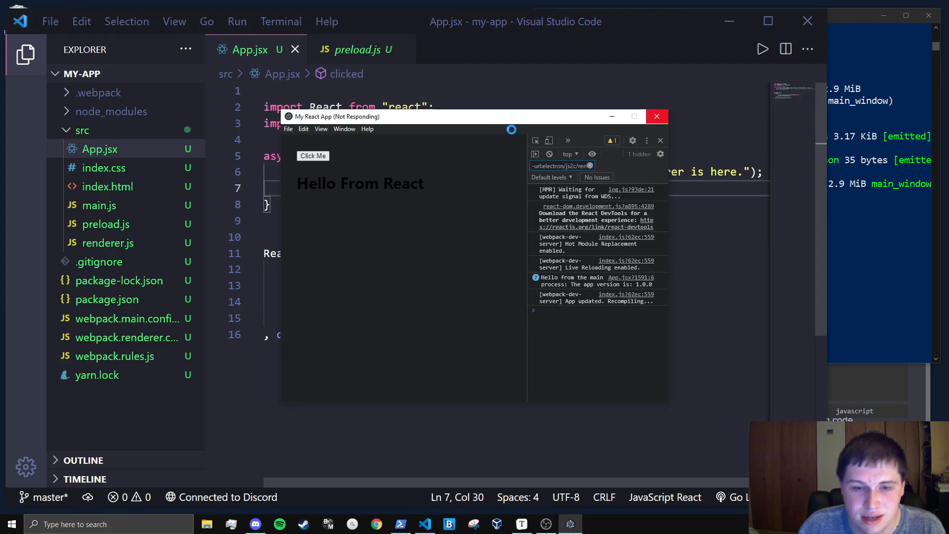
pyautogui.click(657, 116)
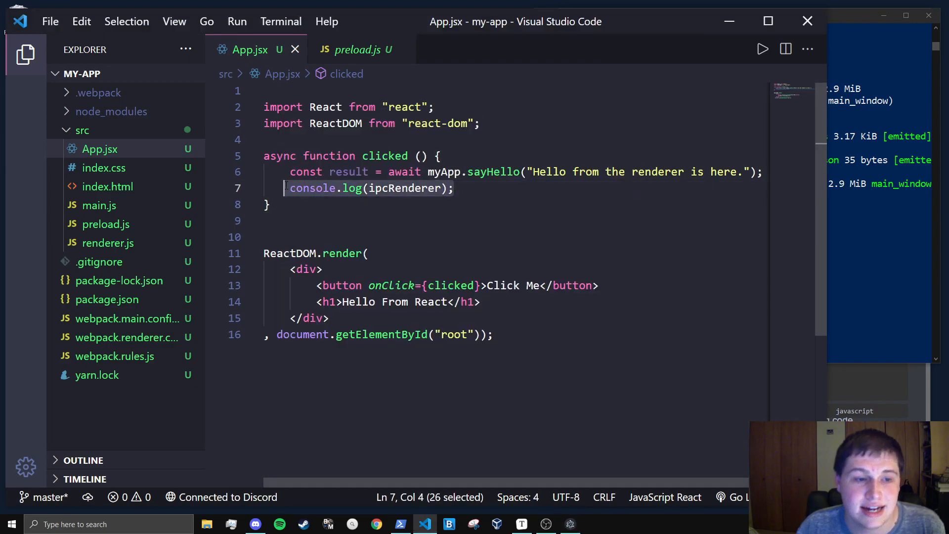
pyautogui.press('Delete')
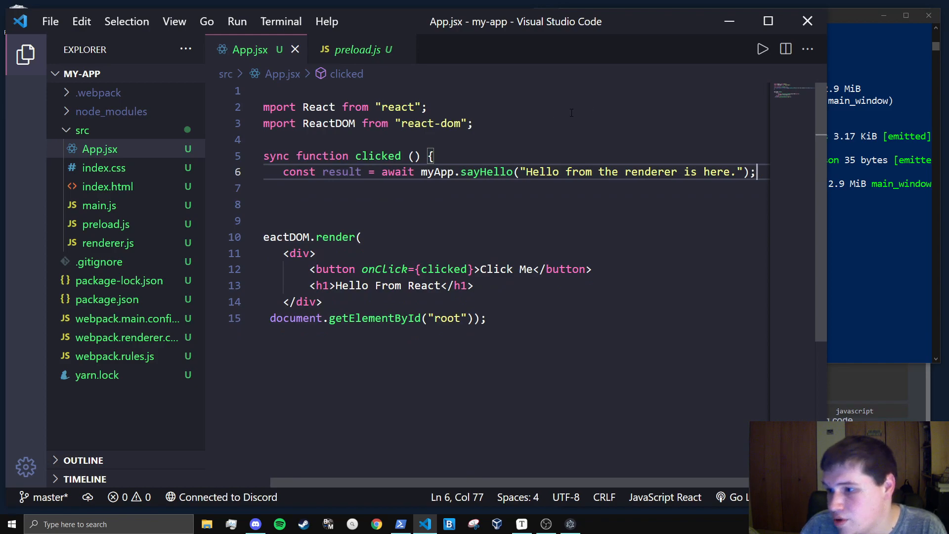
pyautogui.click(356, 50)
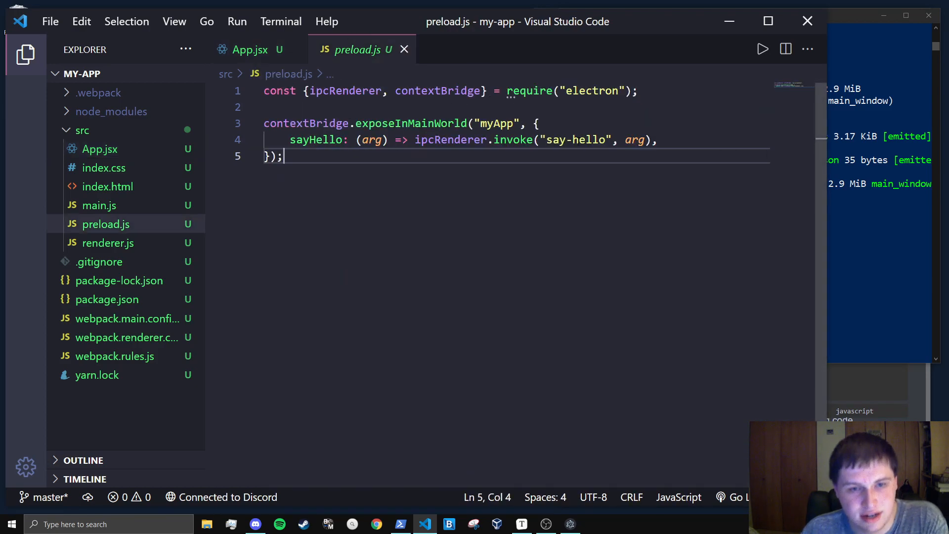